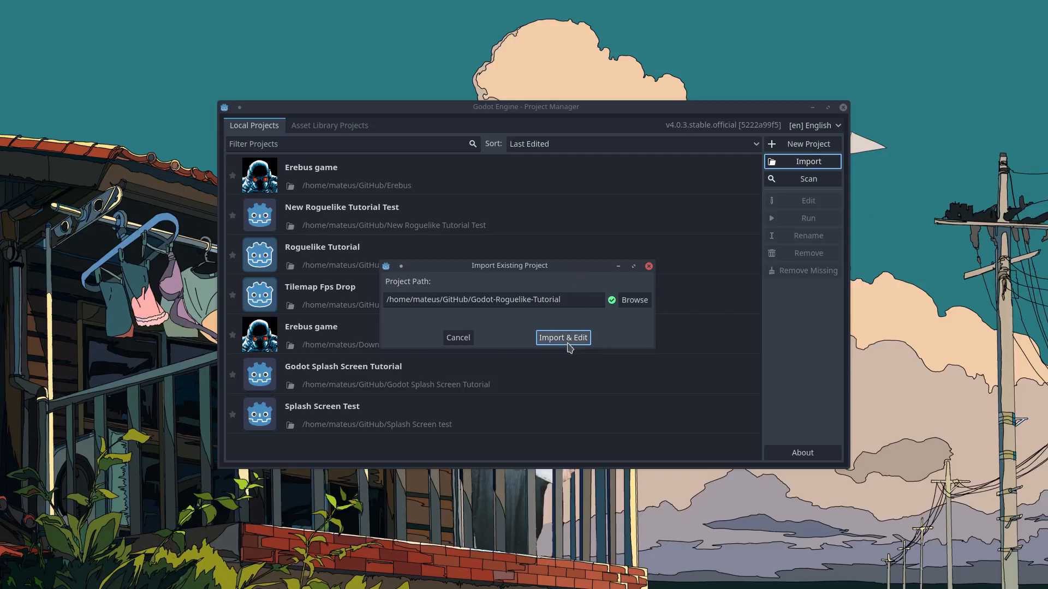
Import the Roguelike Tutorial project and choose Convert Full Project to Godot 4
click(563, 337)
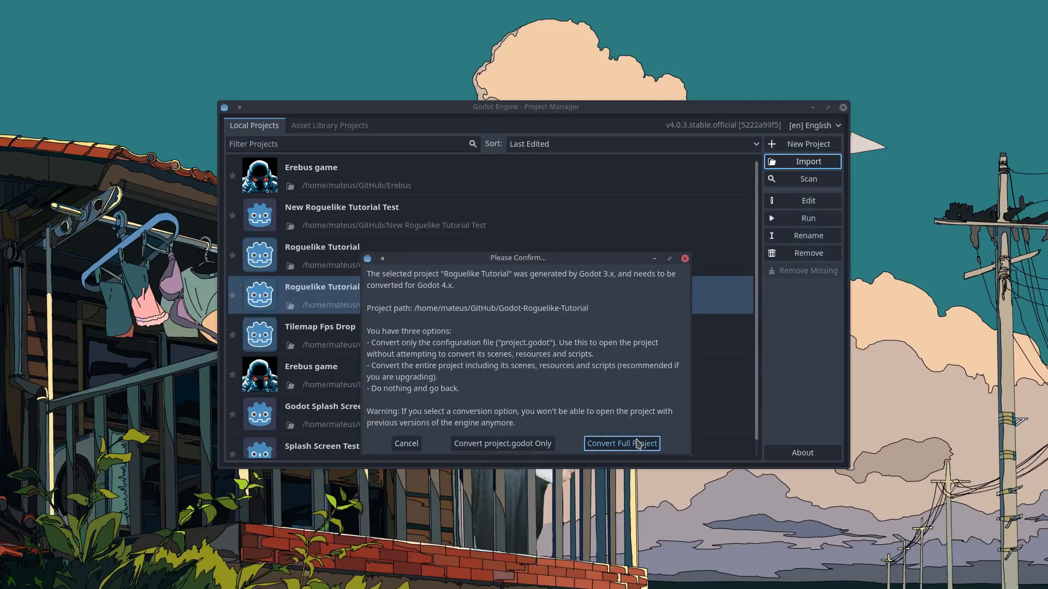
click(620, 443)
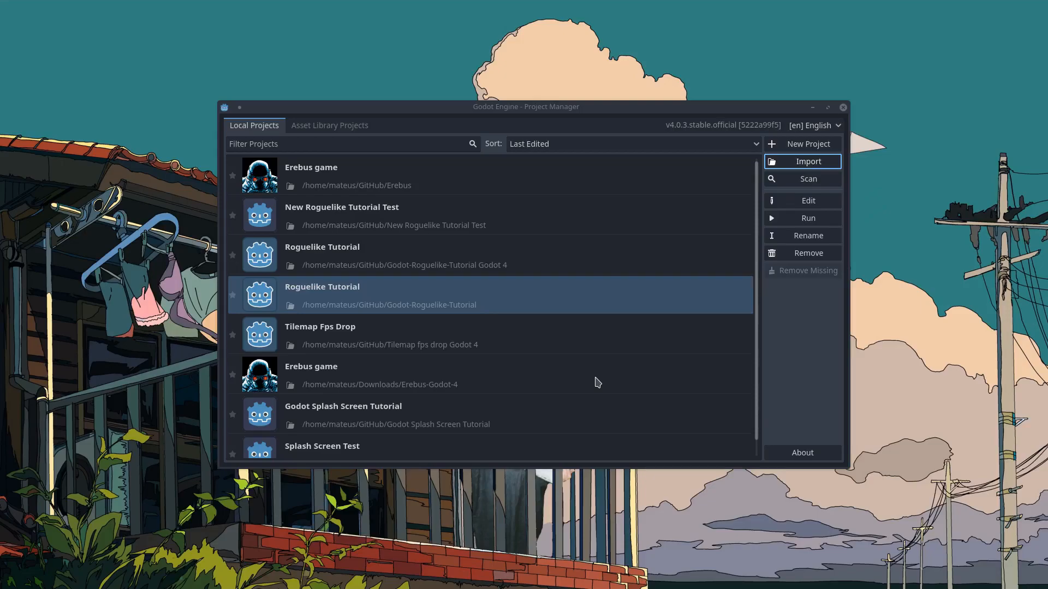
mouse_move(539, 320)
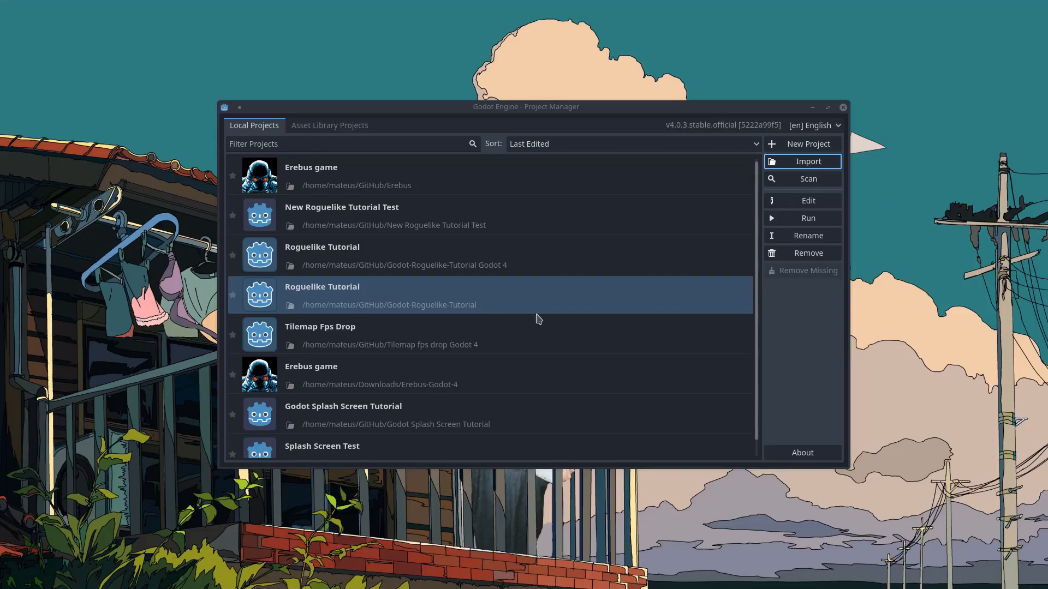
mouse_move(518, 305)
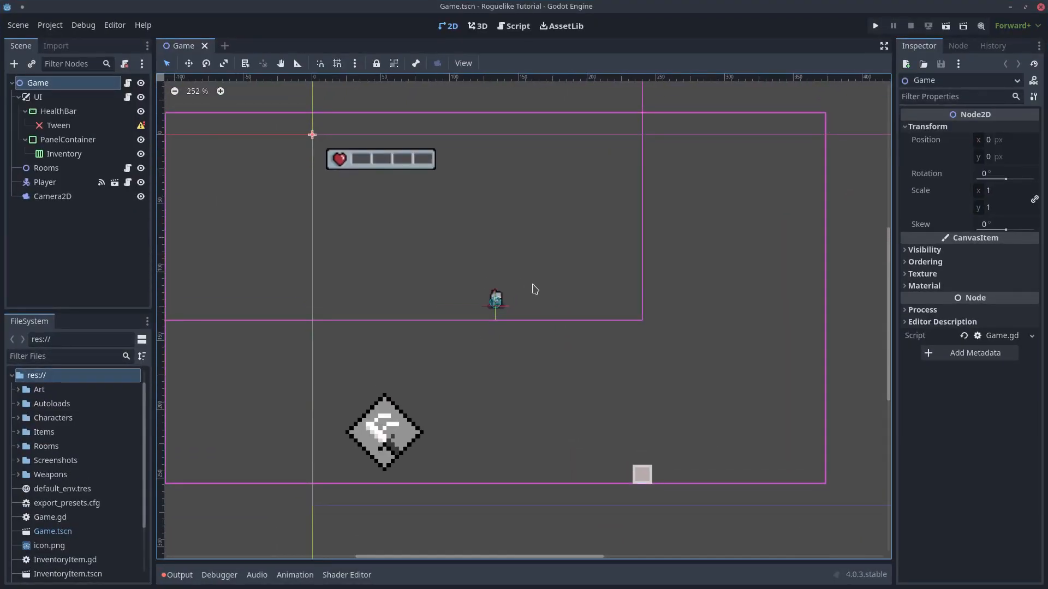
Open the converted Roguelike Tutorial project so the editor loads Game.tscn
click(874, 26)
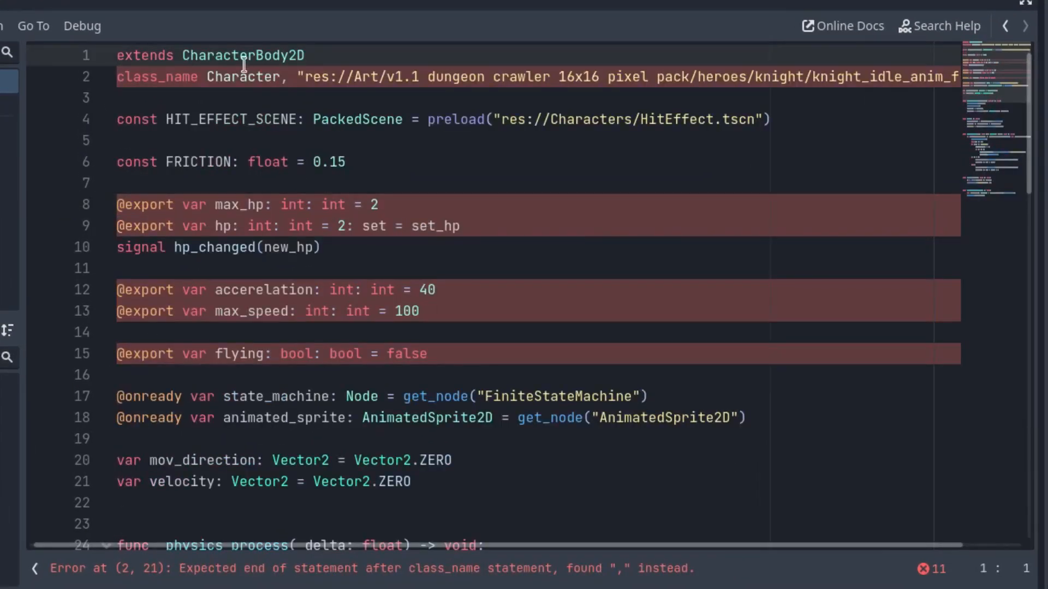
text(@ic)
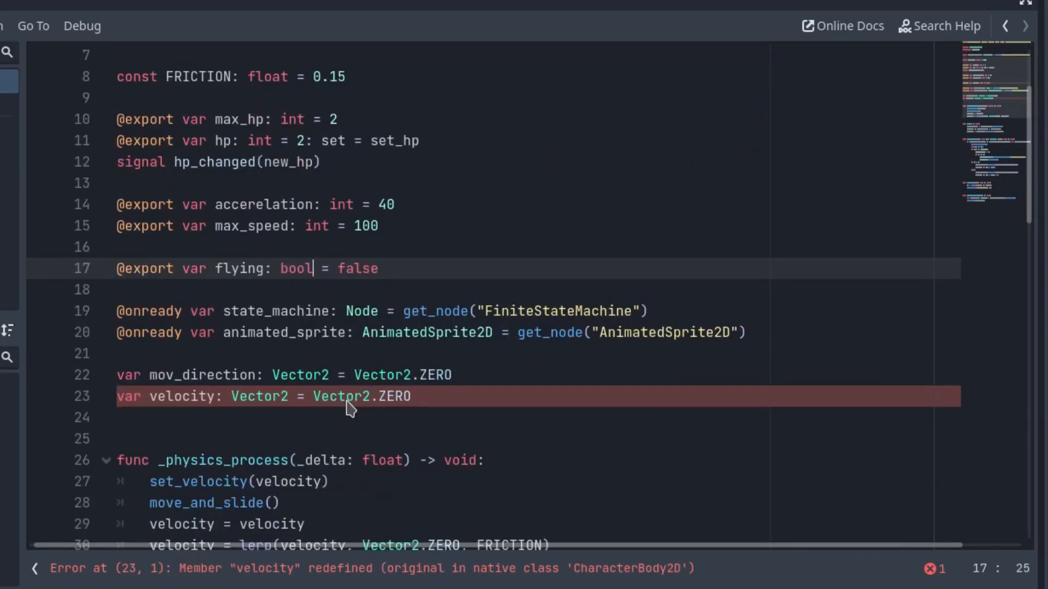
double_click(180, 396)
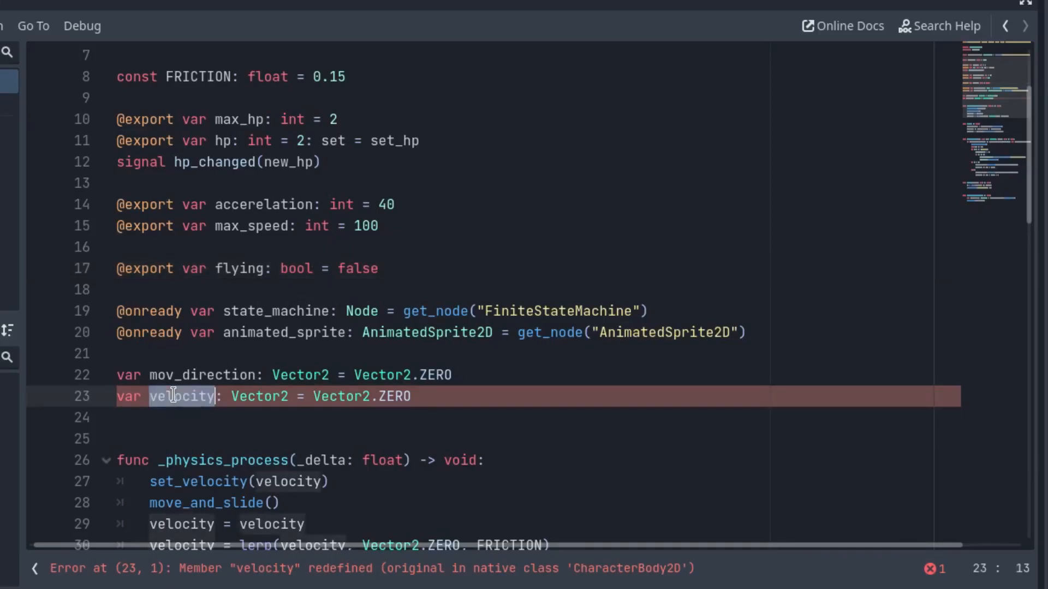
scroll(down, 3)
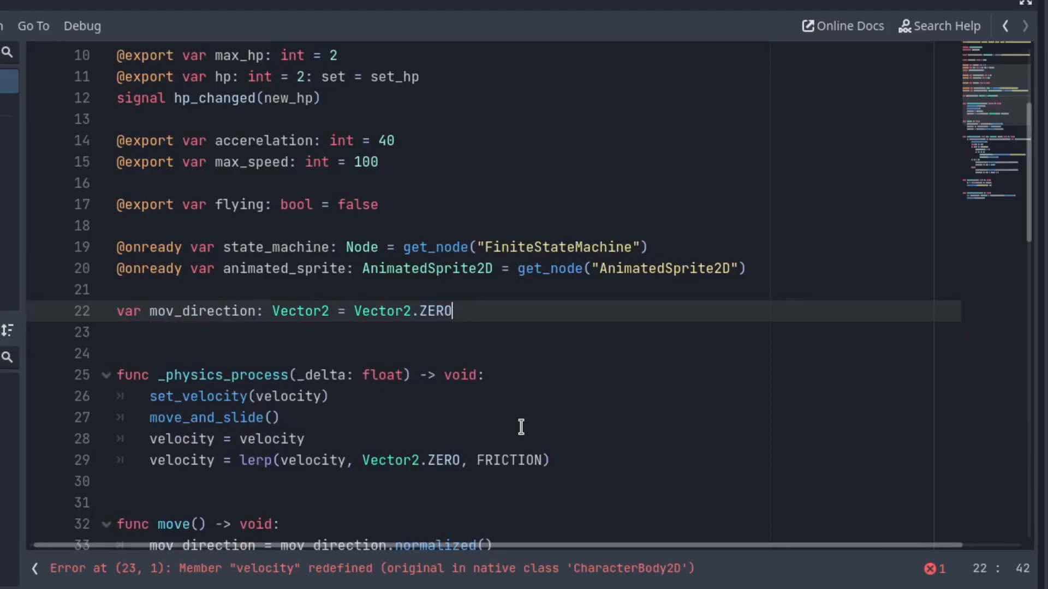
mouse_move(501, 410)
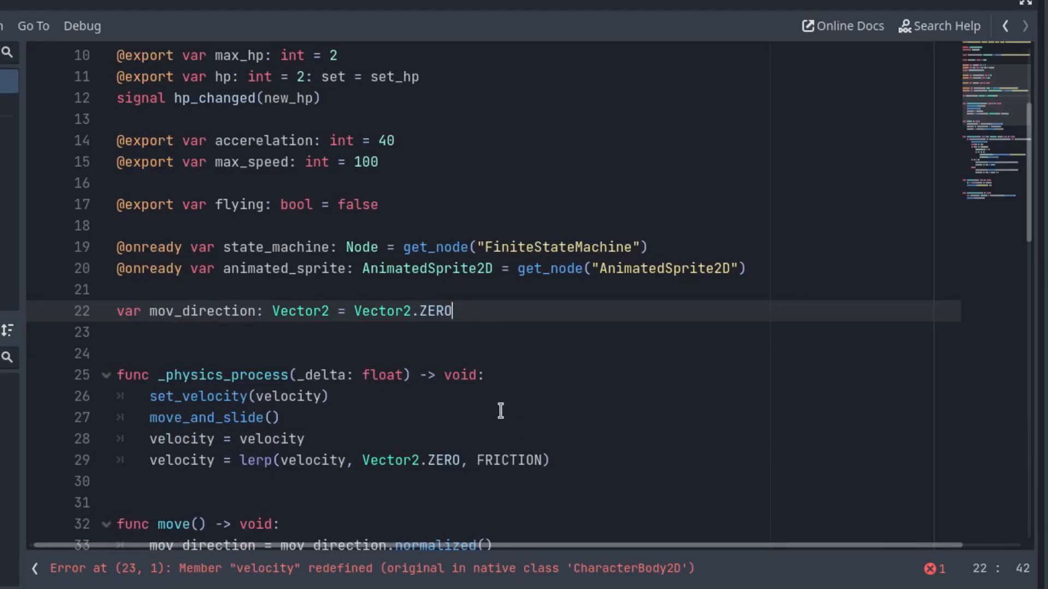
scroll(down, 3)
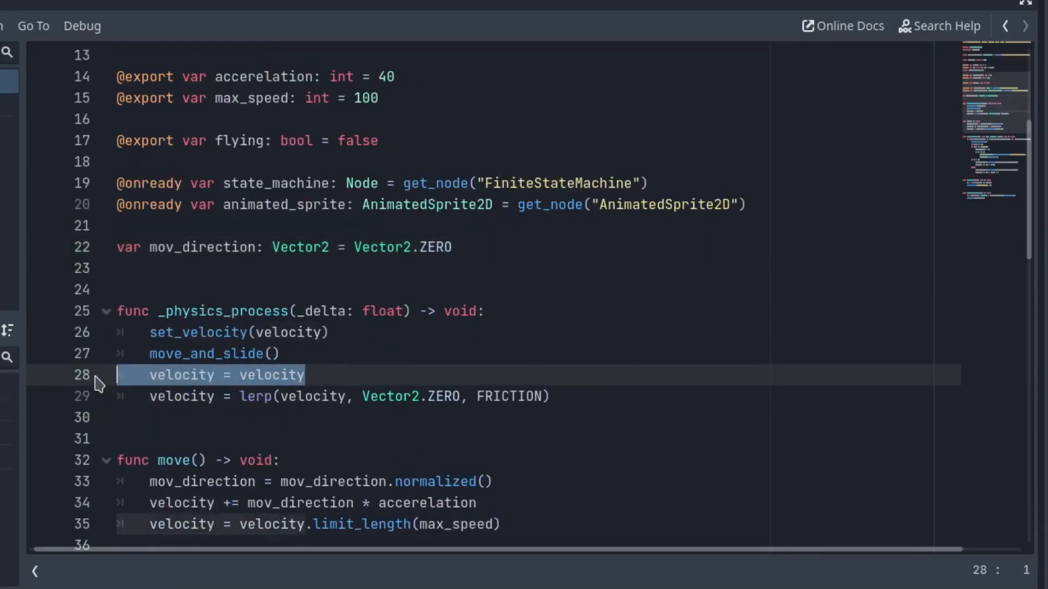
key(Delete)
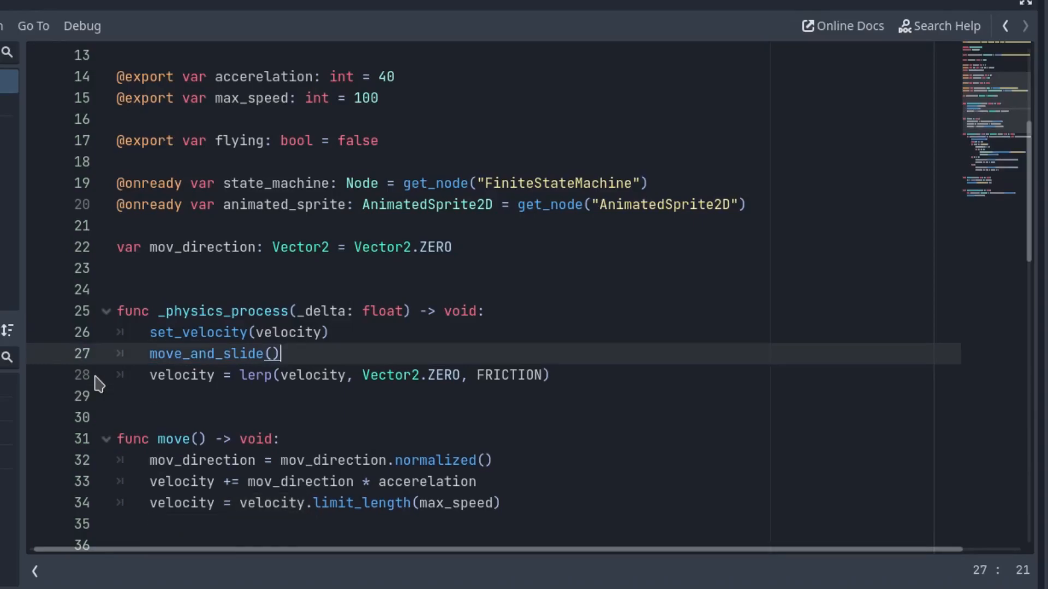
scroll(down, 3)
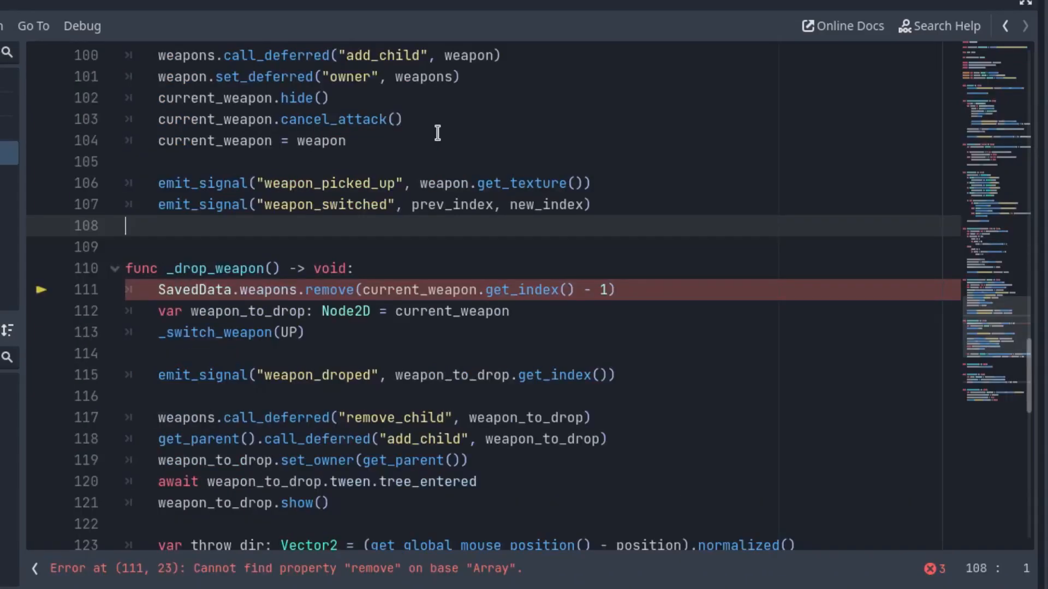
Change weapons.remove to remove_at and rewrite the dust spawn as get_child(...).add_sibling(dust)
double_click(328, 289)
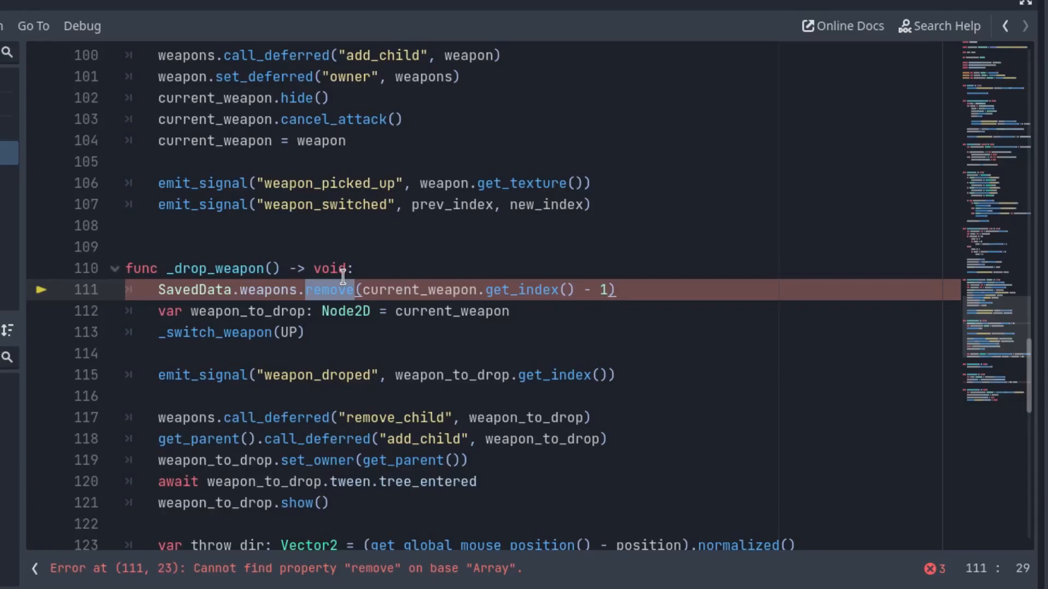
text(_at)
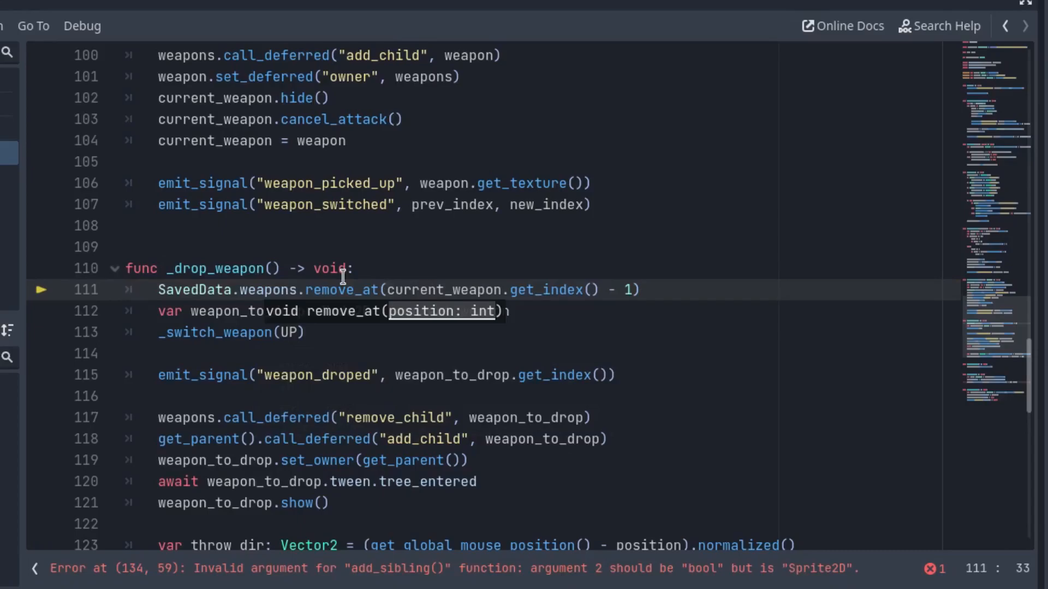
scroll(down, 3)
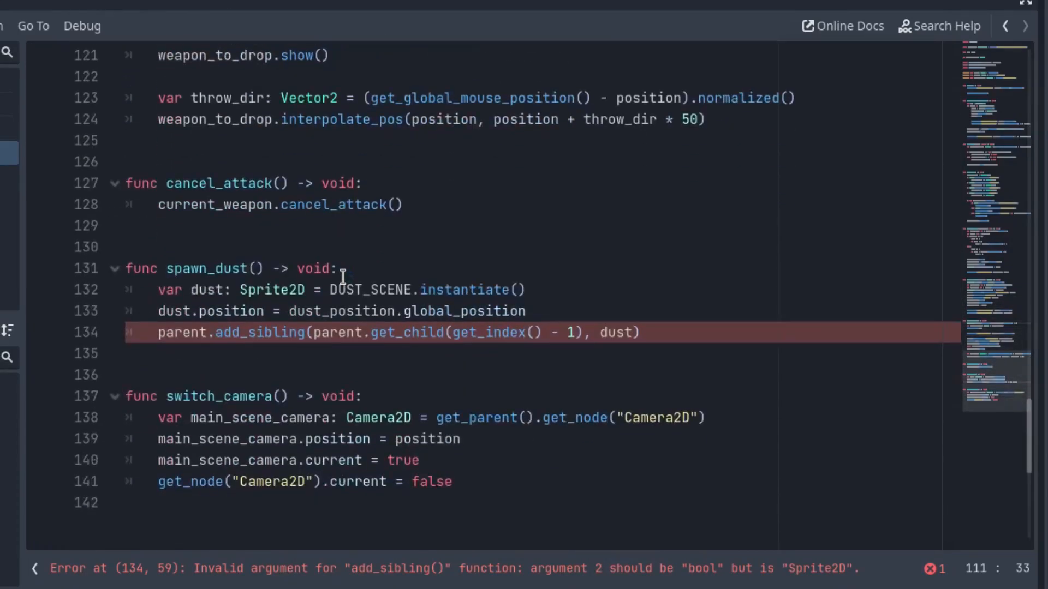
mouse_move(385, 337)
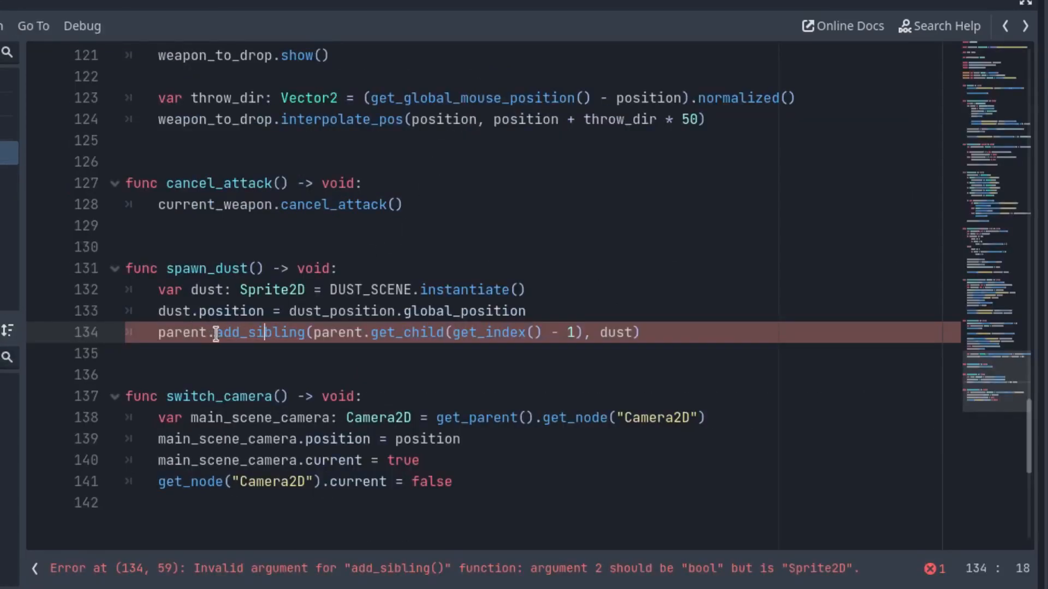
drag(215, 332, 581, 332)
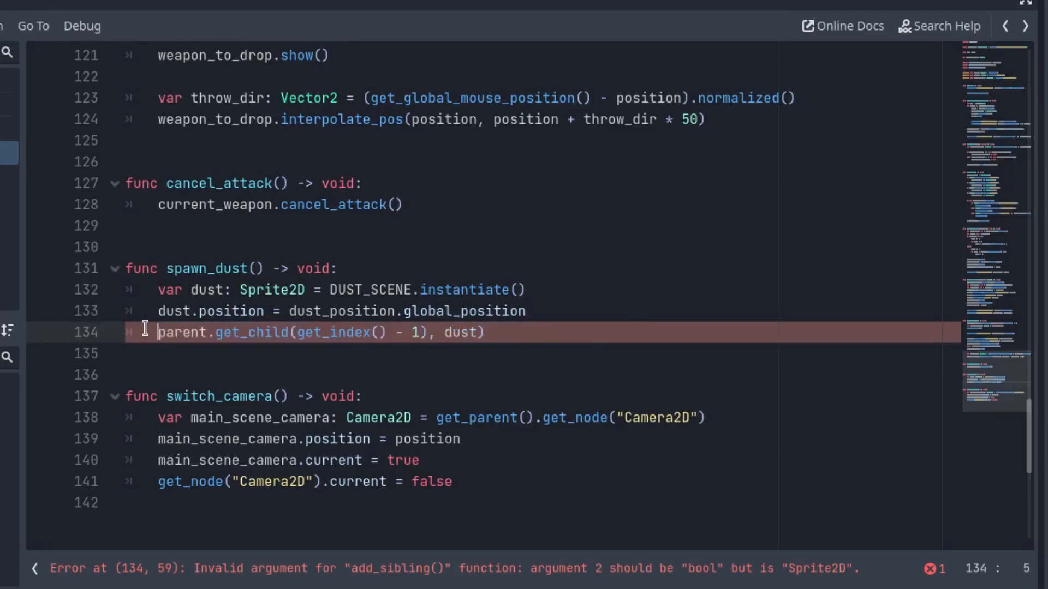
text(.add_sibling()
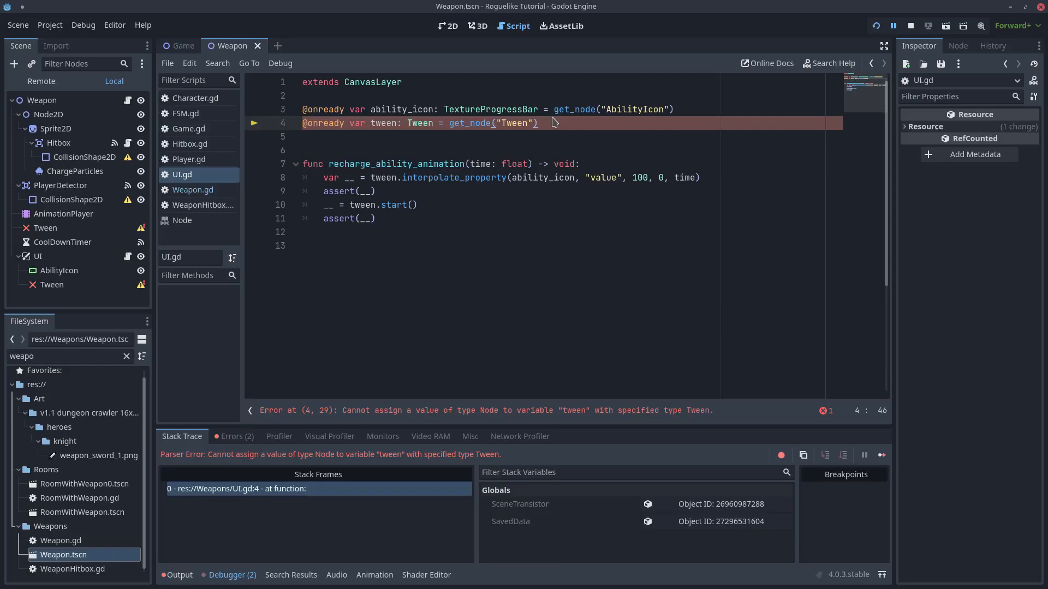
mouse_move(110, 227)
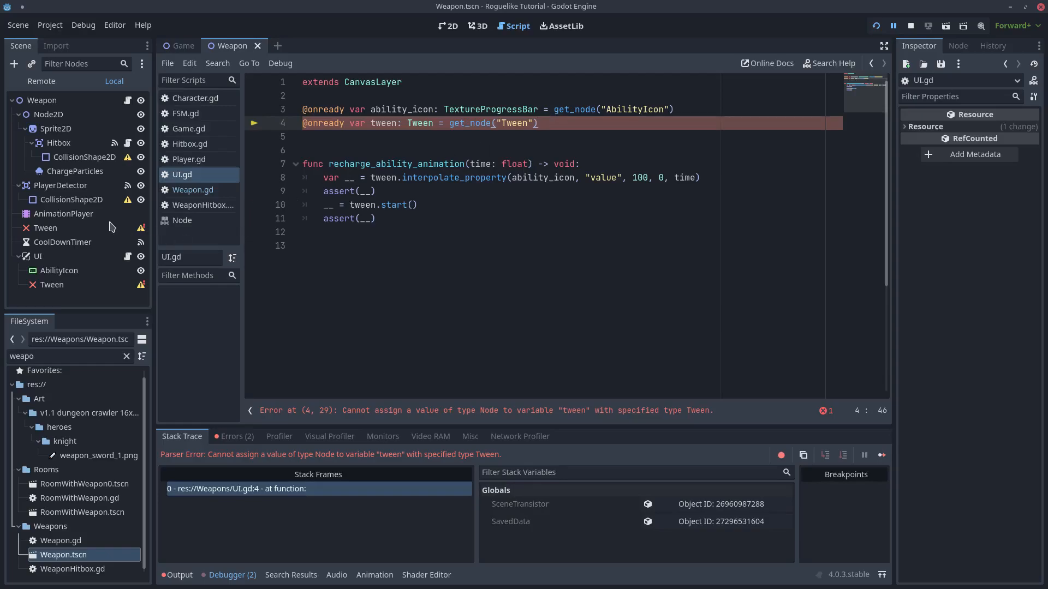
Reset ability_icon.value to 100, tween its value to 0 via create_tween, and delete the old interpolate_property code
right_click(51, 284)
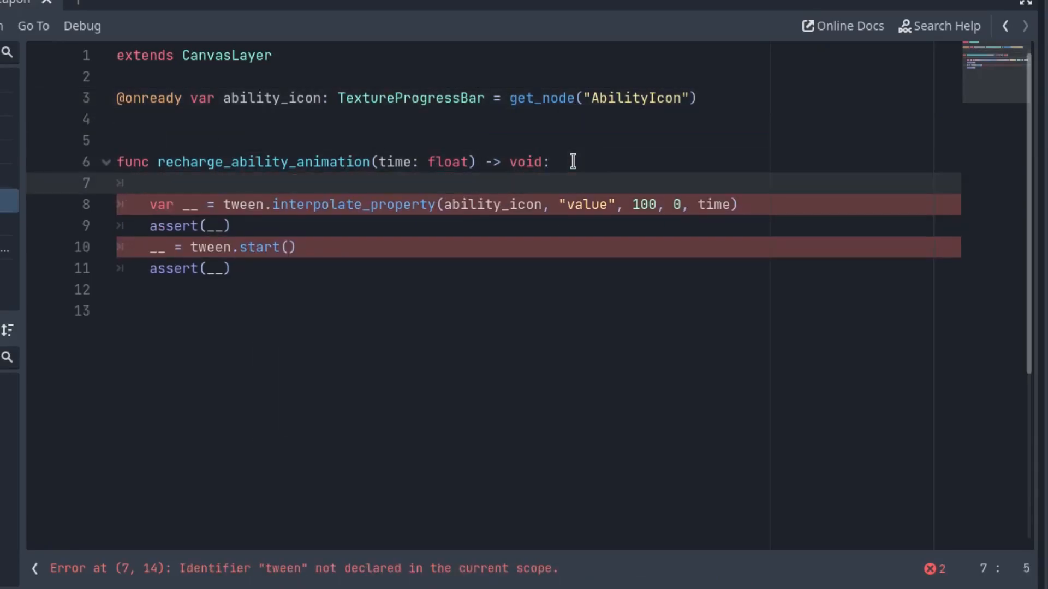
text(ability_icon)
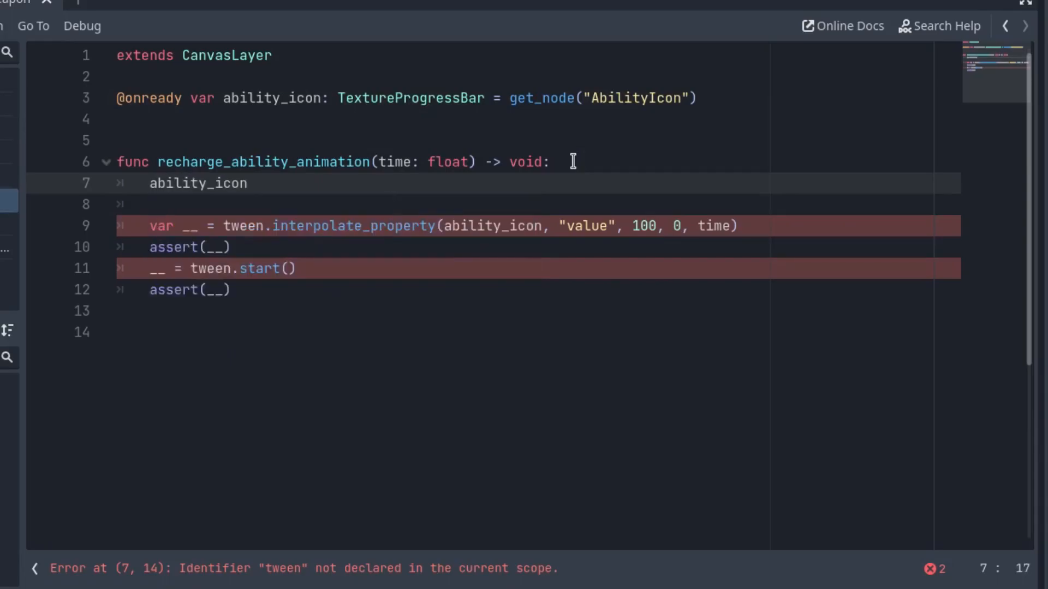
text(.value)
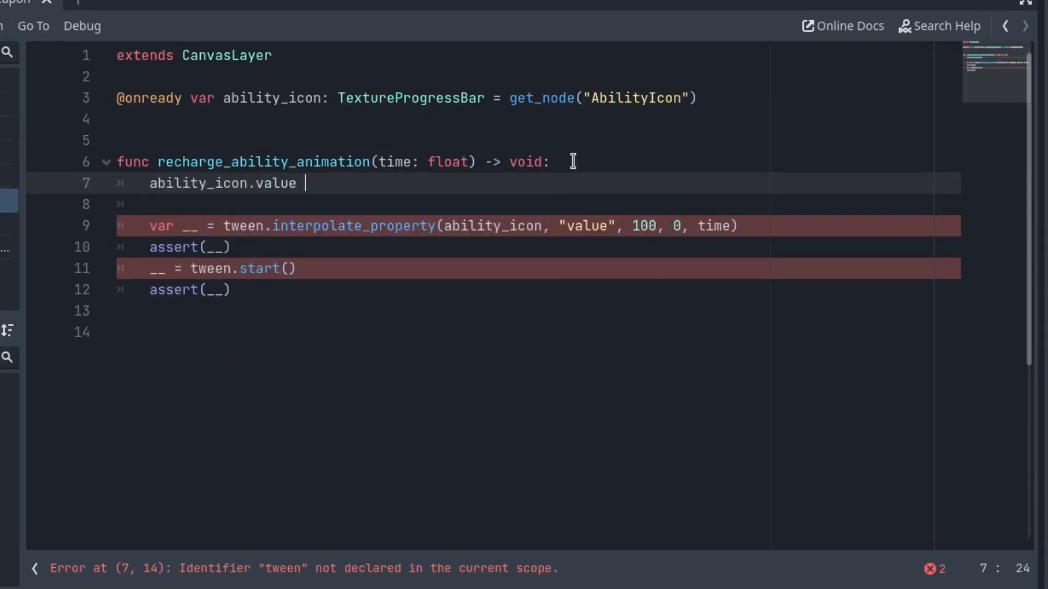
text(= 100)
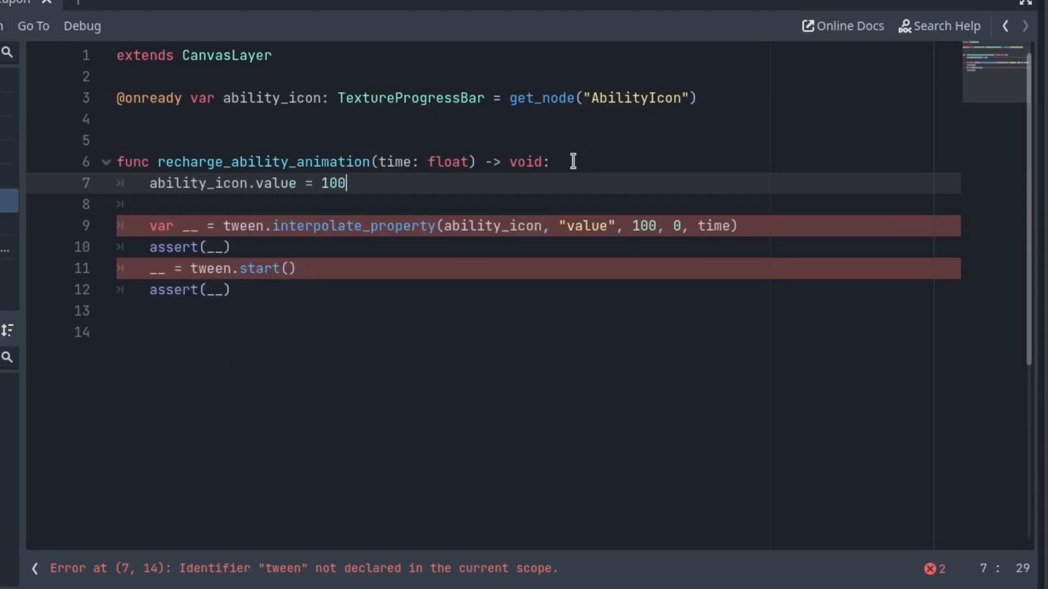
text(var tween: Tween = create_tween()
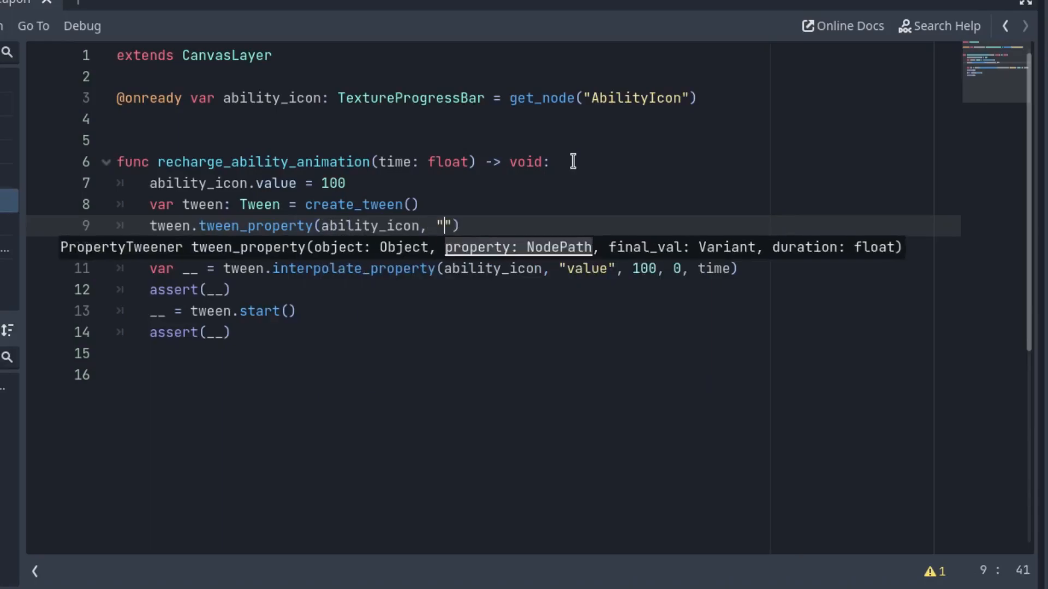
text(value", 0, time)
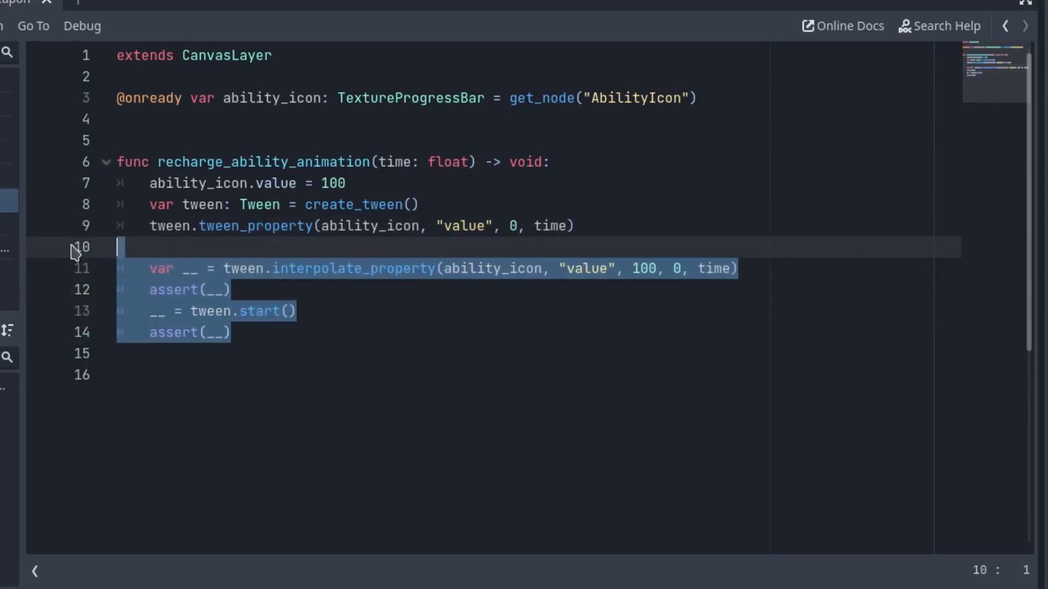
key(Delete)
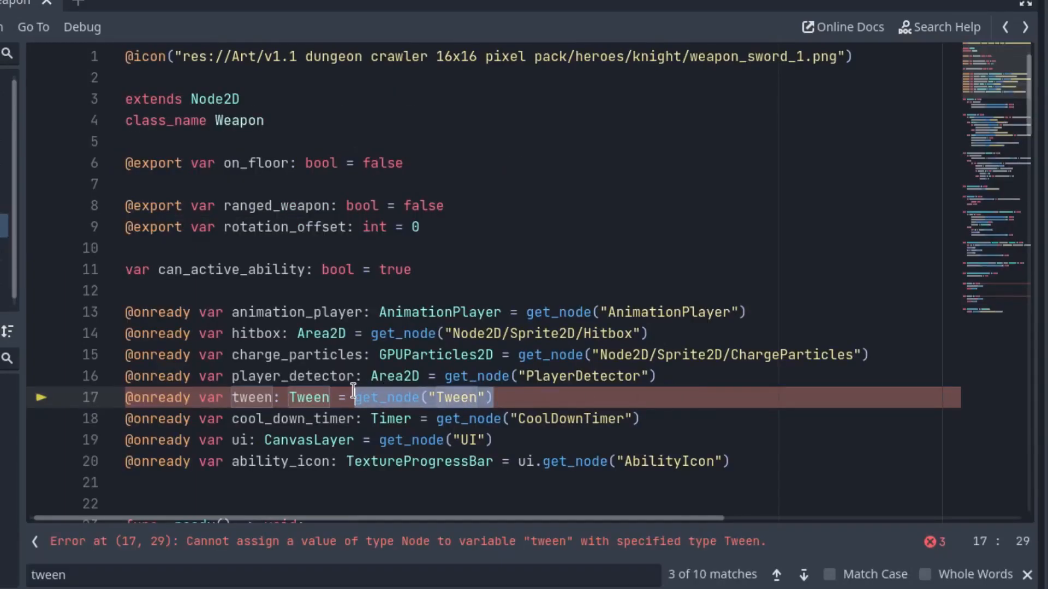
Tween position to final_pos over 0.8 with set_trans/set_ease and connect finished to _on_Tween_tween_completed
text(null)
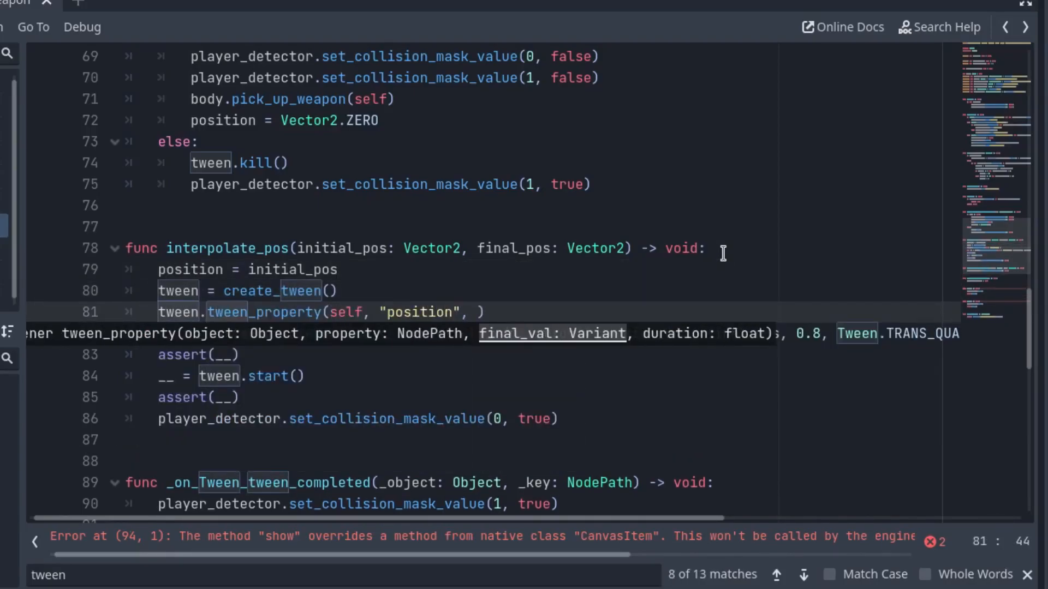
text(final_pos, 0.8).)
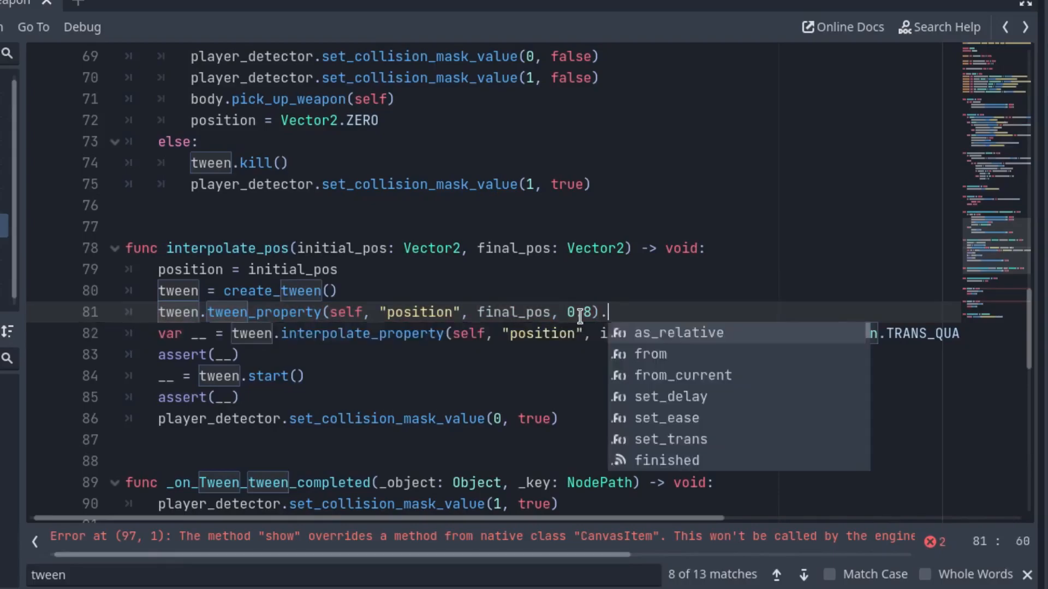
text(set_trans(Tween.TRANS_QUART).set_ease(Tween)
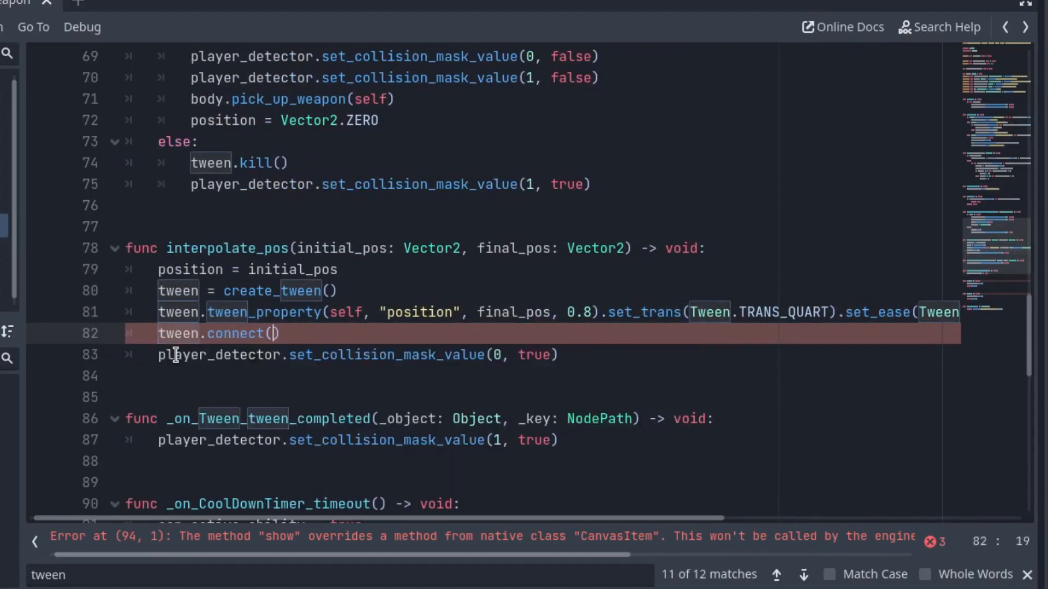
text("finished", _on_Tween_tween_completed()
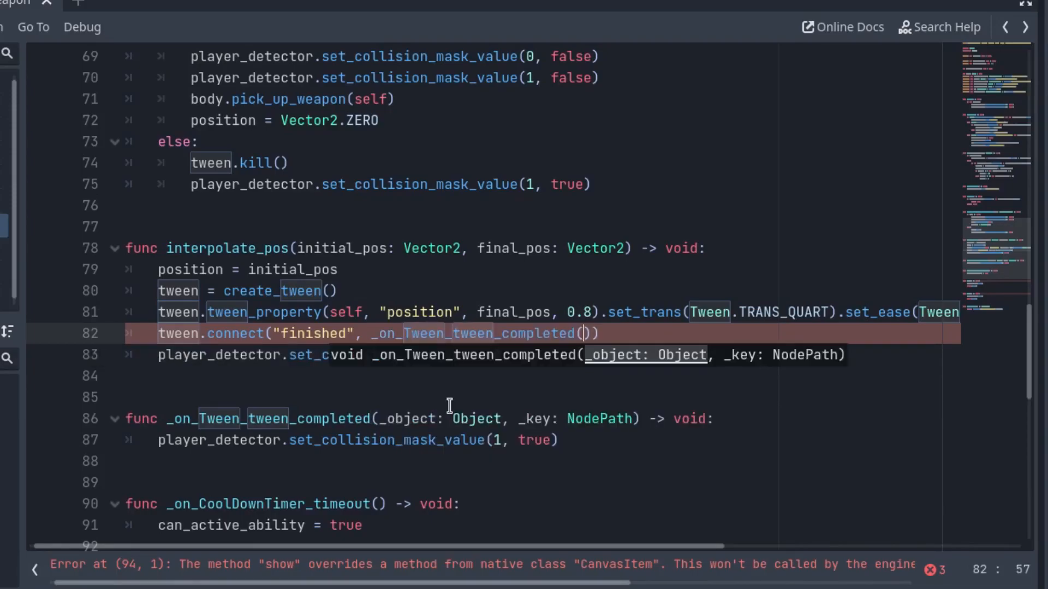
key(Backspace)
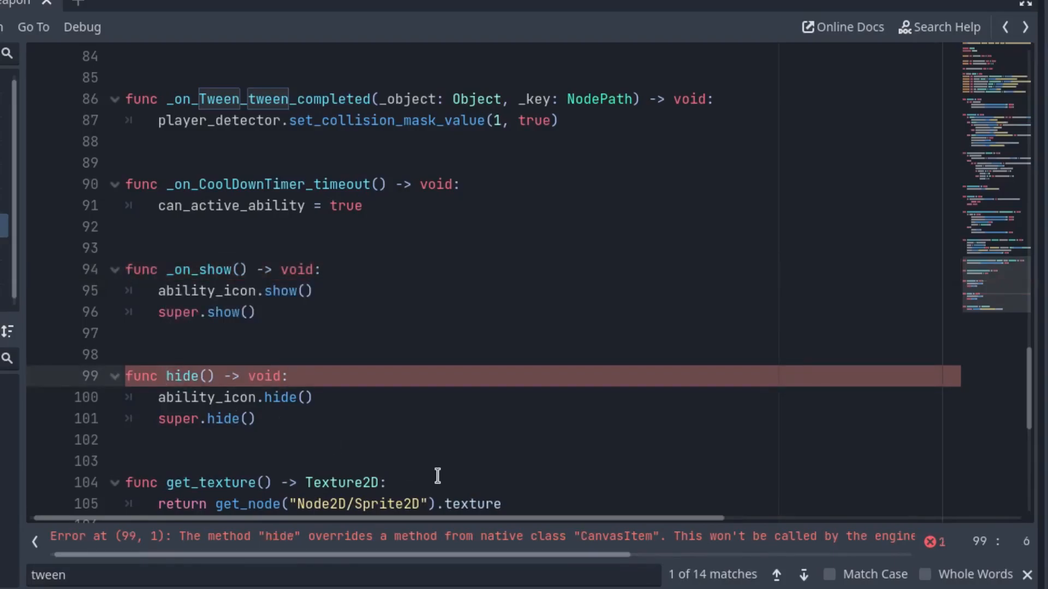
Rename show/hide to _on_show/_on_hide, connect draw and hidden signals in _ready, and guard tween.kill() with if tween
text(on_floor:)
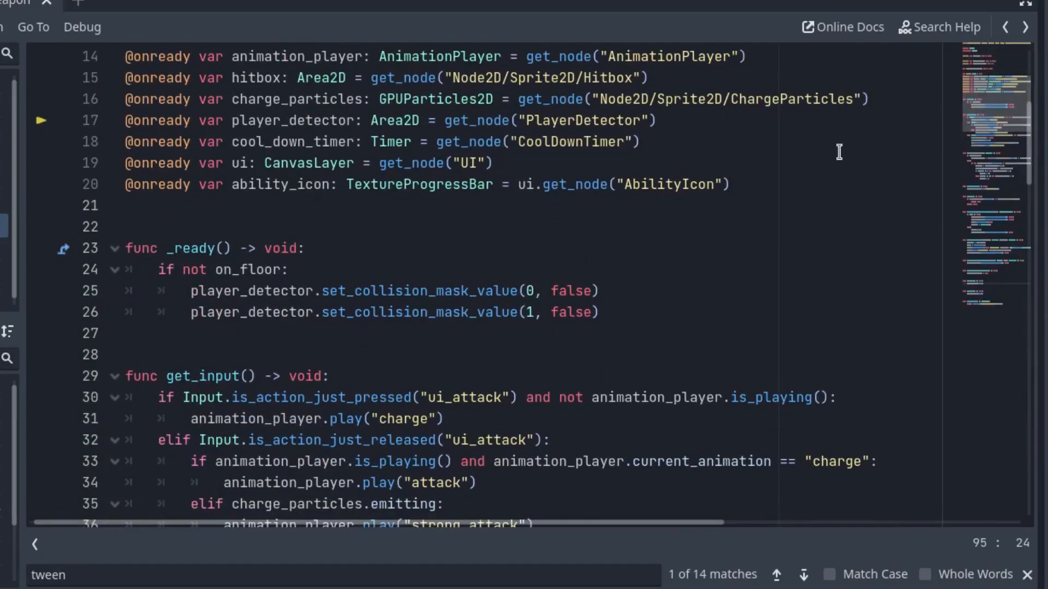
text(connect("draw)
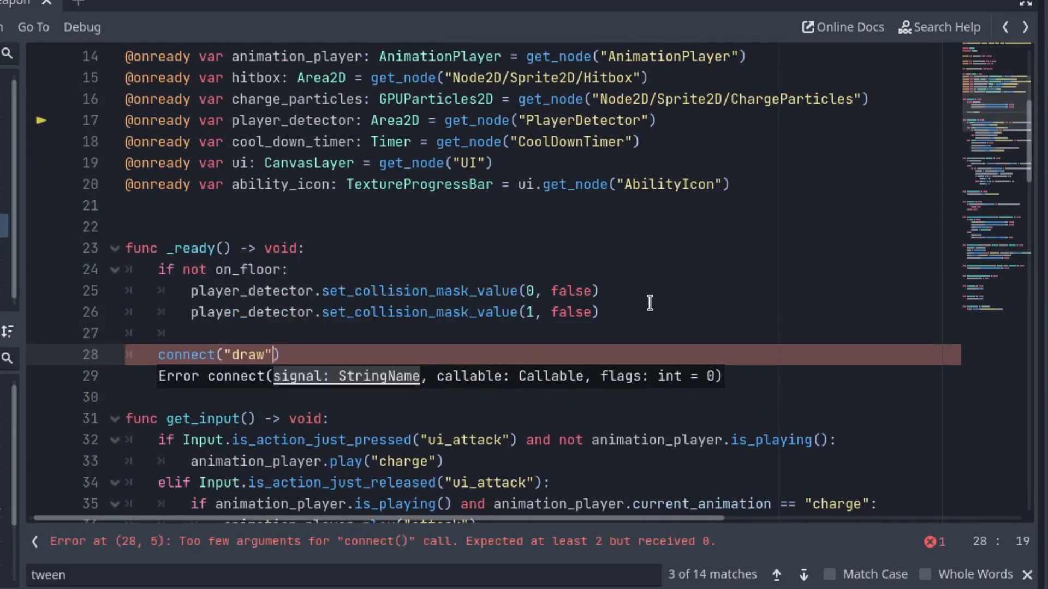
text(, _on_show)
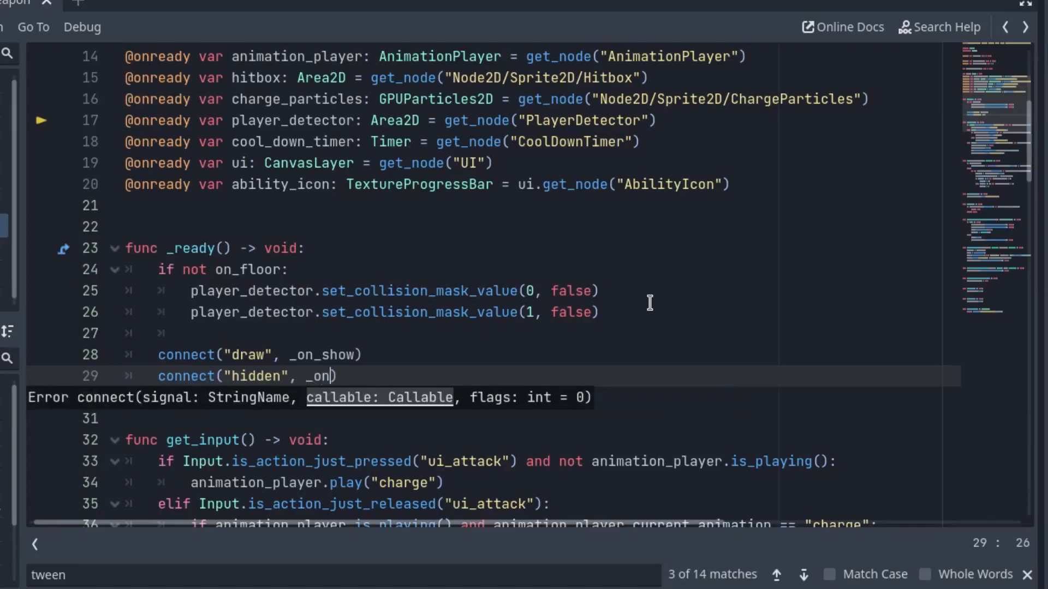
text(_hide))
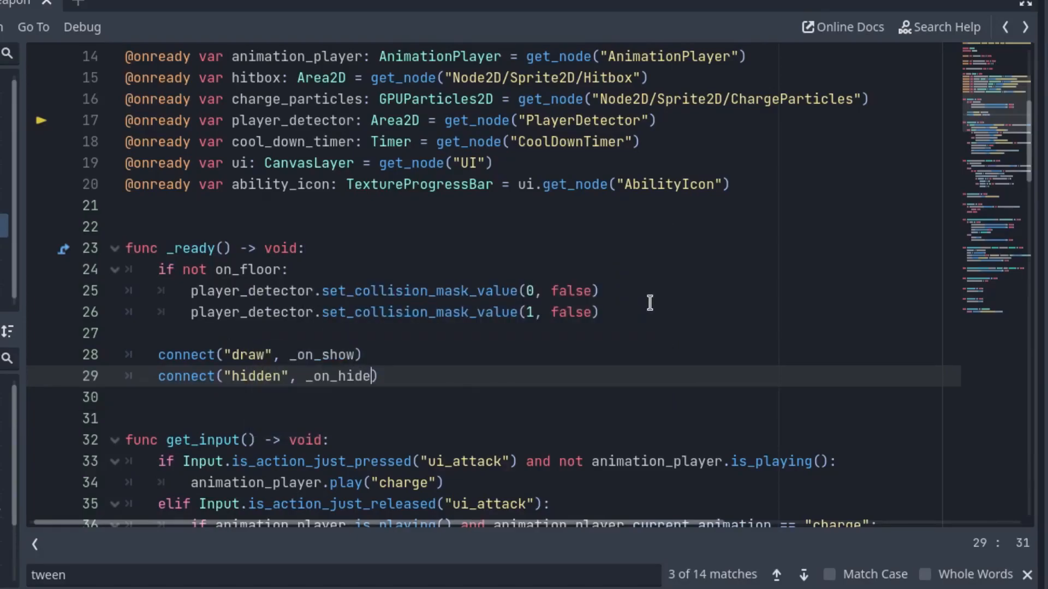
scroll(down, 3)
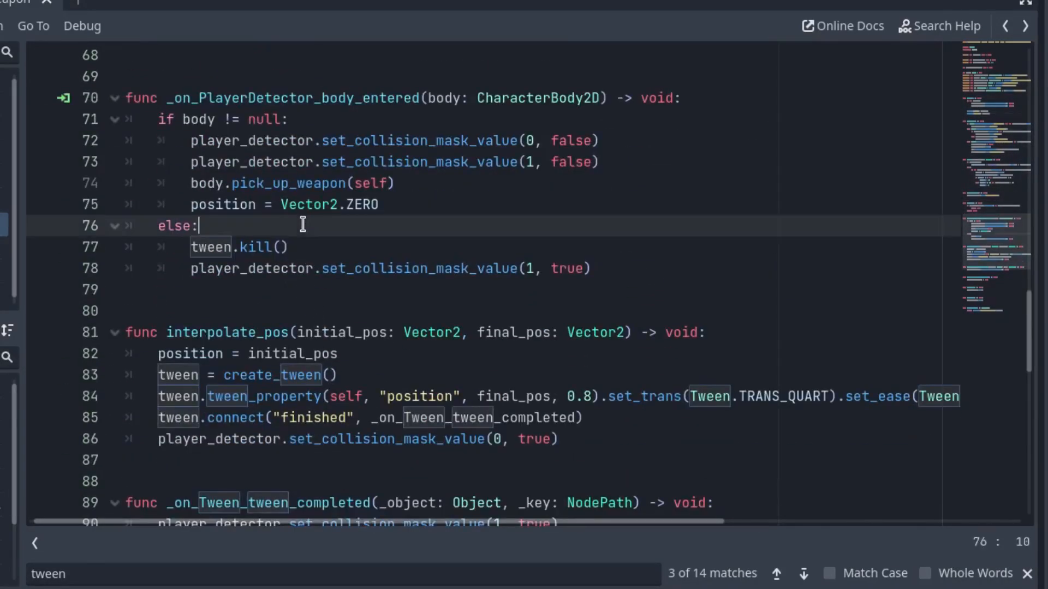
text(if tween:)
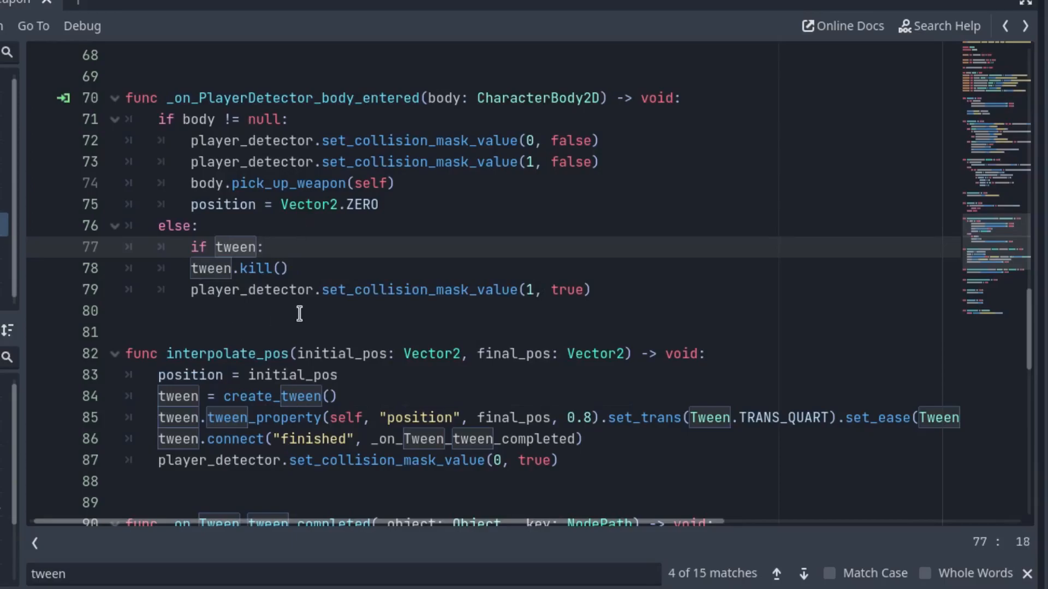
click(223, 268)
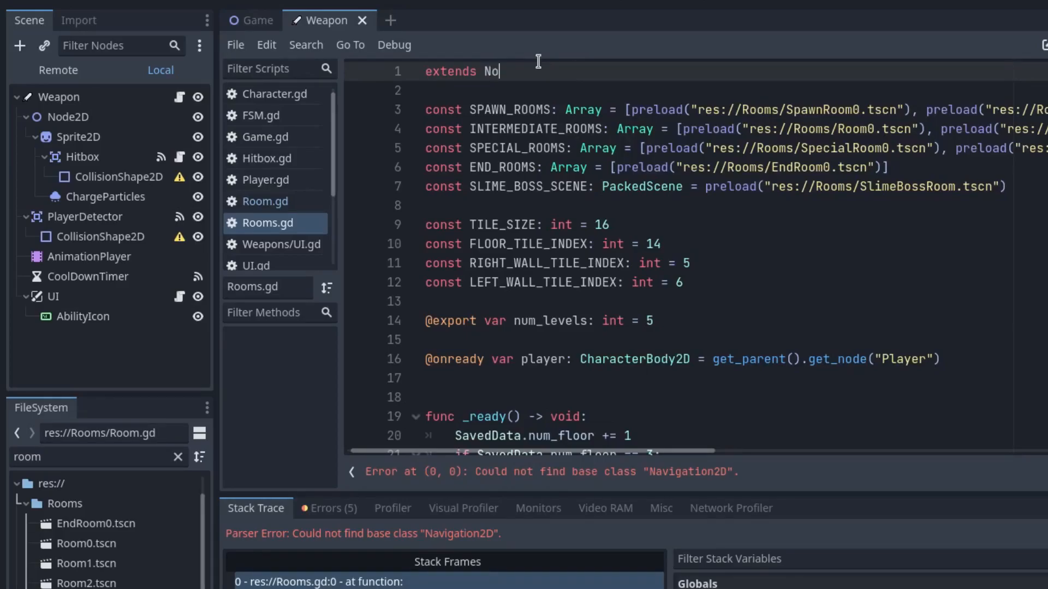
Make Rooms.gd extend Node2D and return to the Game scene
text(de2D)
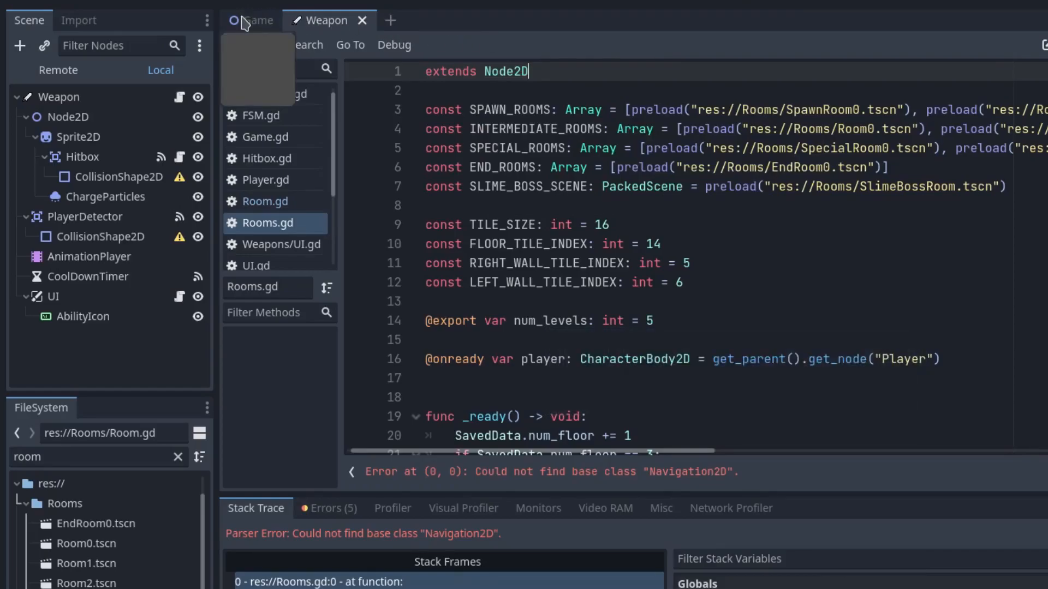
click(256, 20)
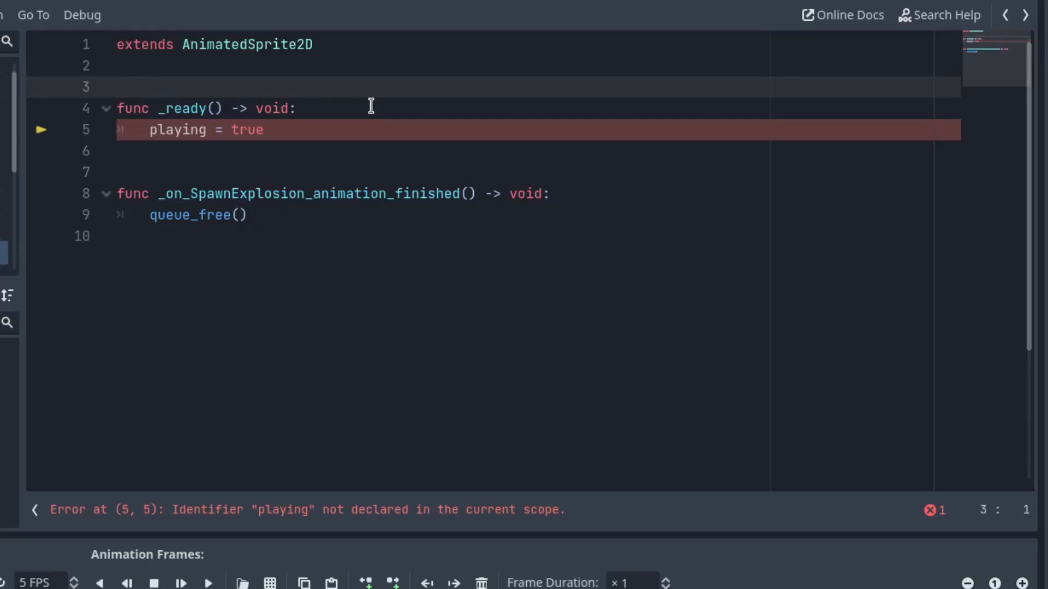
Replace playing = true in SpawnExplosion's _ready with play("default")
drag(166, 108, 264, 130)
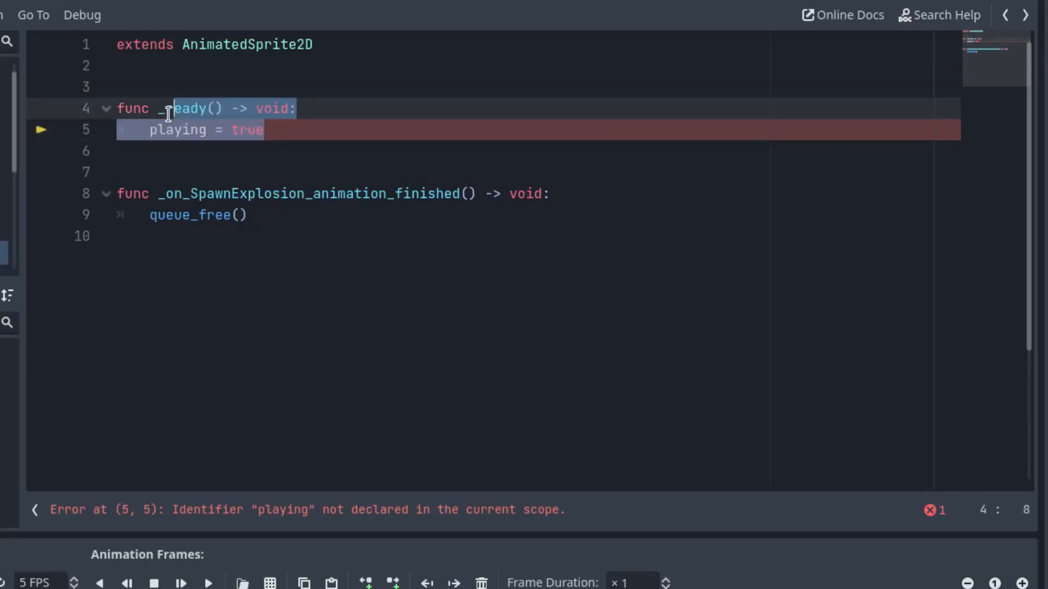
text(play()
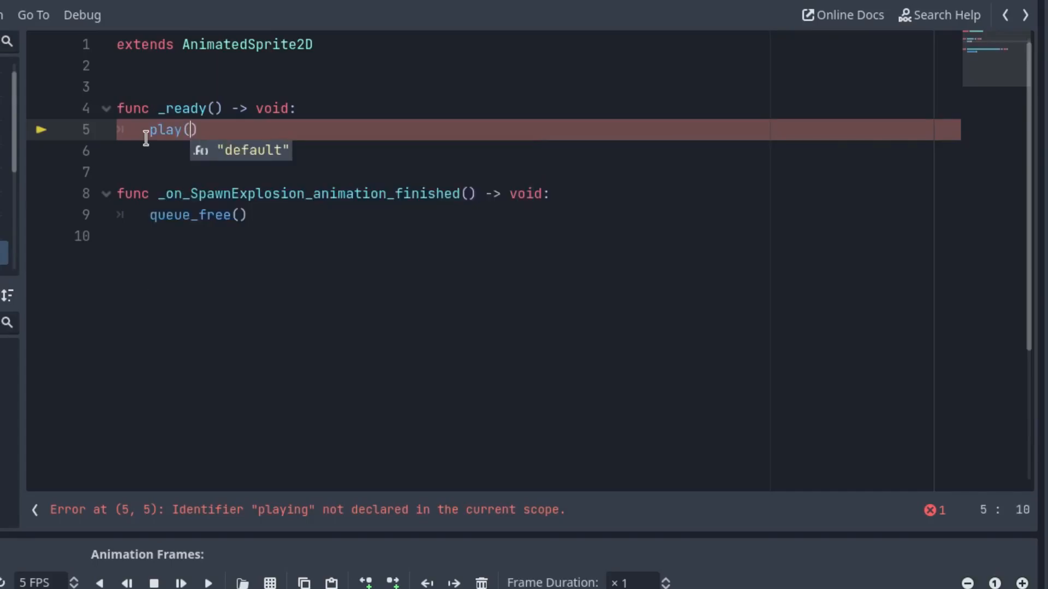
text("default")
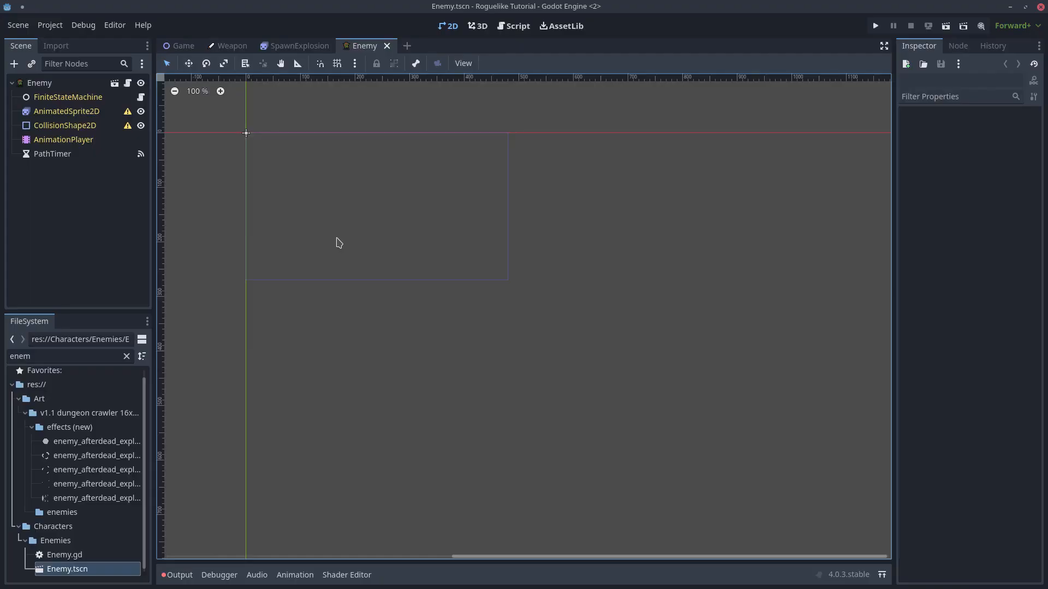
Create a NavigationAgent2D child under Enemy and bring up the Enemy script
click(39, 82)
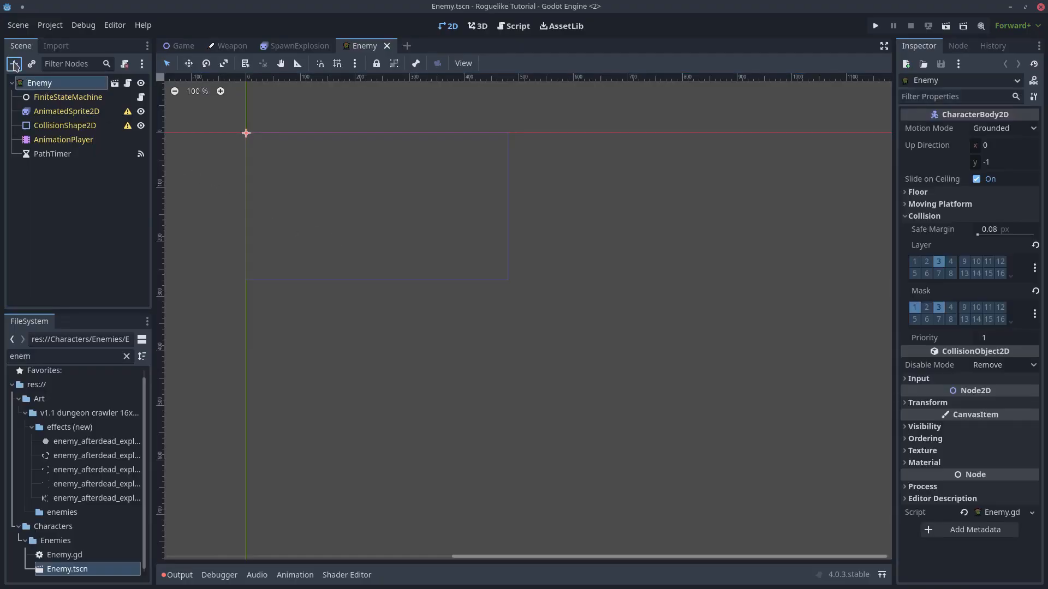
text(navigatio)
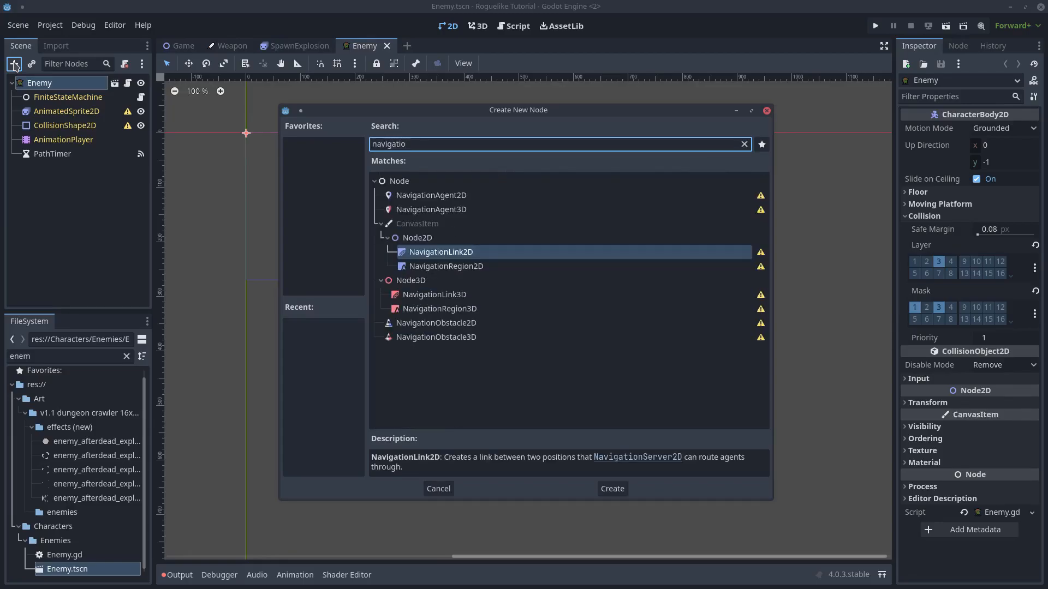
click(432, 210)
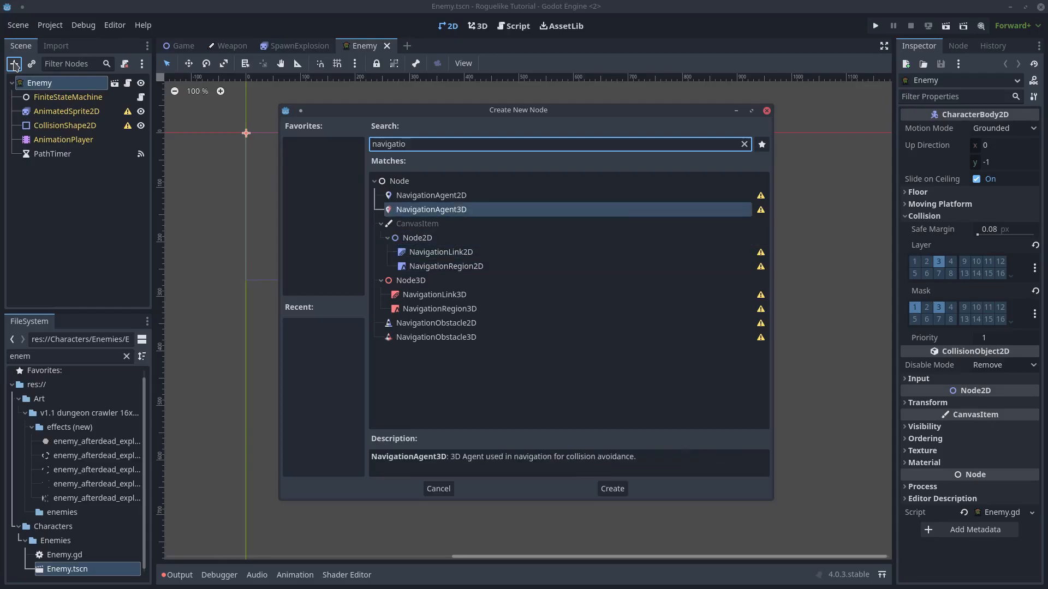
click(610, 489)
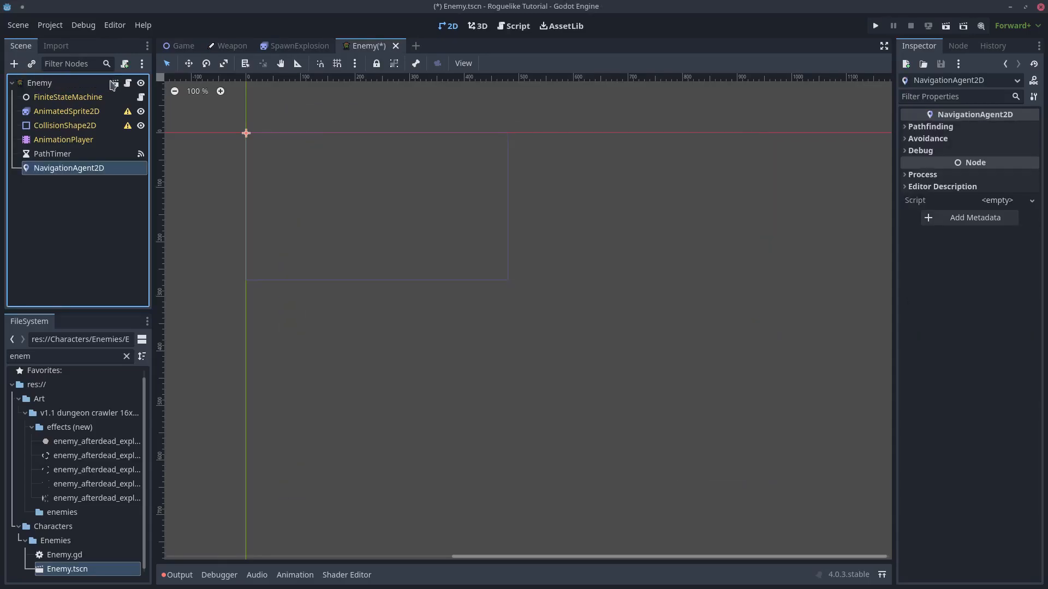
click(513, 25)
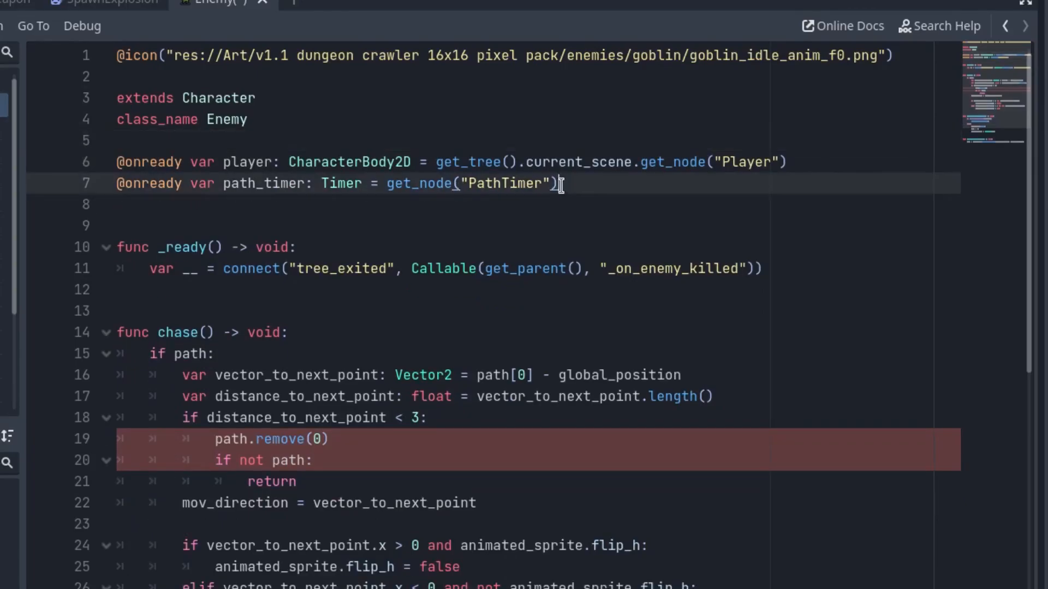
text(@onready)
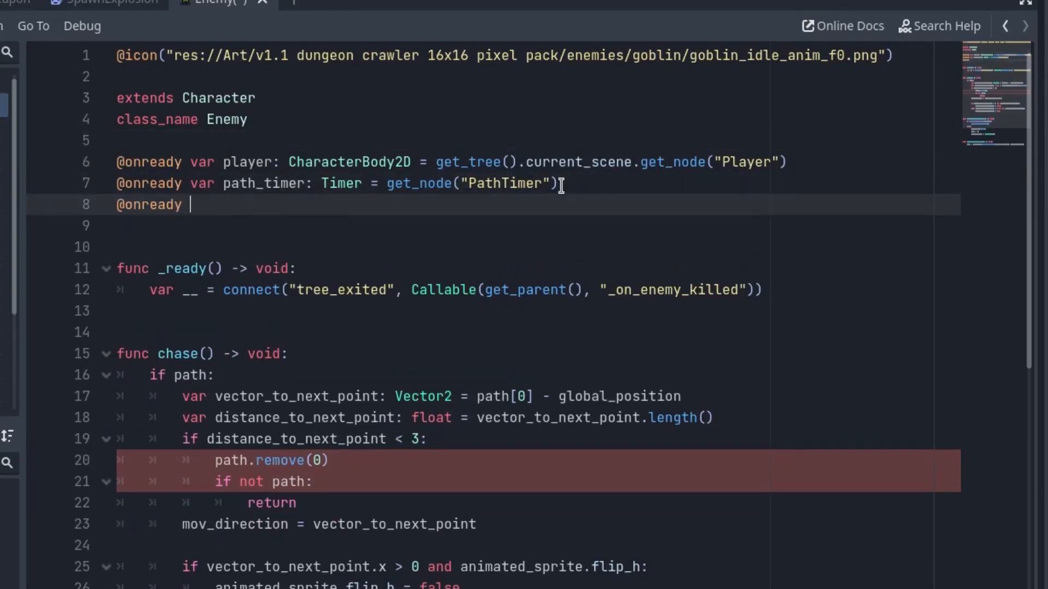
text(var navigation_agent:)
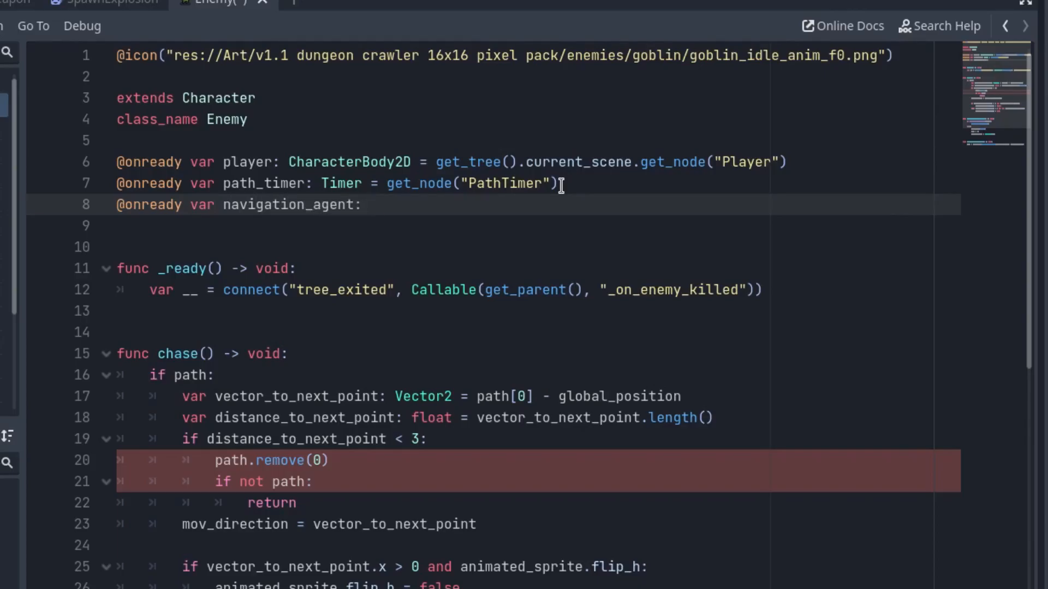
text(NavigationAgent2D = get_node("NavigationAgent2D)
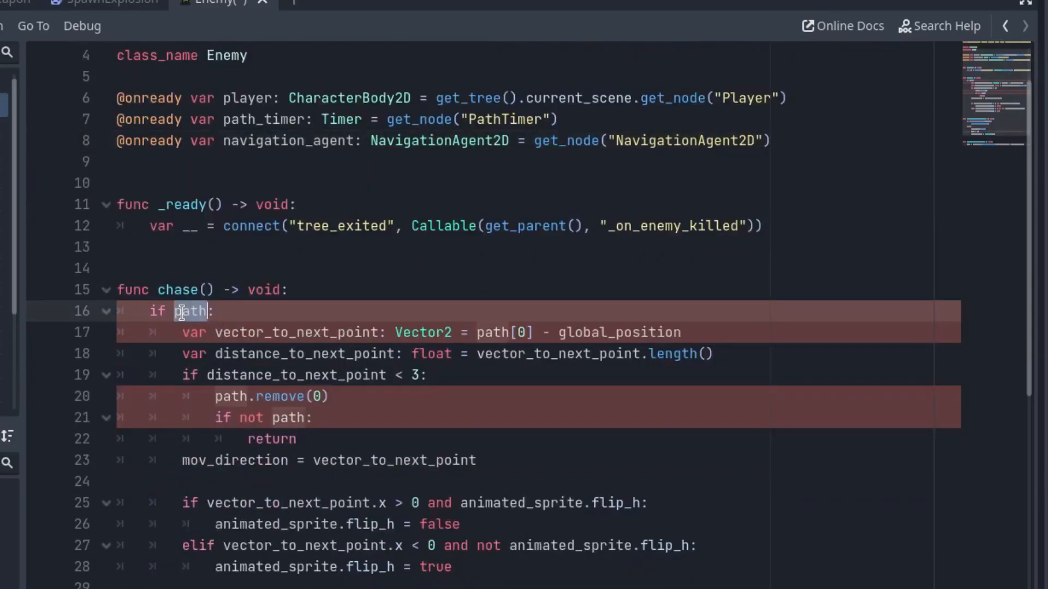
text(not na)
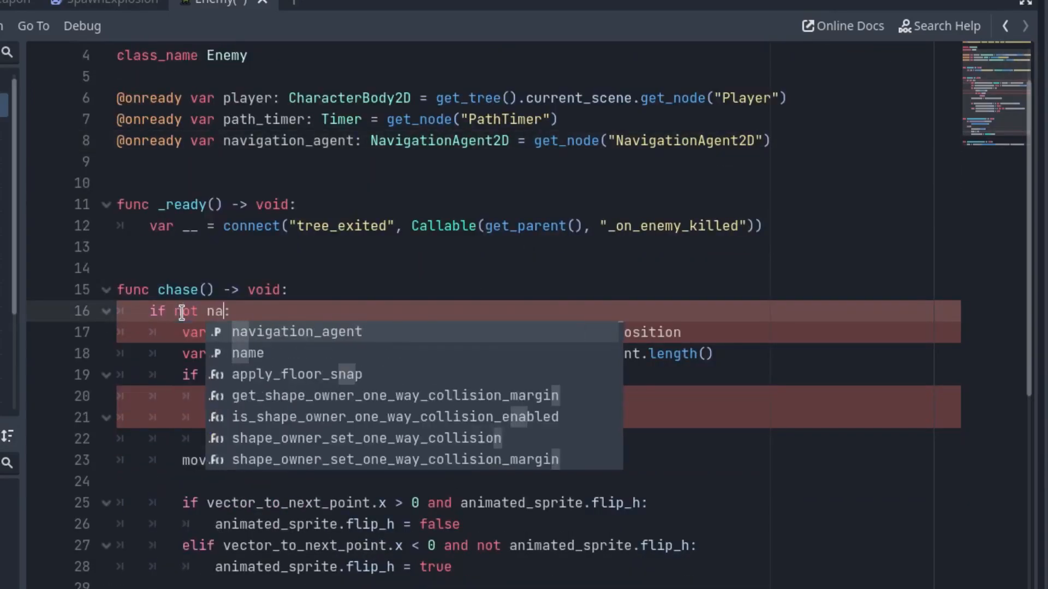
text(navigation_agent.is_)
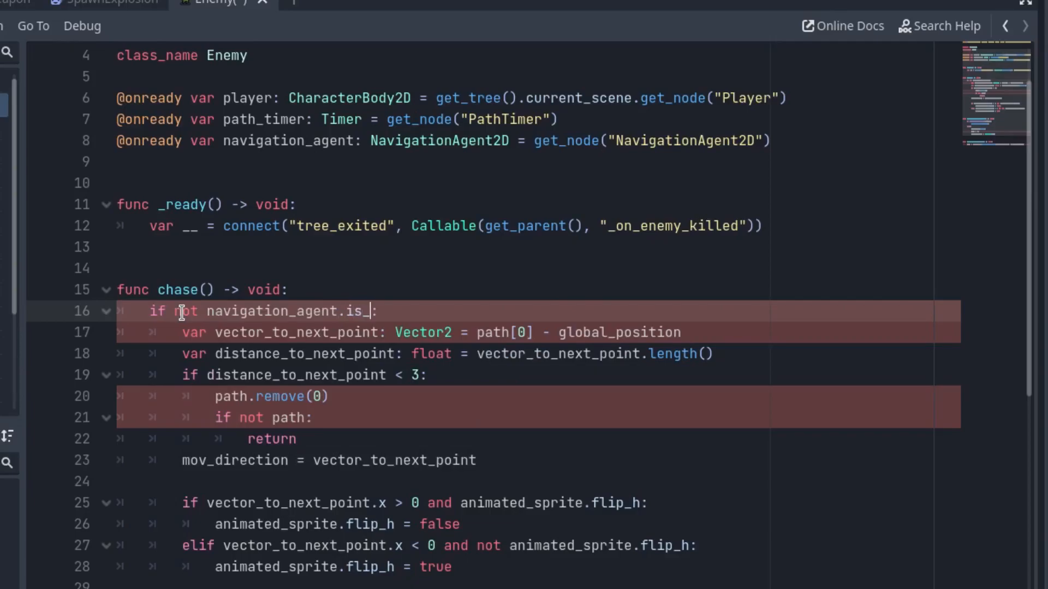
text(target_reached())
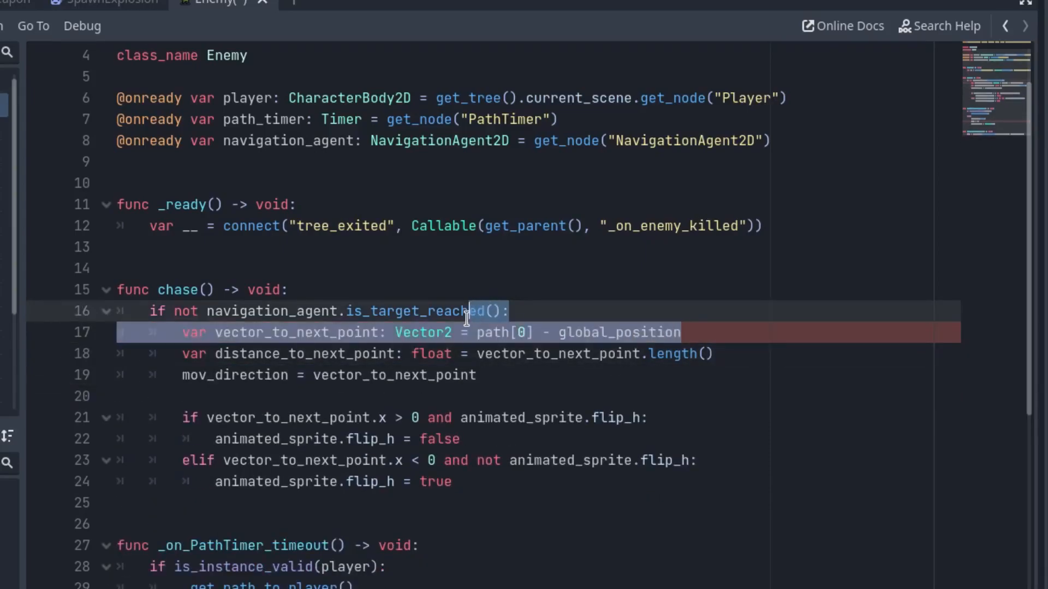
Replace path[0] with navigation_agent.get_next_path_position() and delete the obsolete path = [] line
click(474, 332)
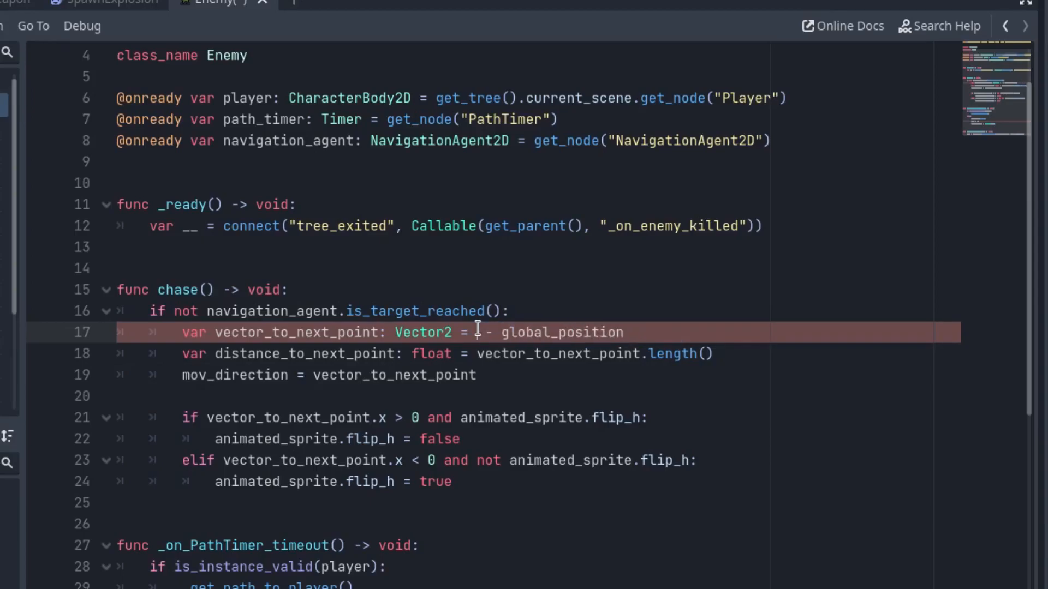
text(navigation_agent.get_next_path_position()
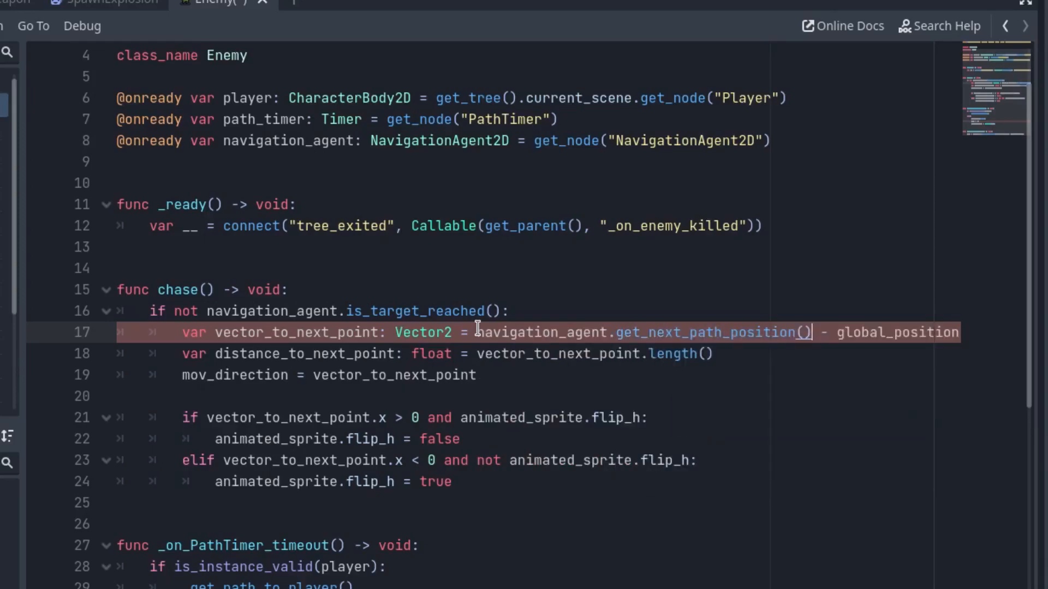
scroll(down, 3)
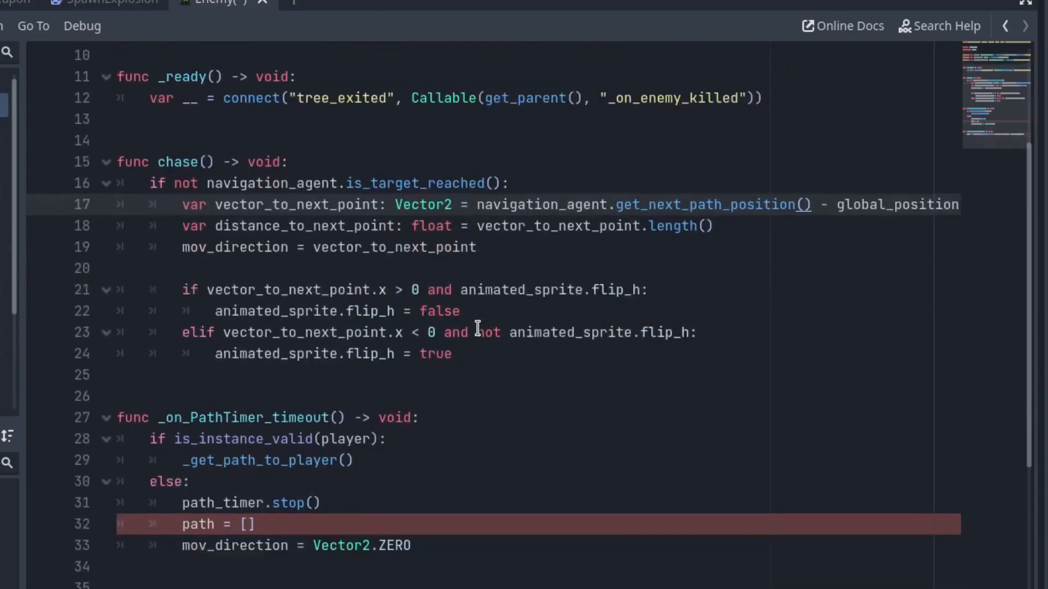
double_click(198, 524)
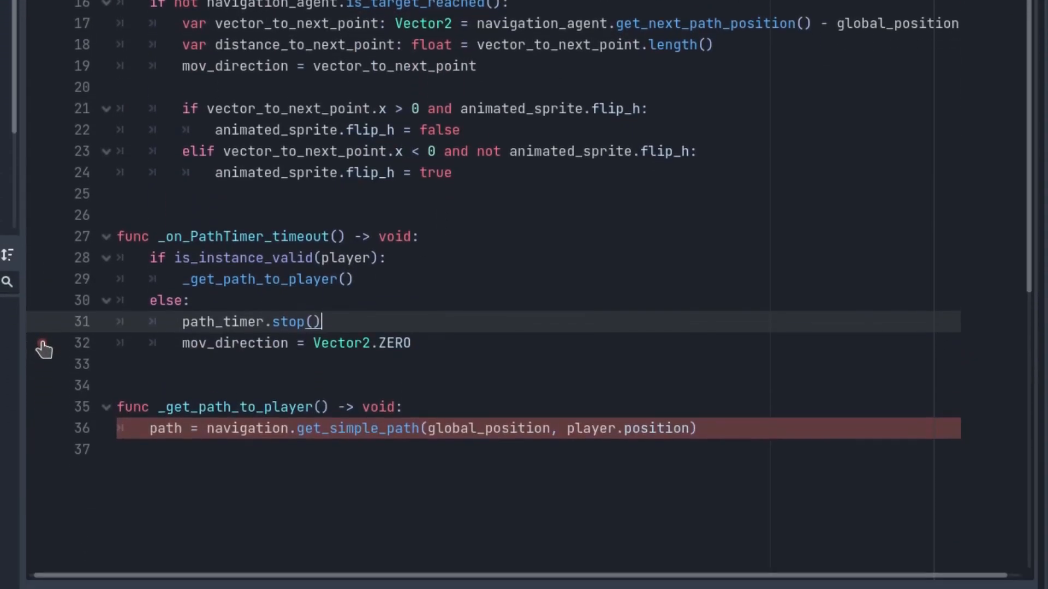
mouse_move(752, 428)
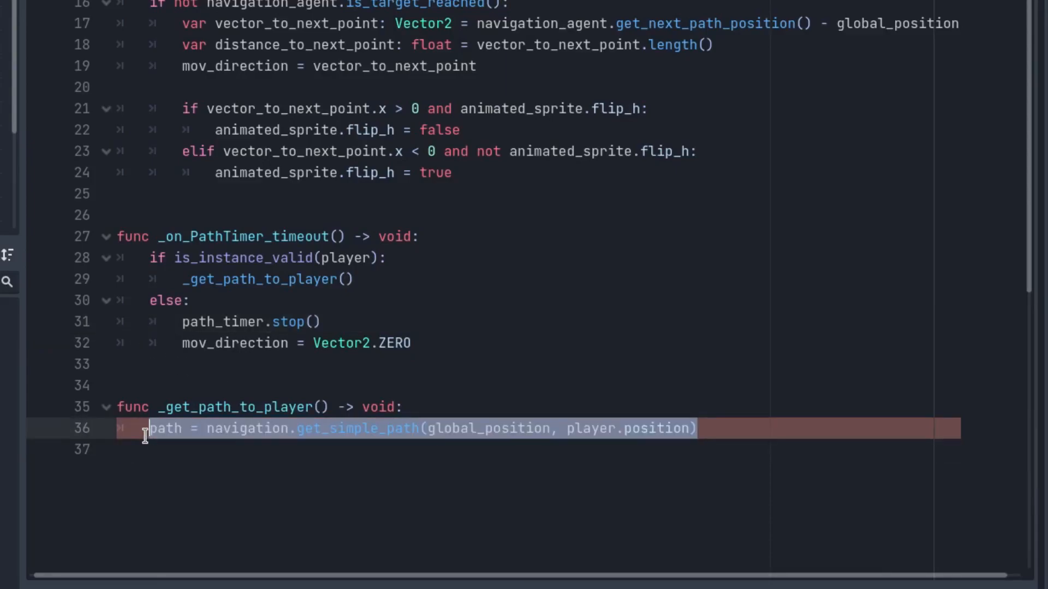
key(Delete)
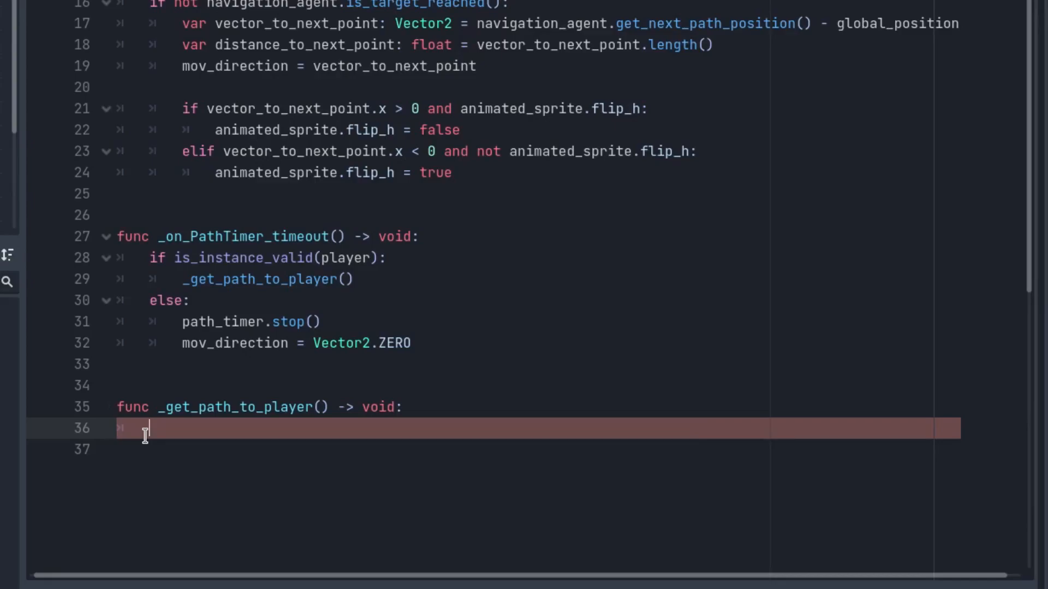
Set navigation_agent.target_position = player.position for the chase target
text(navigation_agent.tar)
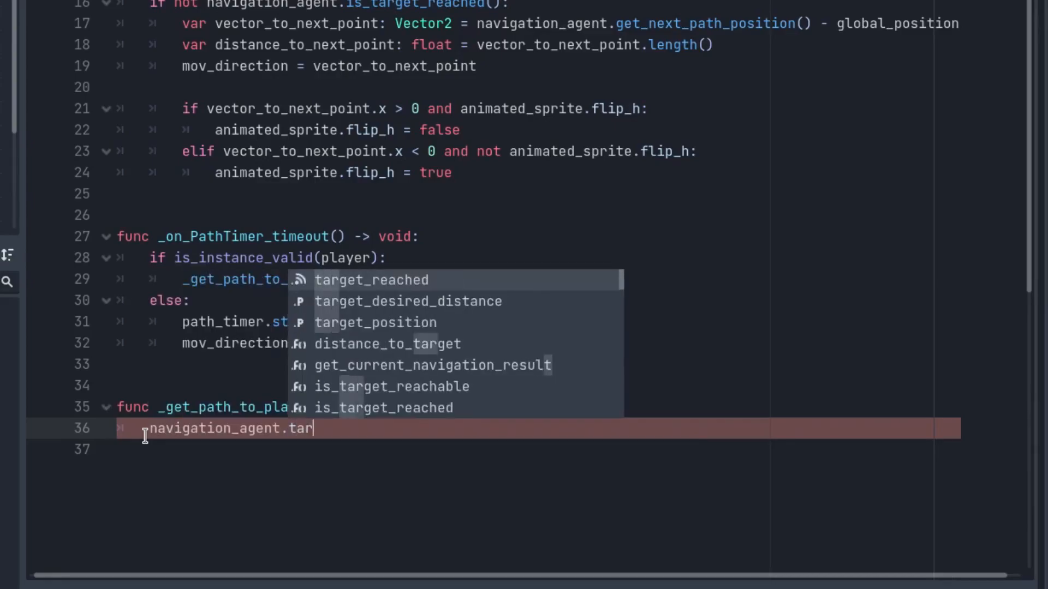
click(375, 323)
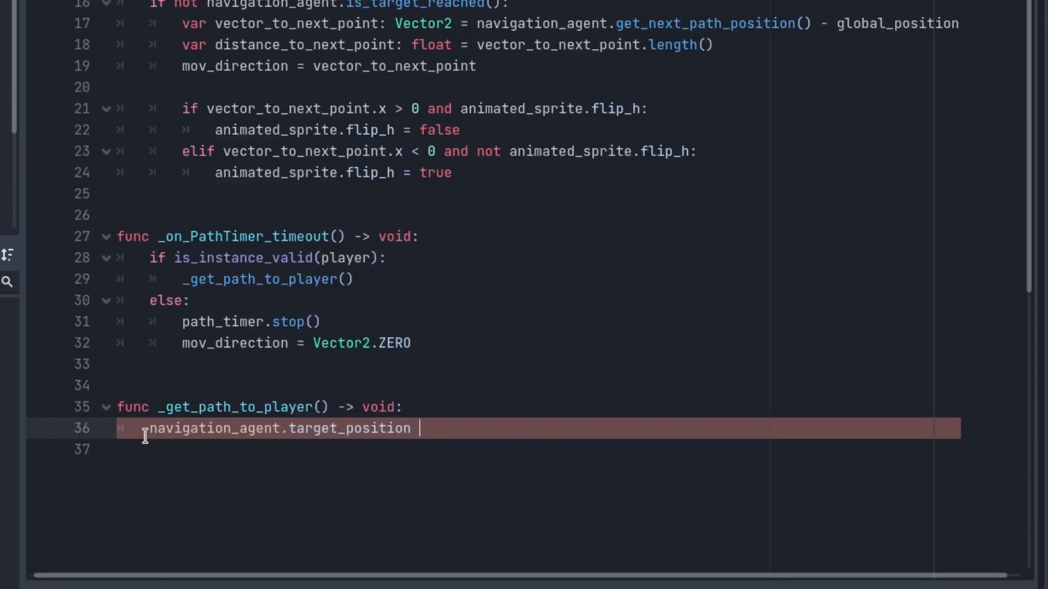
text(= player.p)
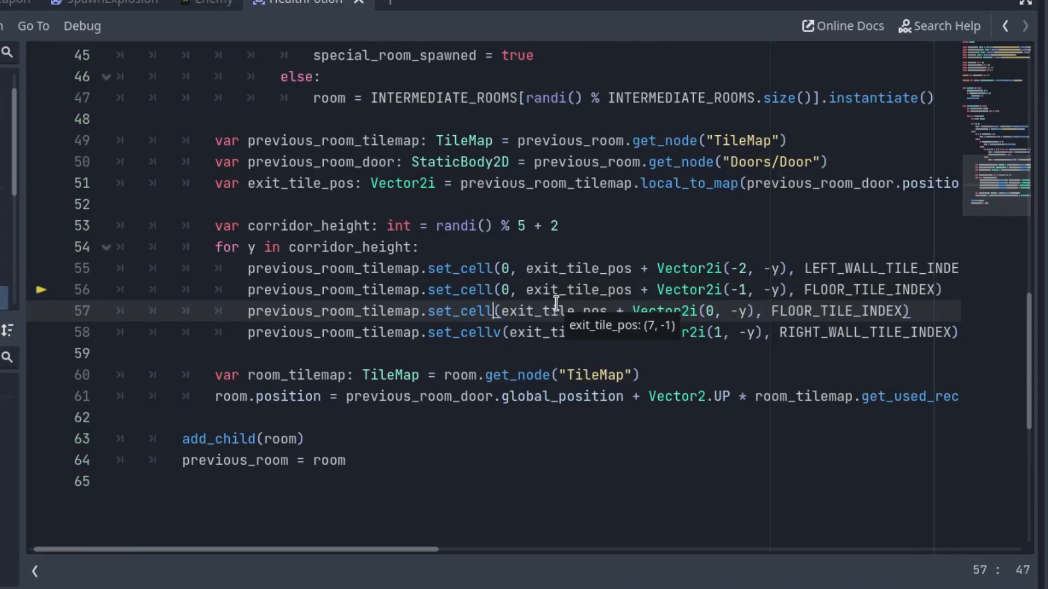
Insert layer 0 as the first argument of the corridor set_cell calls in Rooms.gd
text(0,)
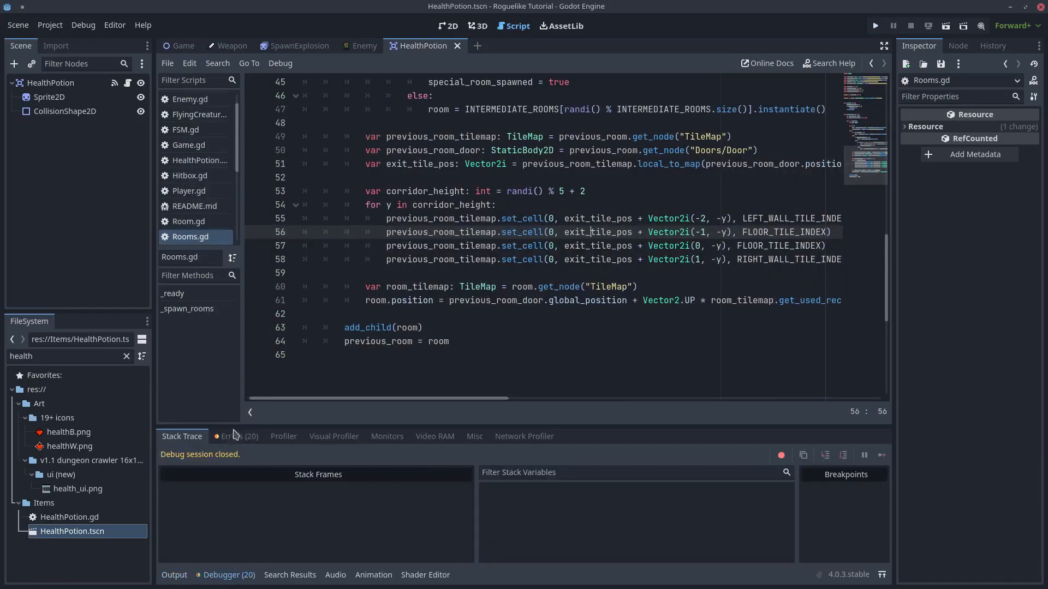
Locate White.gdshader via the Errors list, add the missing ';' after new_color = white_color, and run the game
click(239, 437)
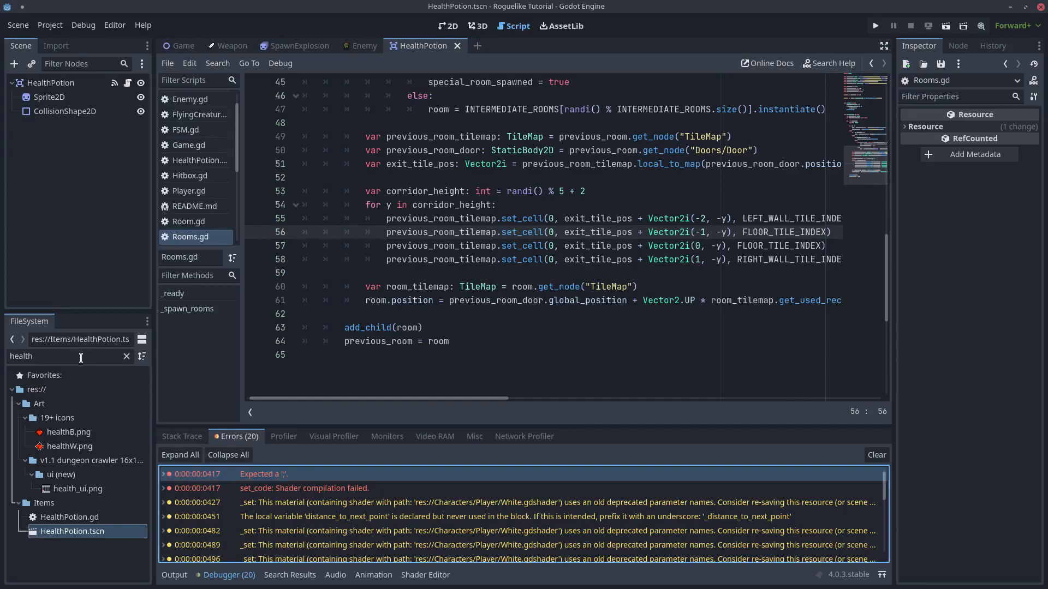
text(white)
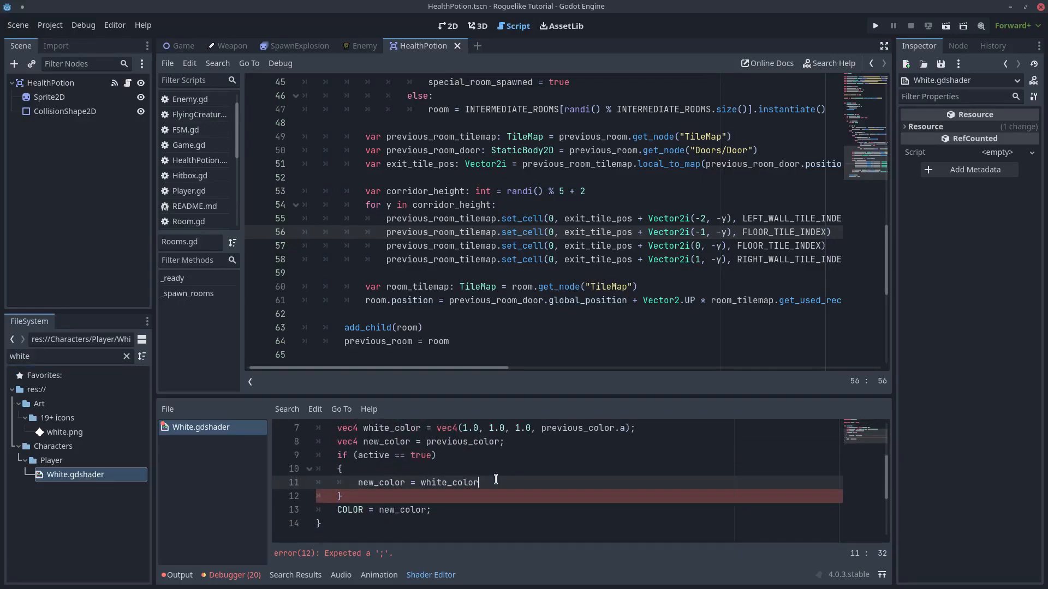
text(;)
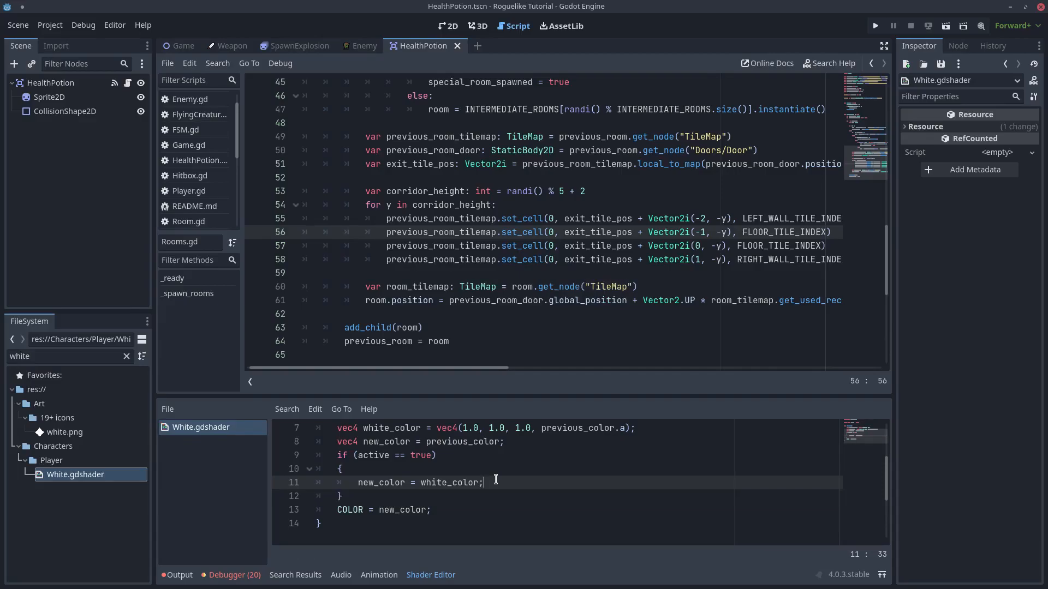
click(875, 25)
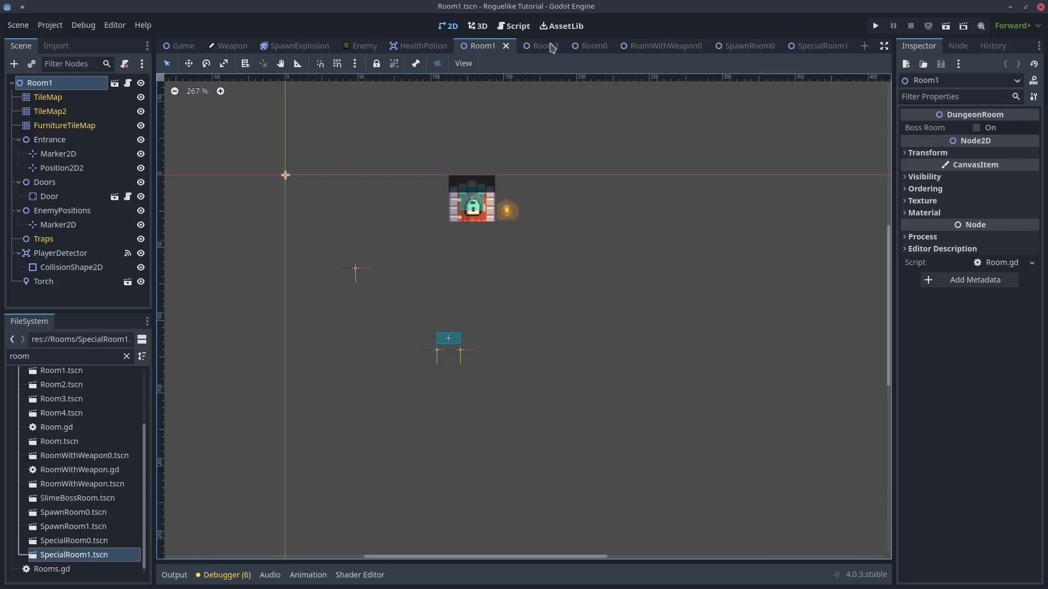
Switch through the Room2, RoomWithWeapon0, SpawnRoom0 and SpecialRoom1 scene tabs
click(583, 46)
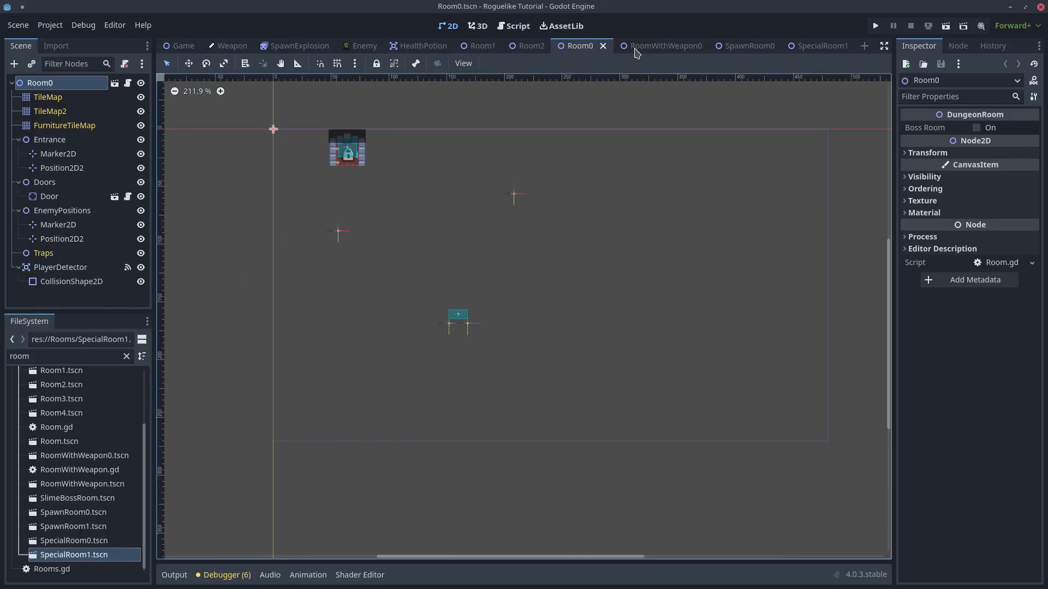
click(662, 46)
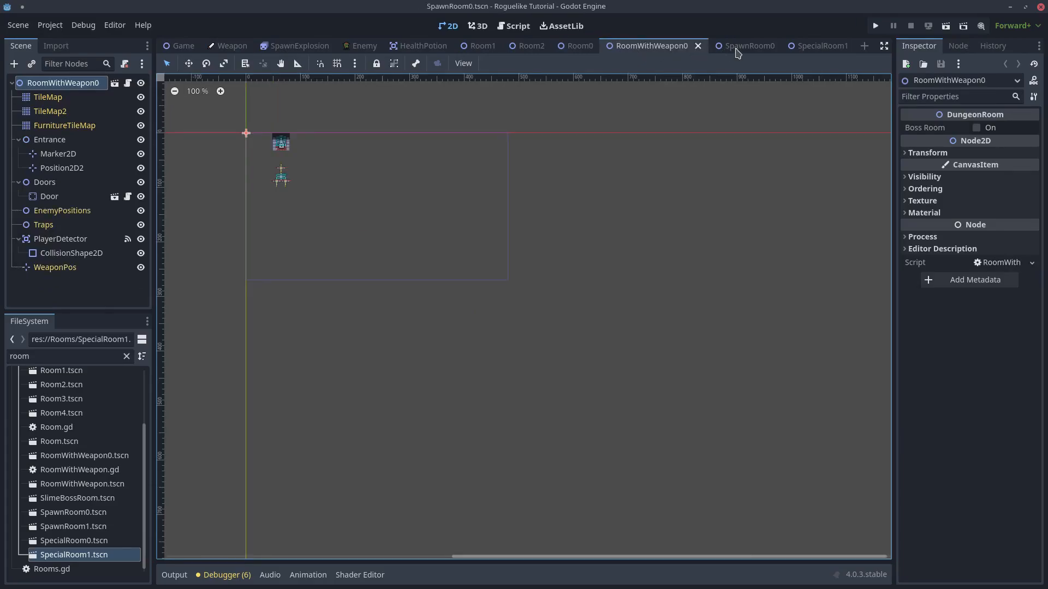
click(735, 46)
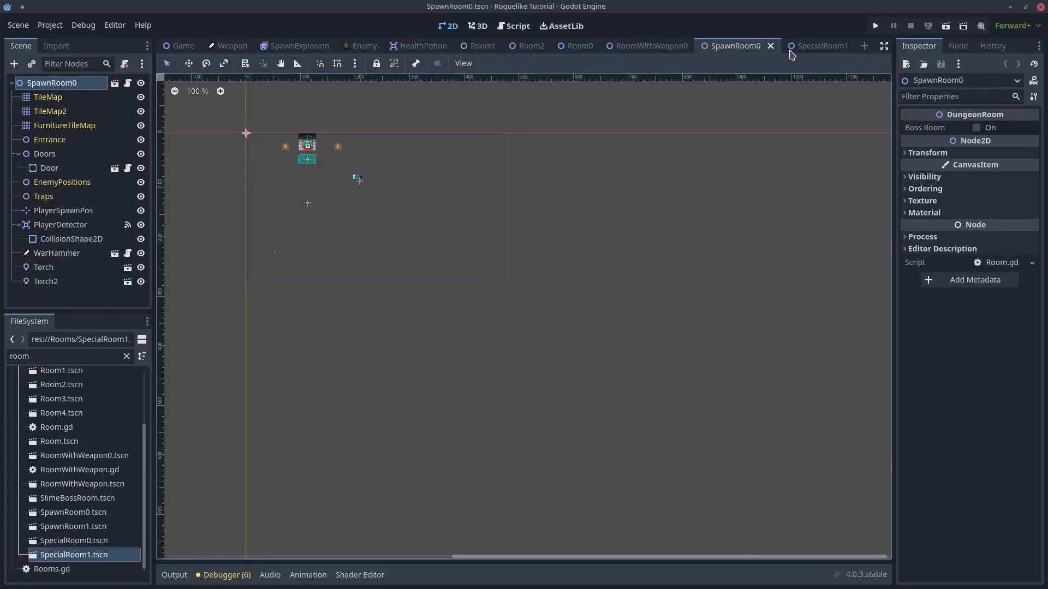
click(821, 45)
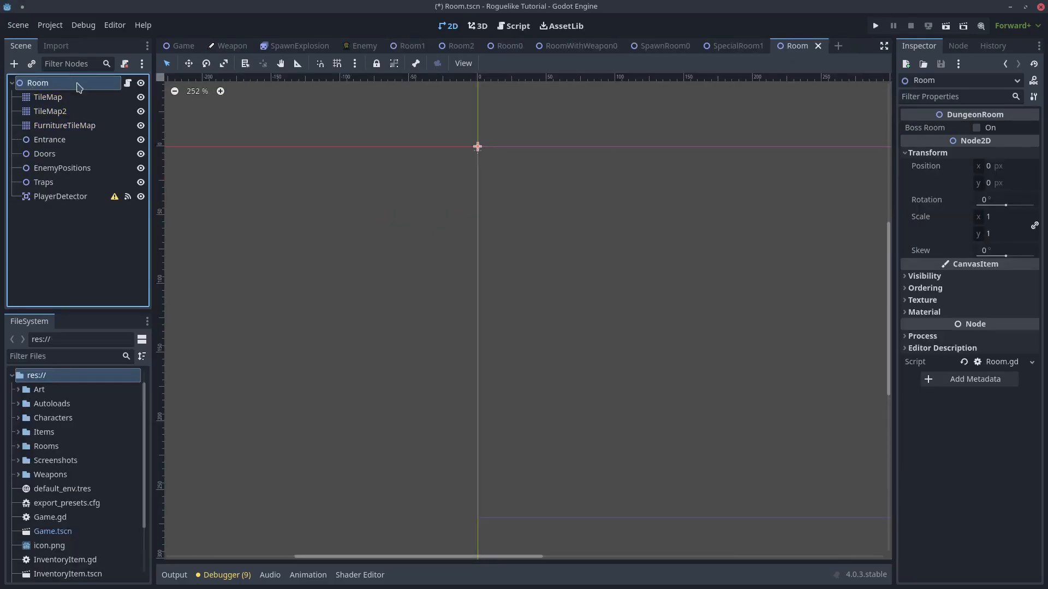
On the TileMap's atlas ID 15 floor tile, reset Navigation Layer 0 to the default full-tile shape
click(47, 97)
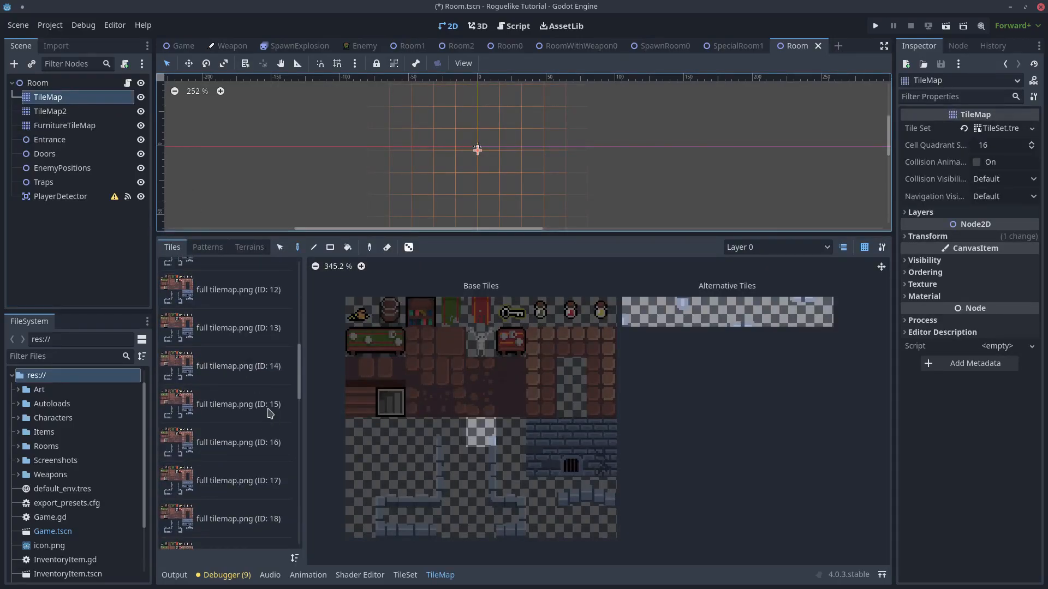
click(238, 404)
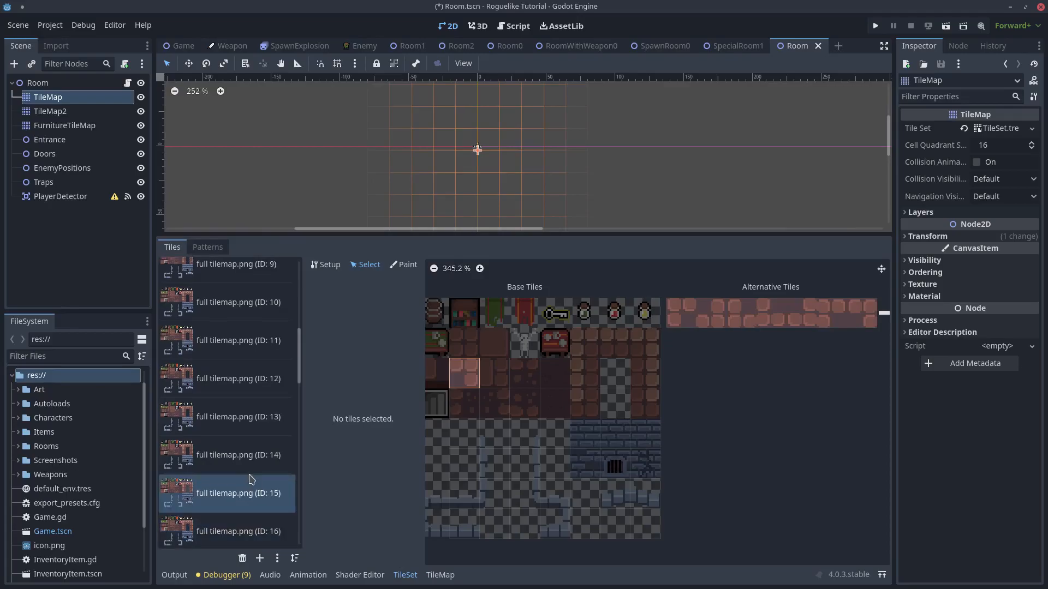
click(463, 381)
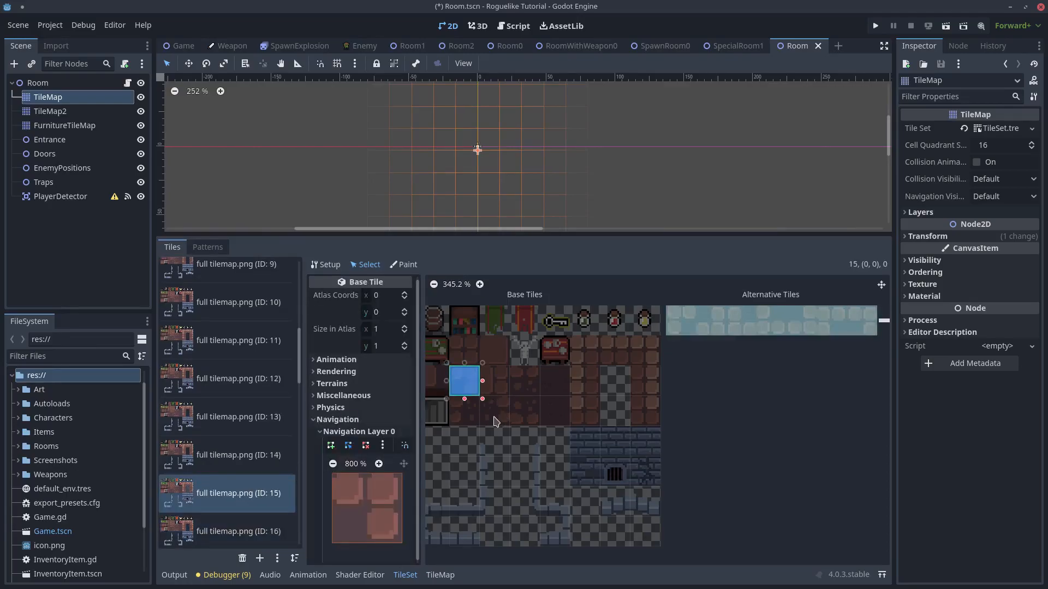
mouse_move(417, 427)
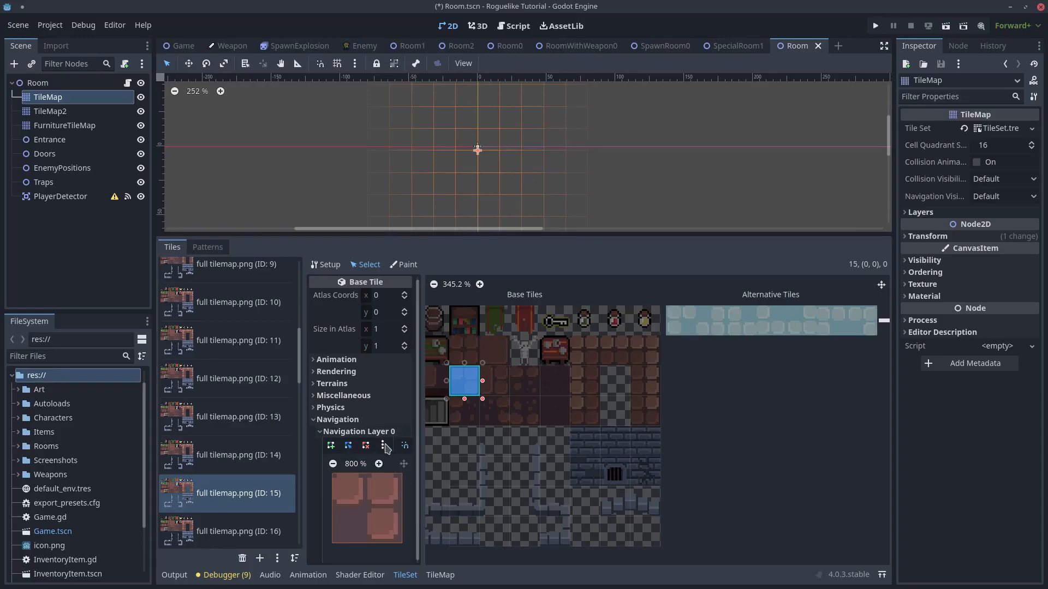
click(382, 445)
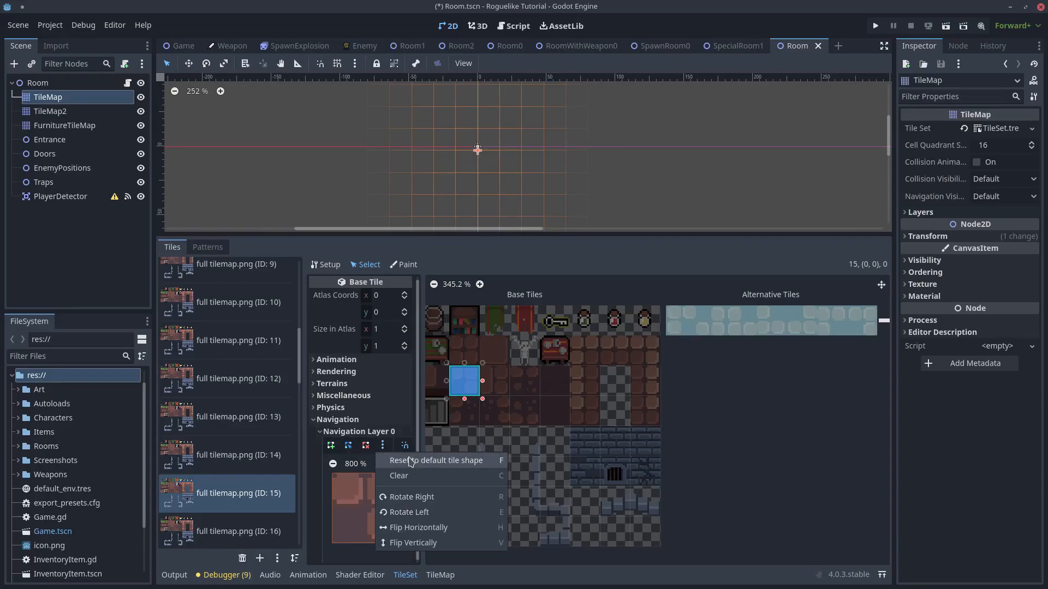
click(438, 460)
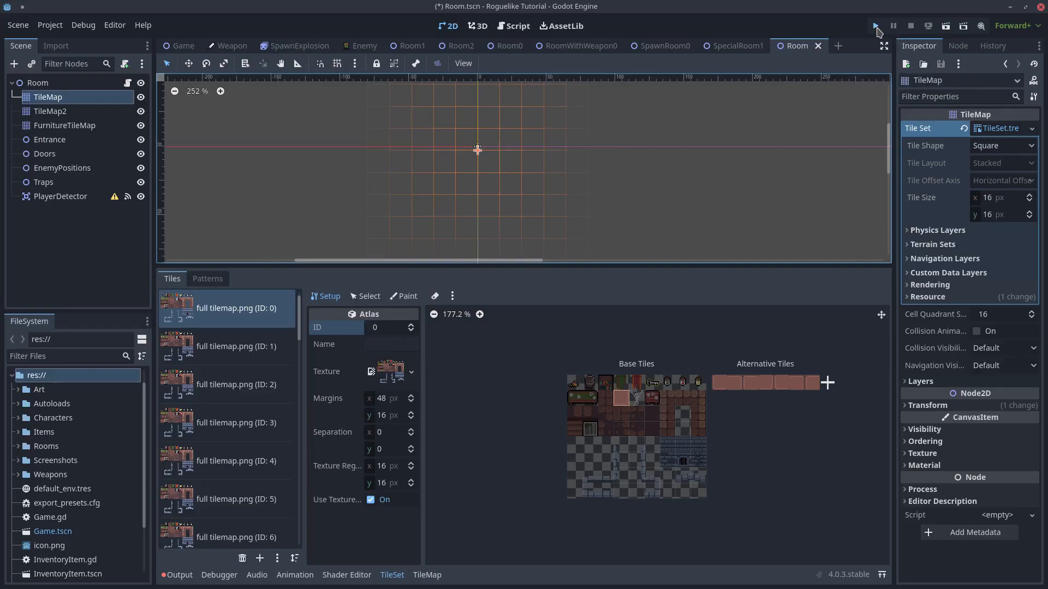
Run the game to test navigation, then reset the Room TileMap's position to 0,0
click(874, 25)
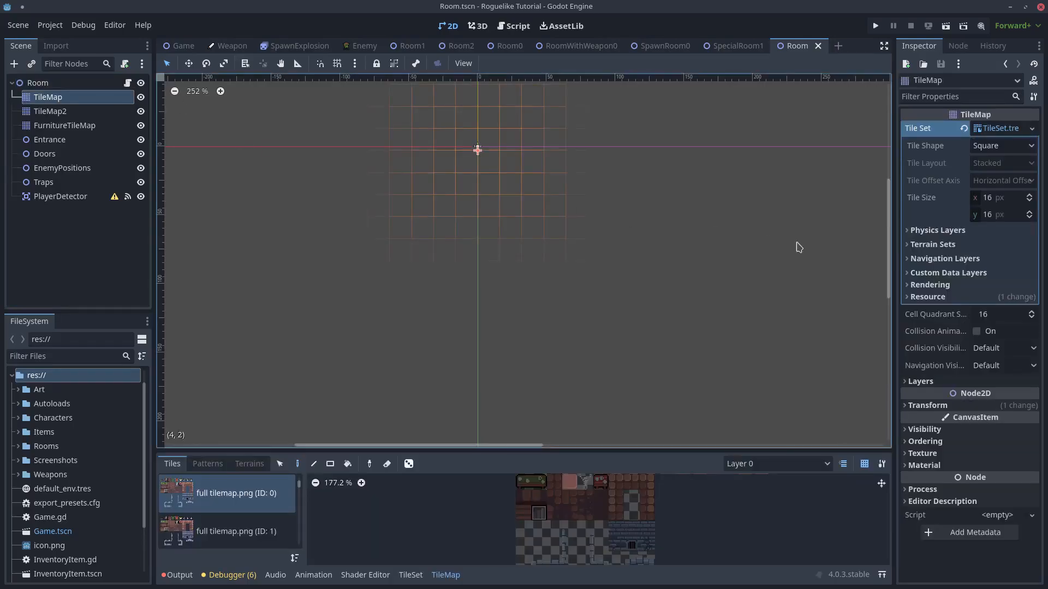
click(927, 405)
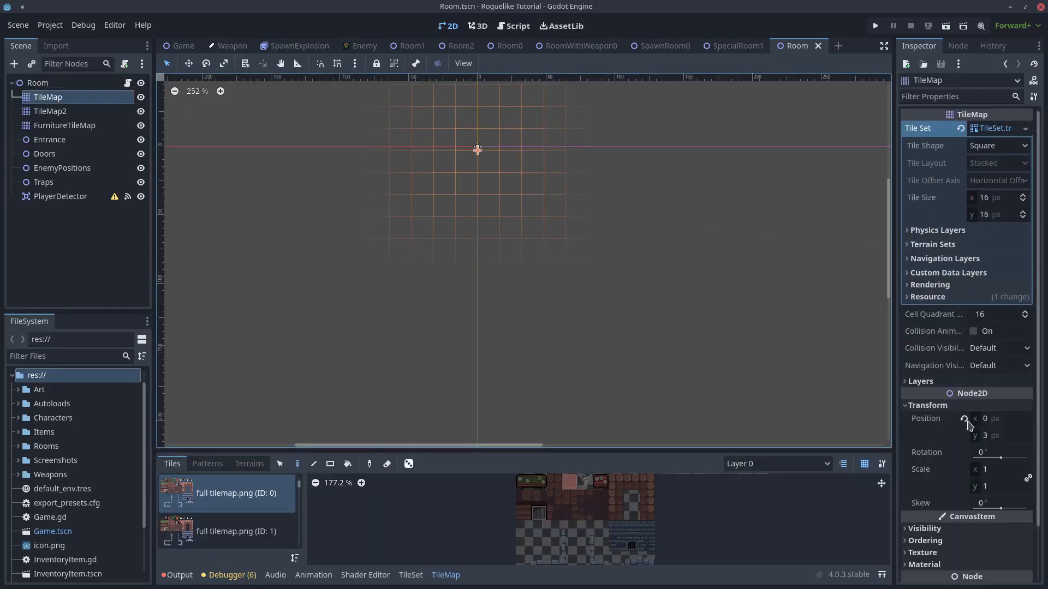
click(875, 26)
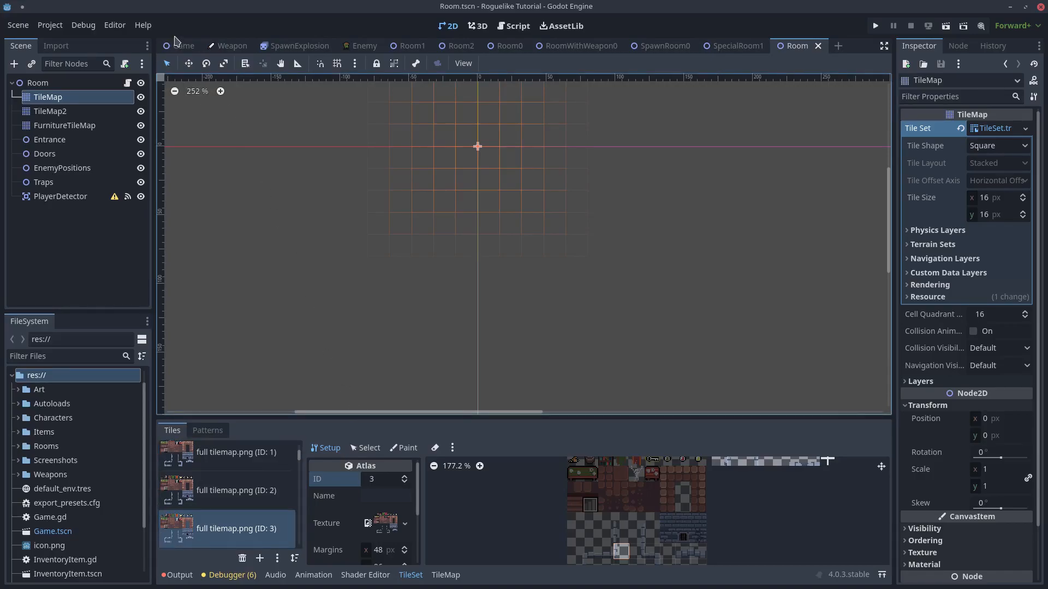
In Rooms.gd append Vector2i.ZERO atlas coordinates to the four corridor set_cell calls and run the game
click(183, 46)
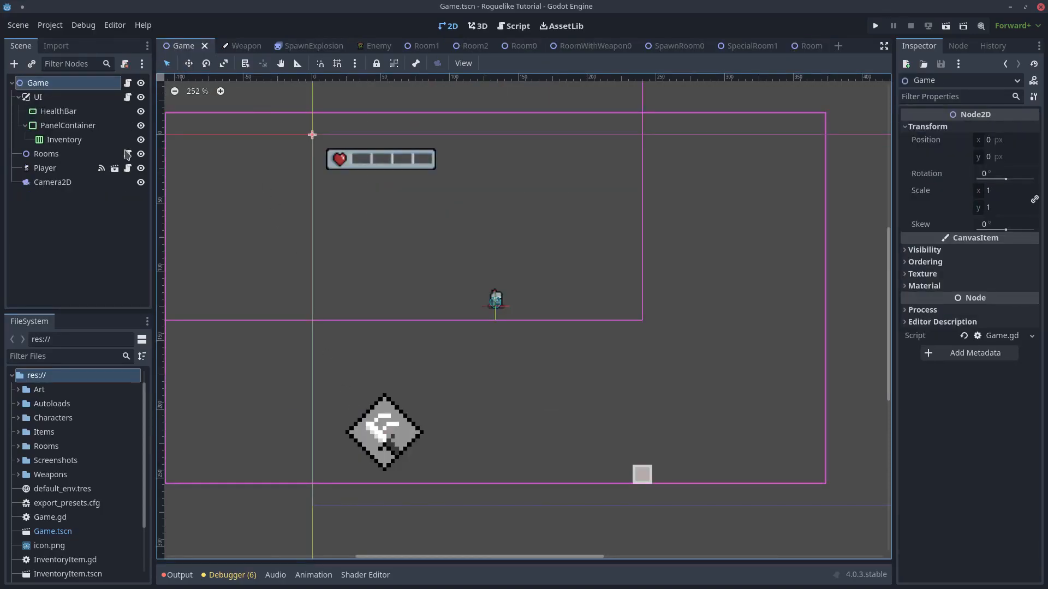
click(517, 25)
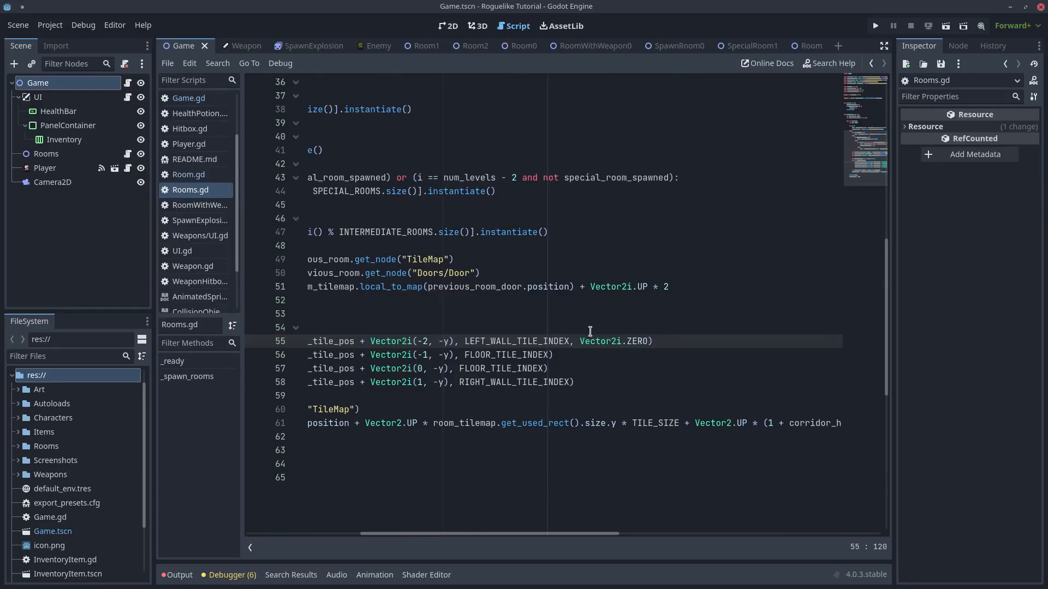
double_click(615, 340)
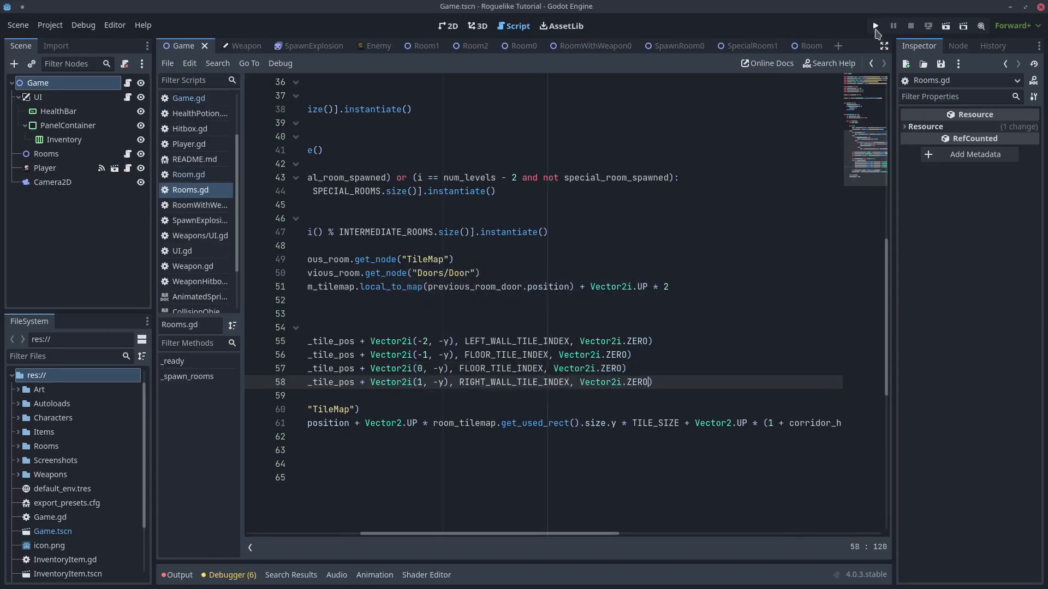
click(875, 25)
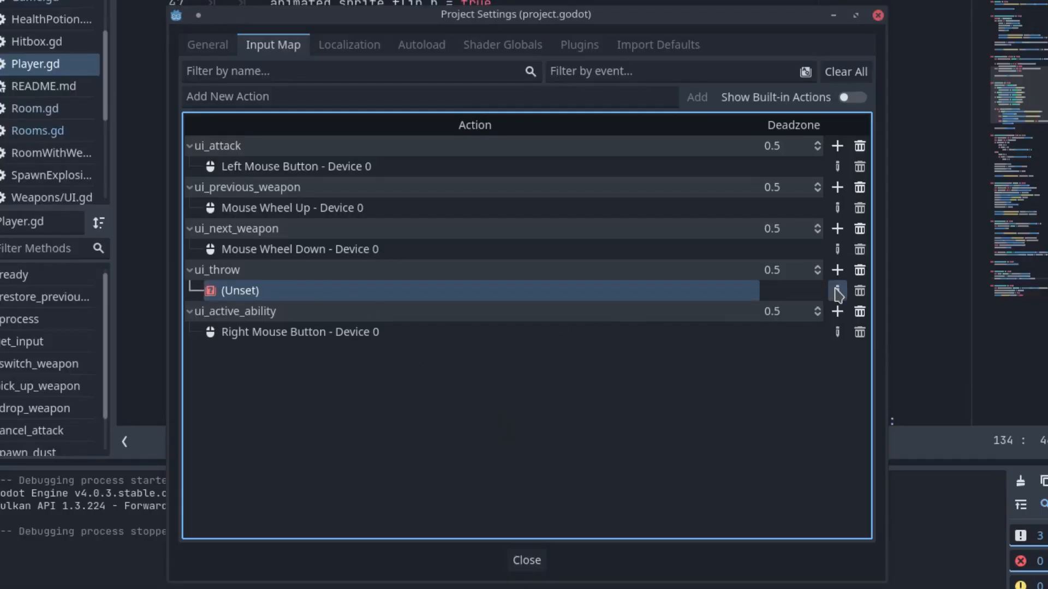
Edit the (Unset) event of the ui_throw input action in the Input Map
click(837, 290)
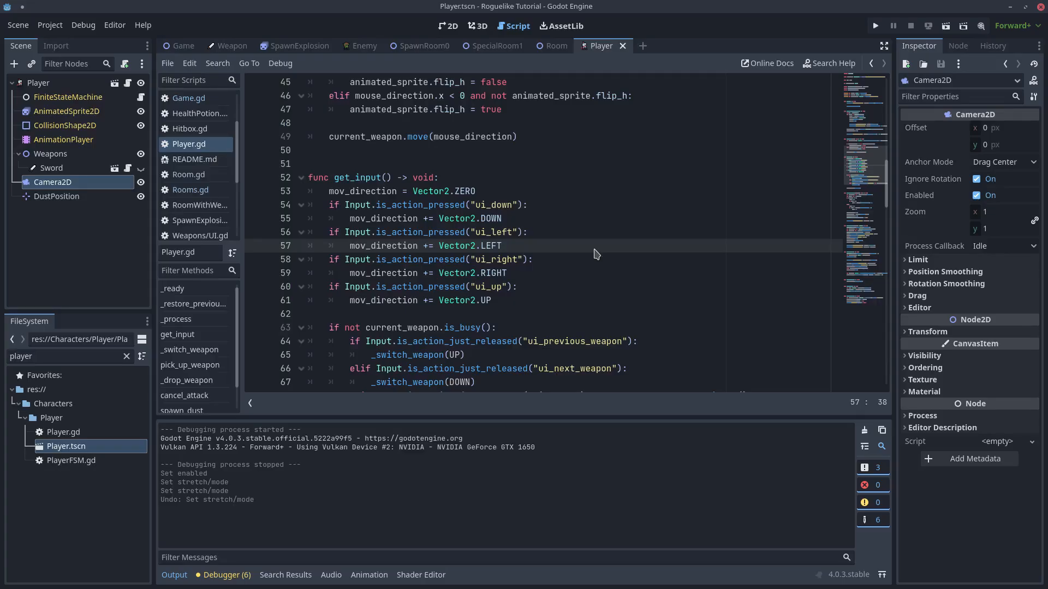
In Project Settings > Display > Window set Stretch Mode to canvas_items and close the dialog
click(49, 25)
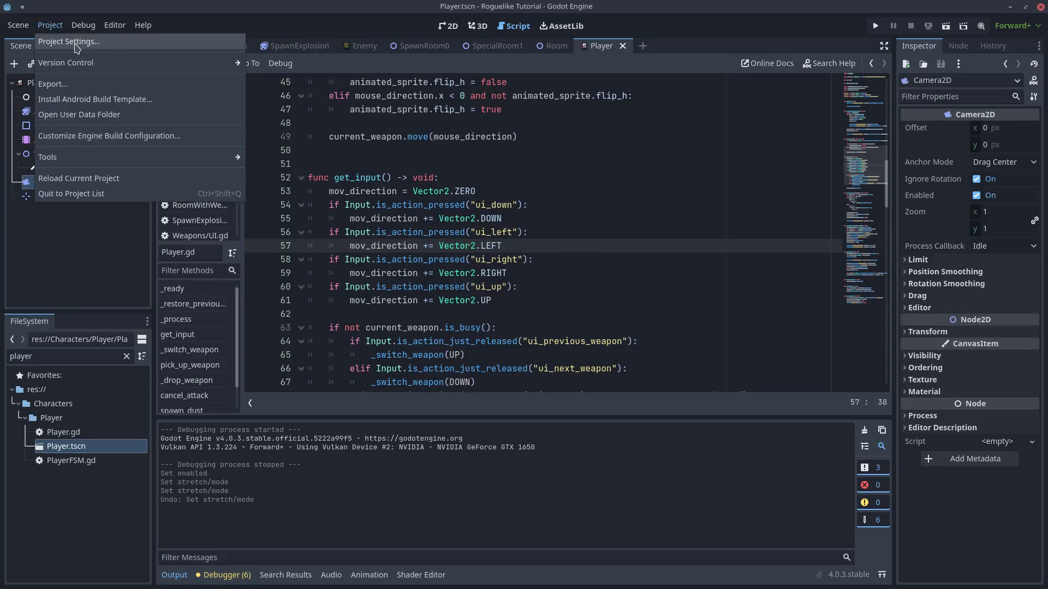
click(69, 42)
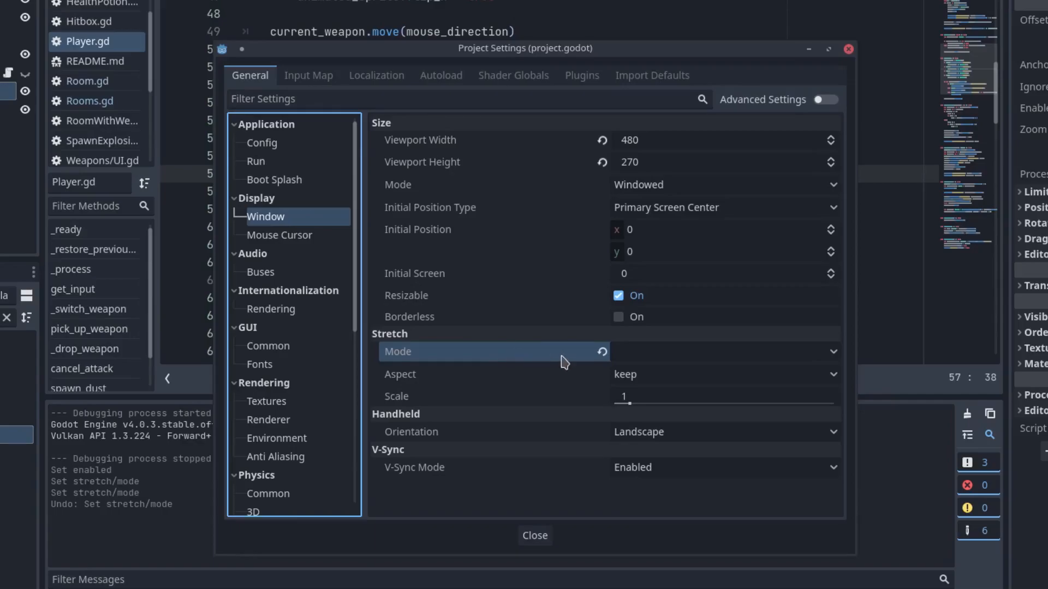
click(722, 350)
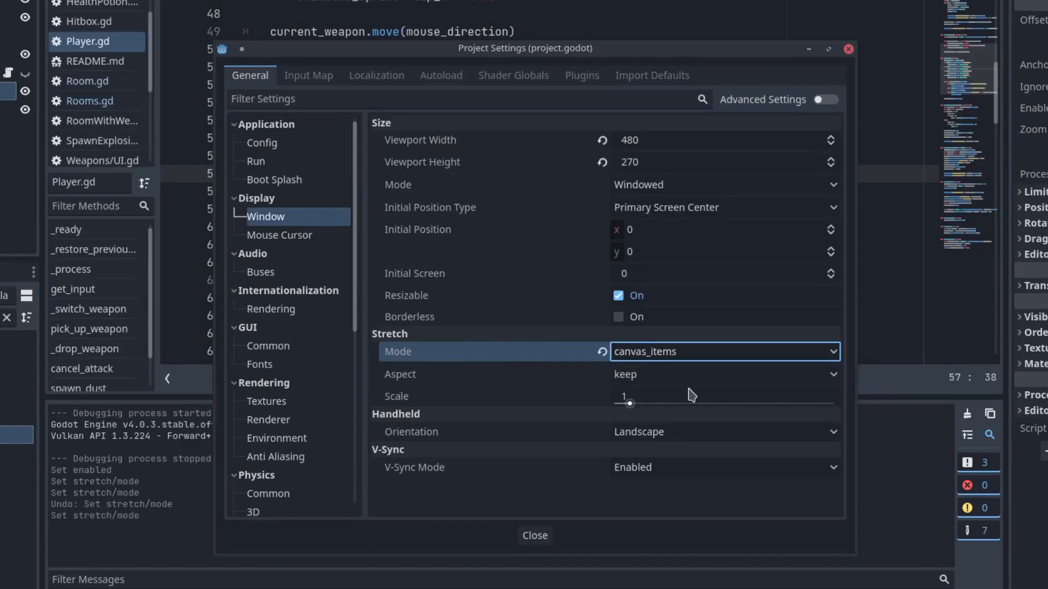
click(534, 535)
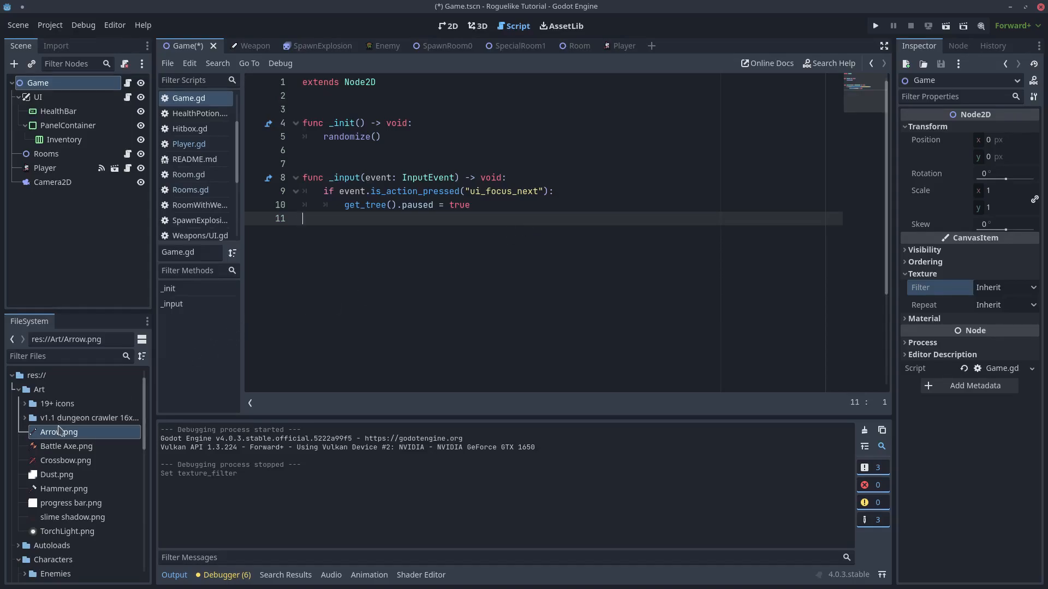
View Art/Arrow.png's lossless Texture2D import settings, then return to the Scene dock
click(55, 46)
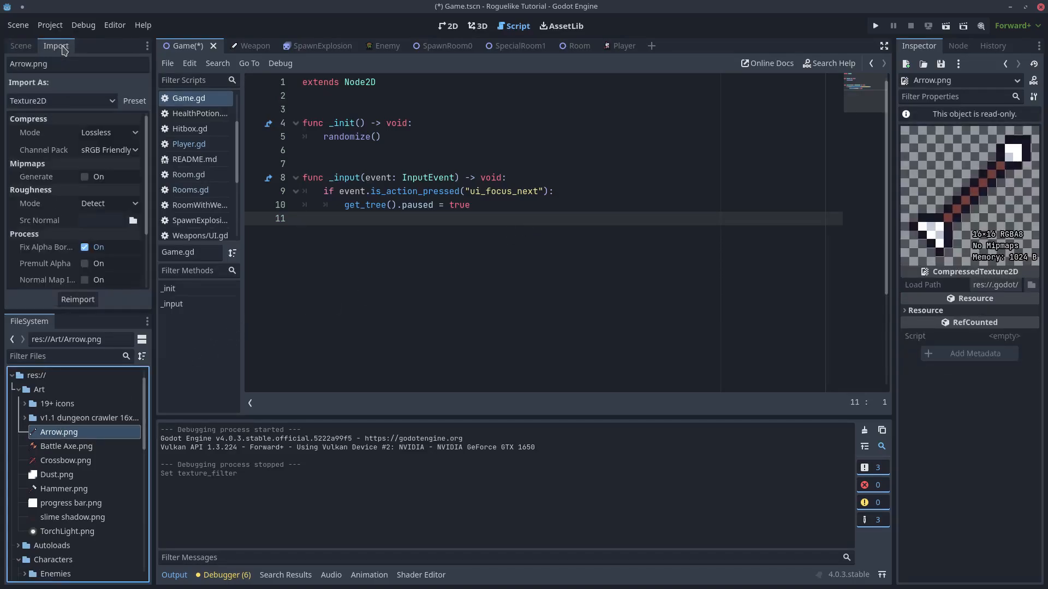
click(60, 100)
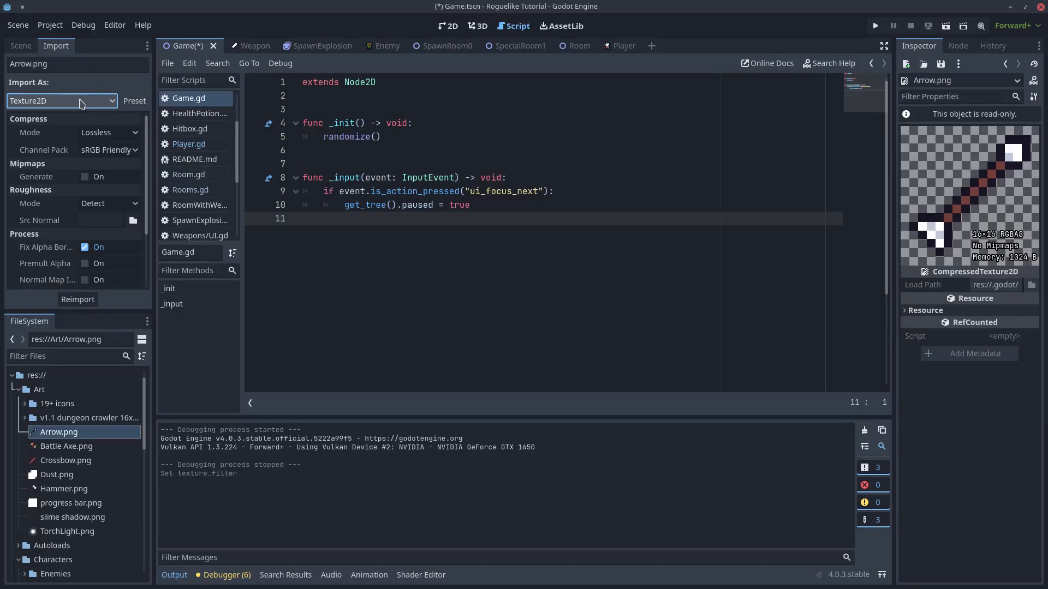
click(20, 46)
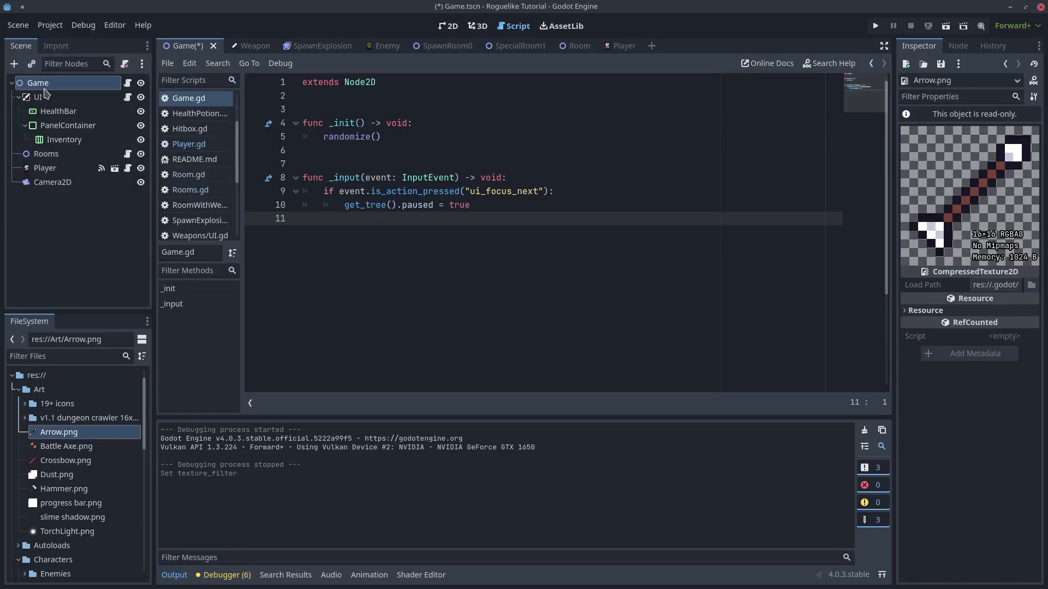
Set the Game node's CanvasItem texture filter to Nearest for crisp pixel art
click(38, 82)
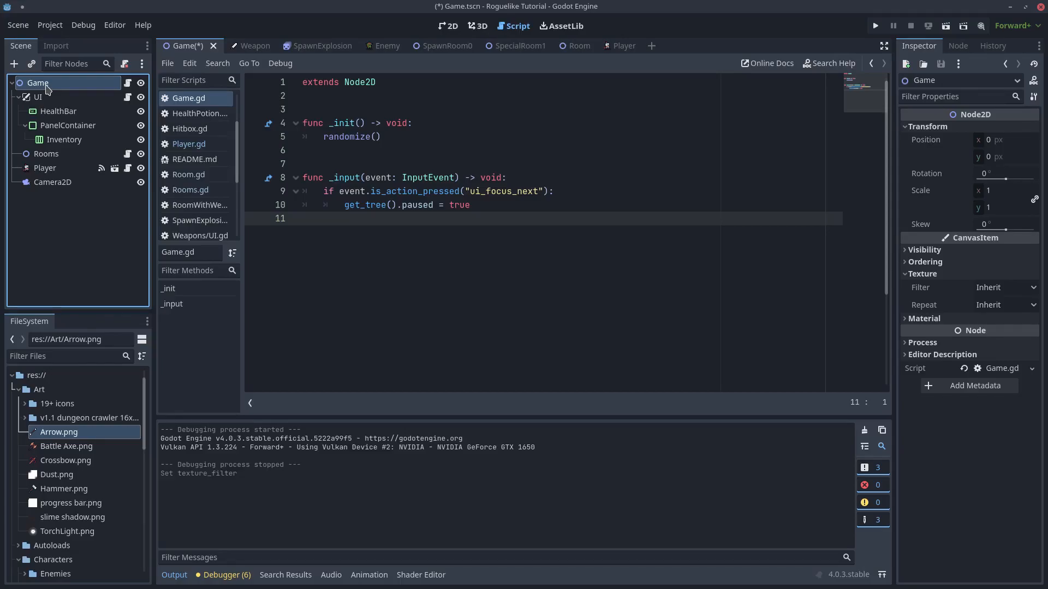
click(1006, 287)
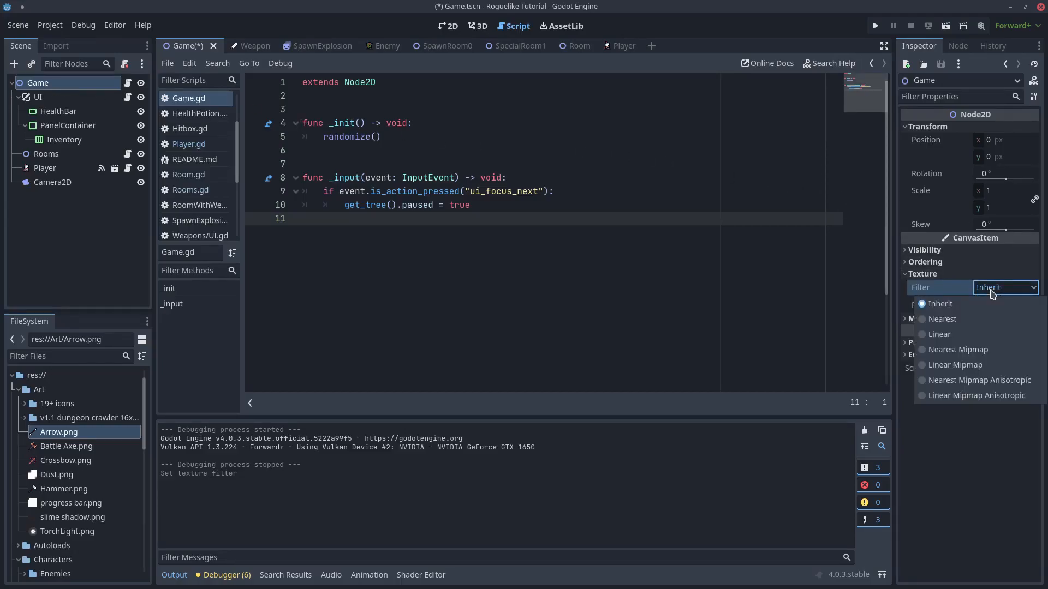
click(942, 319)
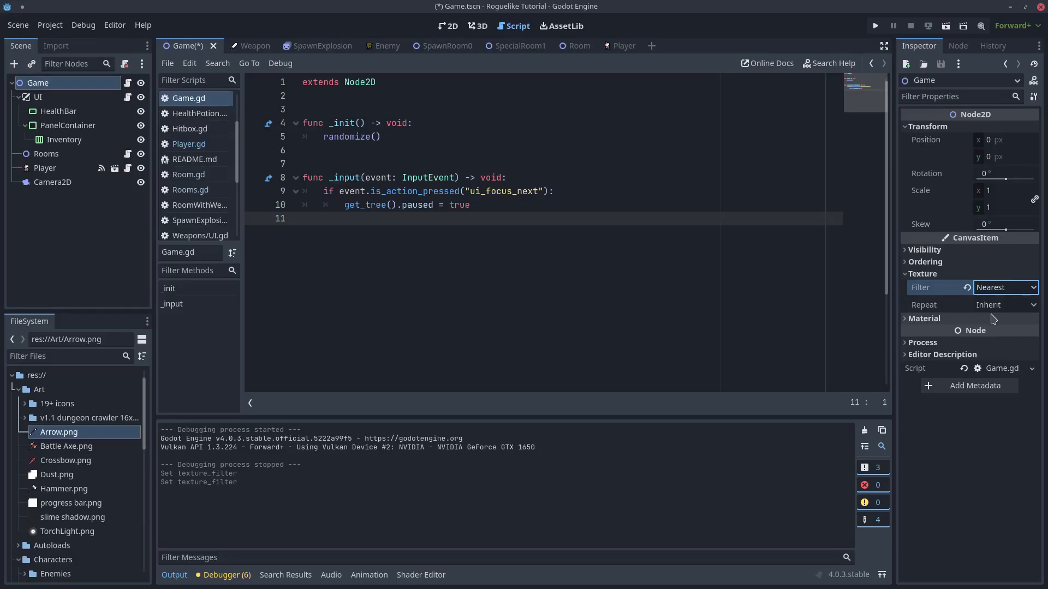
mouse_move(931, 282)
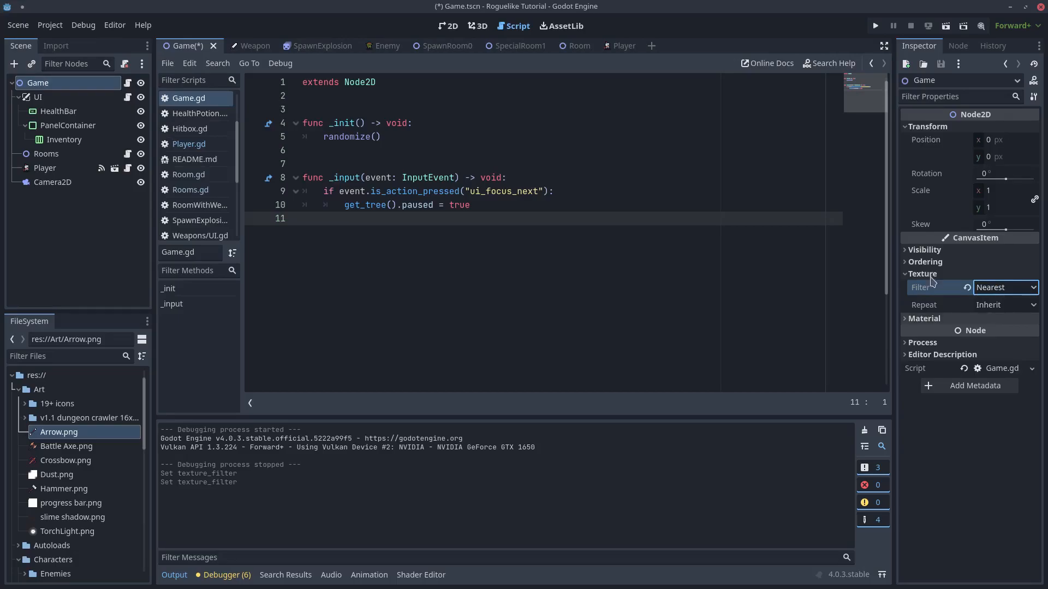
Return to the 2D view and run the game to test the filtering
click(448, 25)
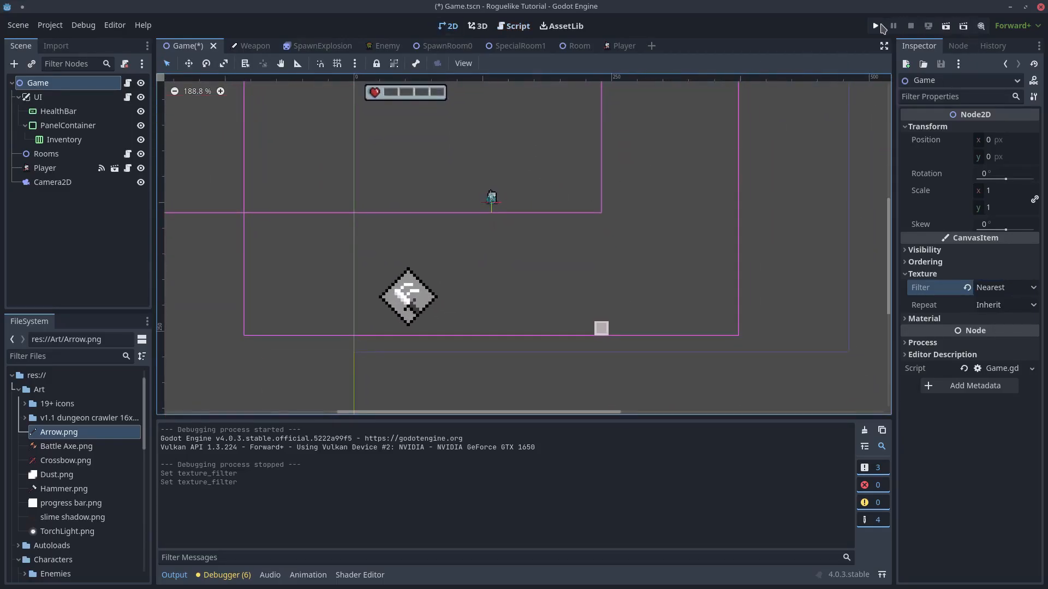
click(874, 25)
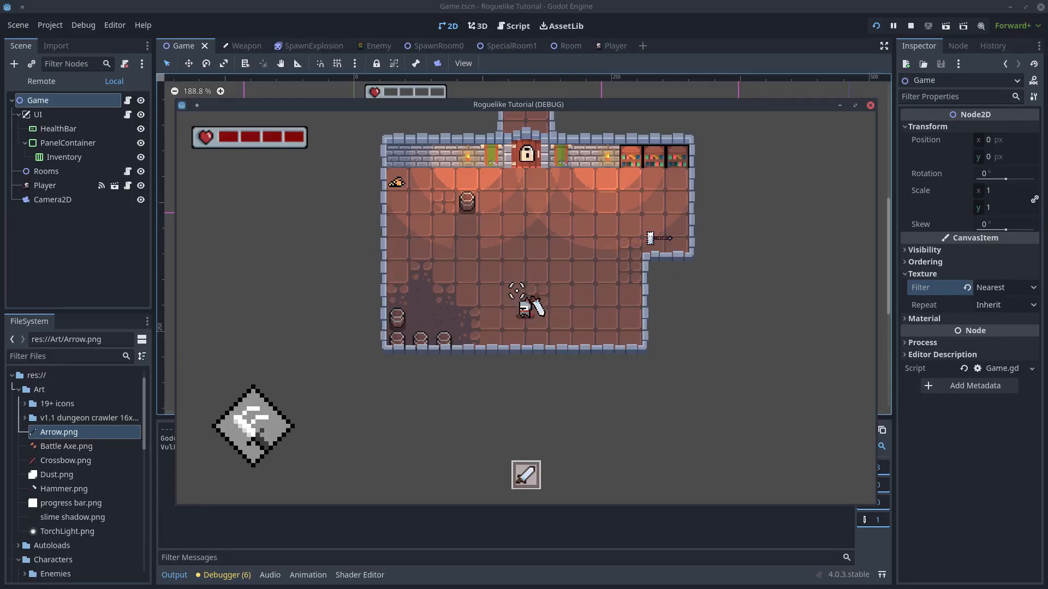
click(560, 430)
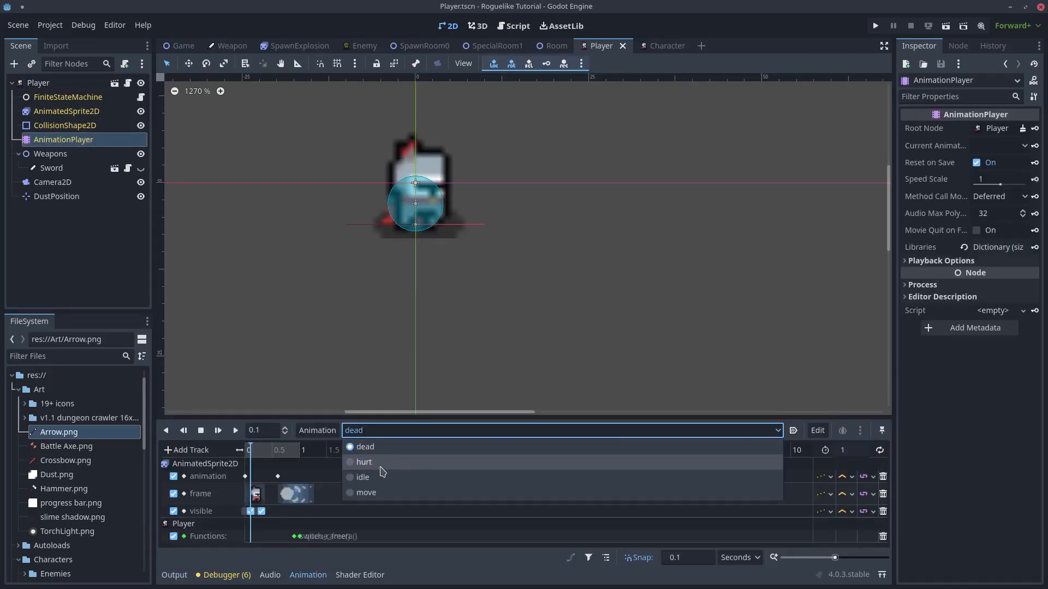
Enable looping on the Player's 'move' animation
click(367, 492)
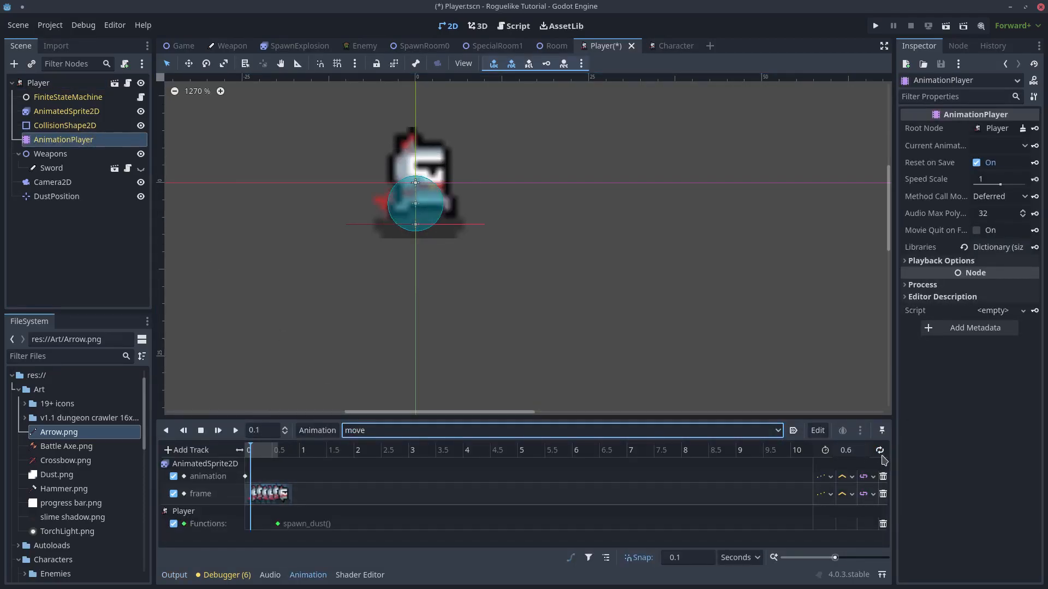
click(874, 26)
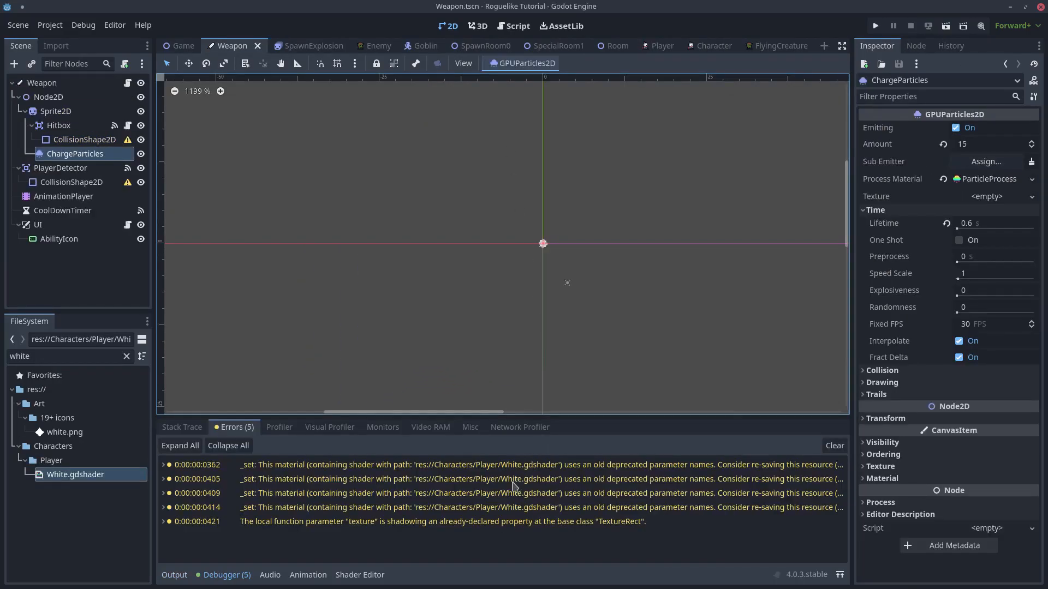
Edit the charge animation's emitting track and inspect ChargeParticles' process material
click(468, 479)
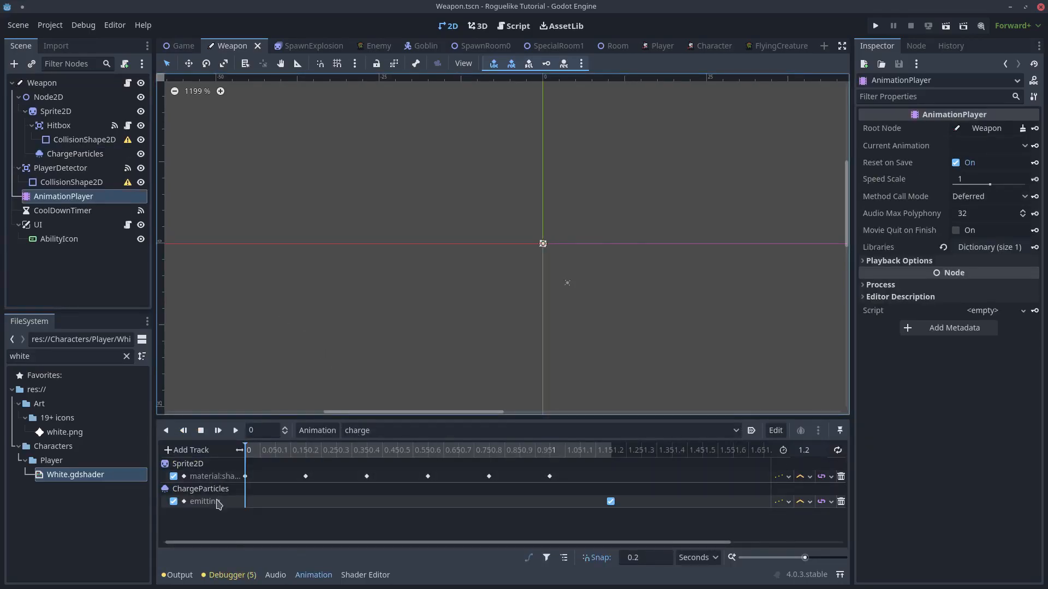
double_click(214, 476)
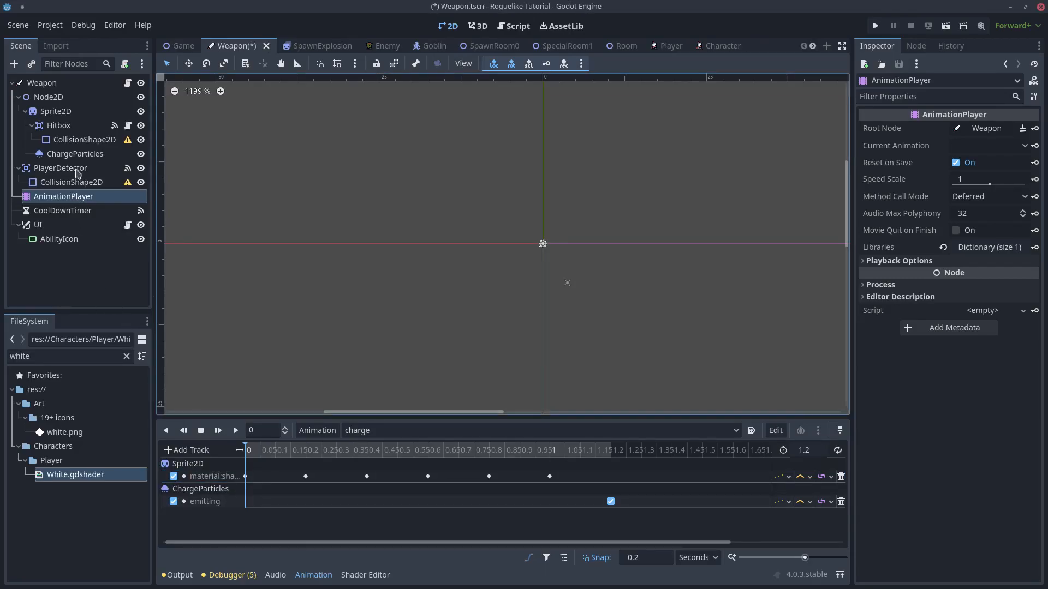
click(76, 154)
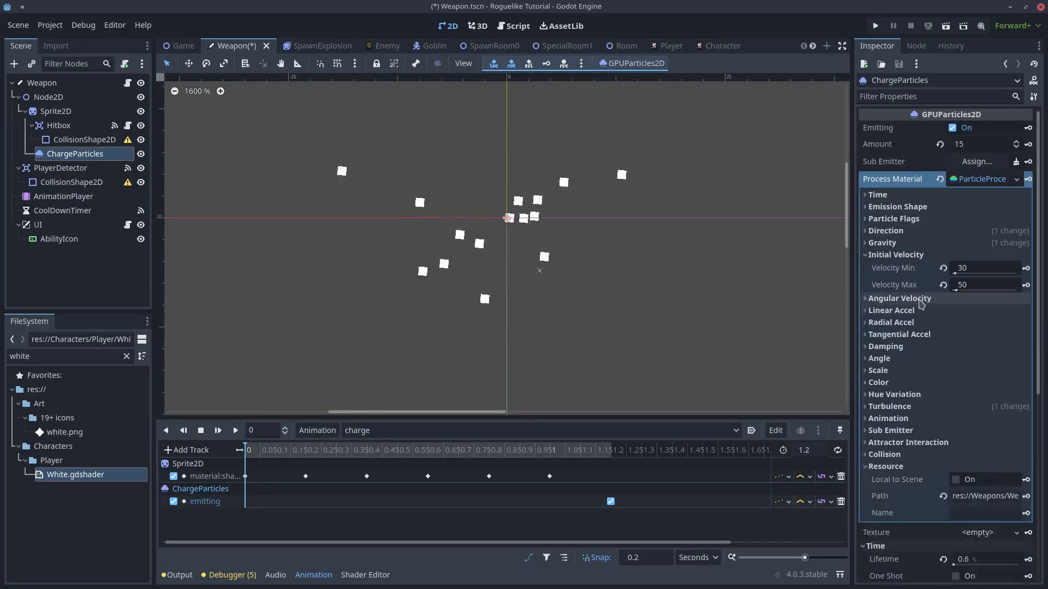
click(873, 25)
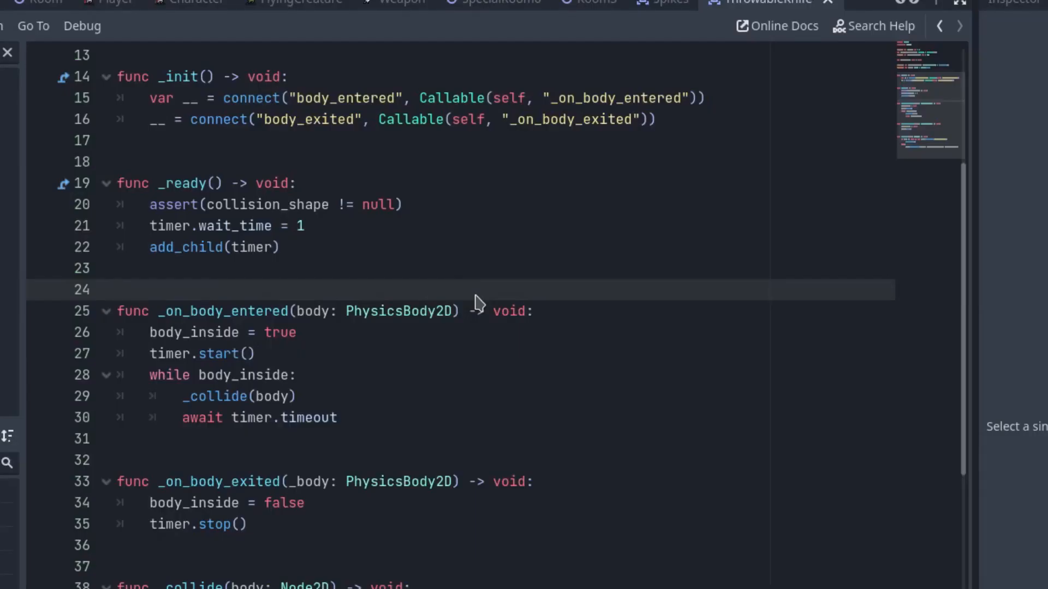
Replace PhysicsBody2D with Node2D as the body type in _on_body_entered
double_click(399, 311)
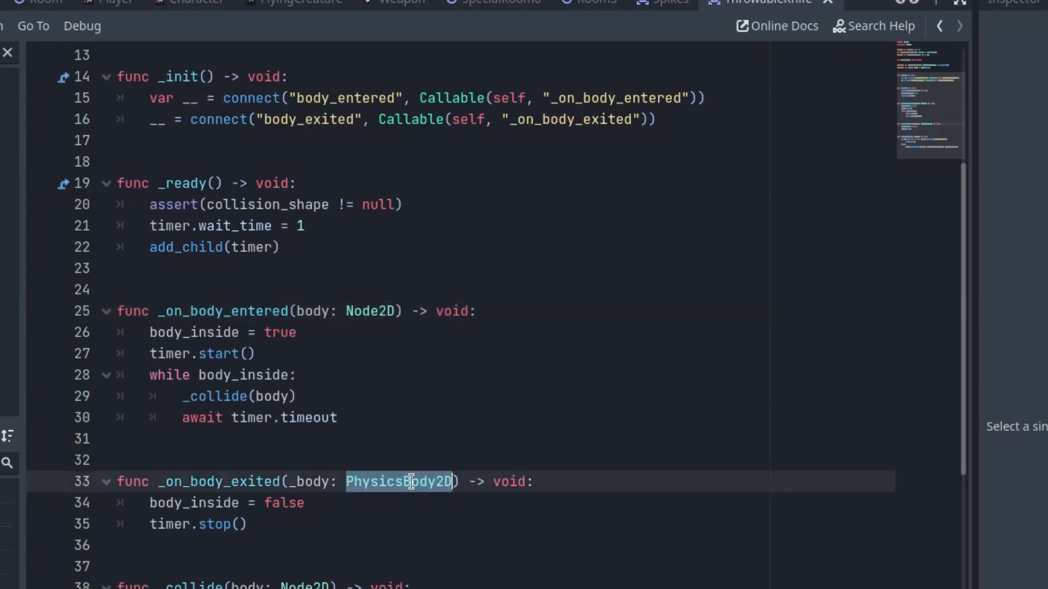
text(Node2D)
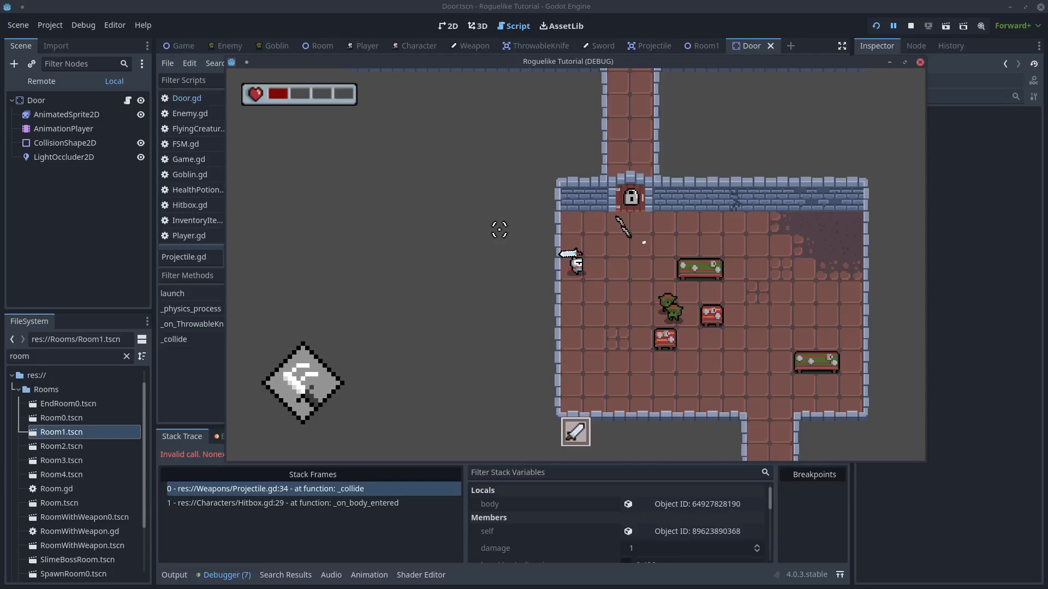
mouse_move(520, 242)
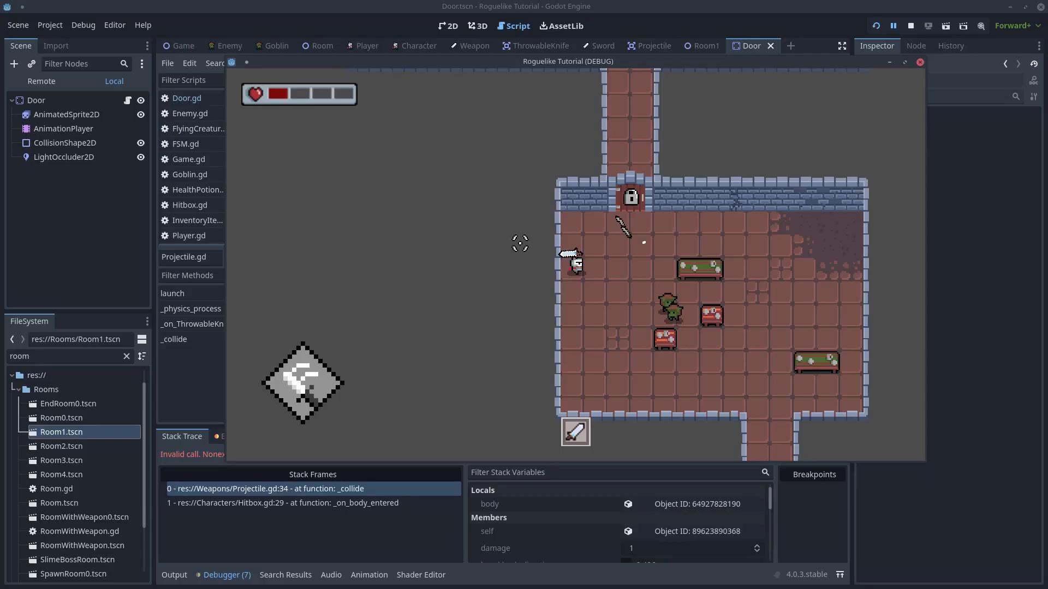
mouse_move(367, 551)
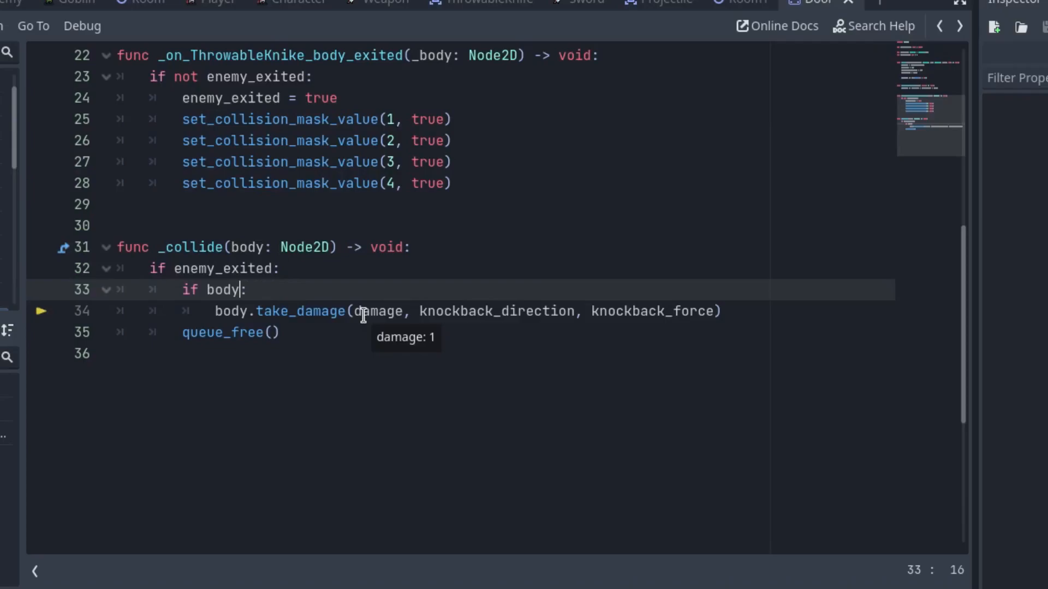
Make line 33 of Projectile.gd read: if body.has_method("take_damage"):
text(.has)
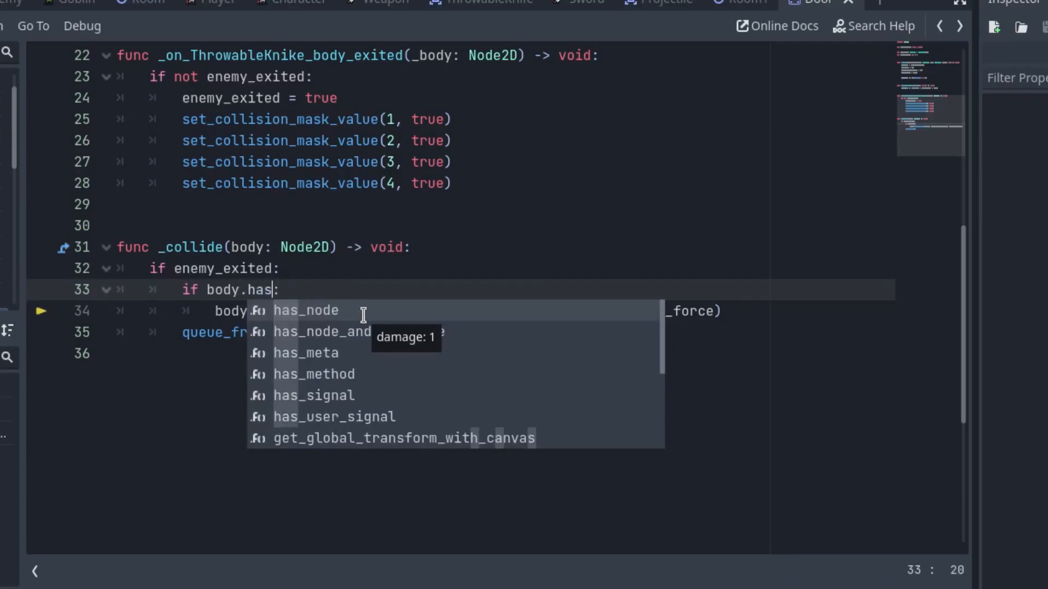
text(_f)
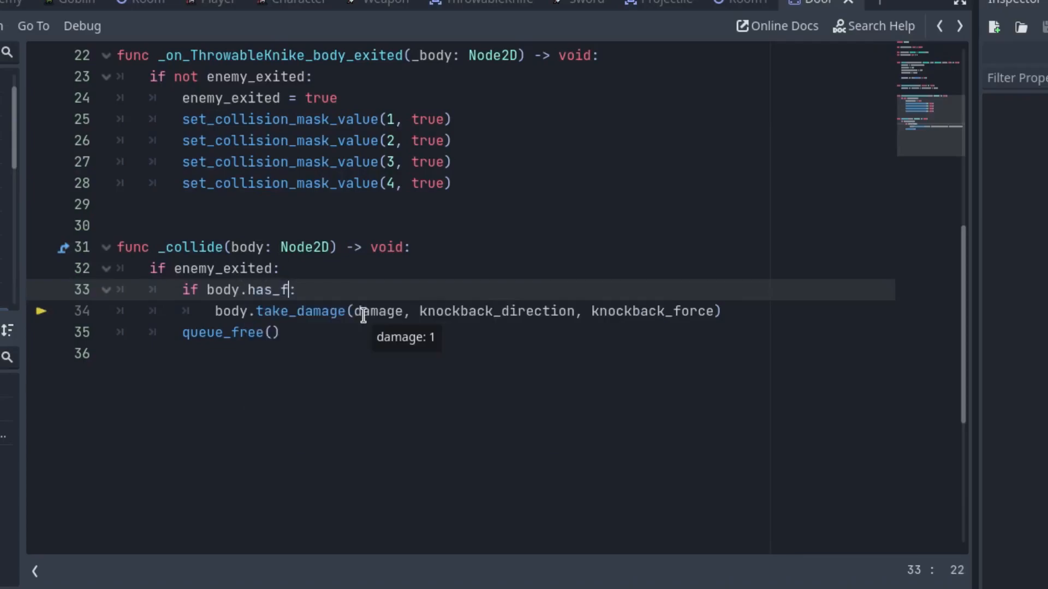
text(ethod()
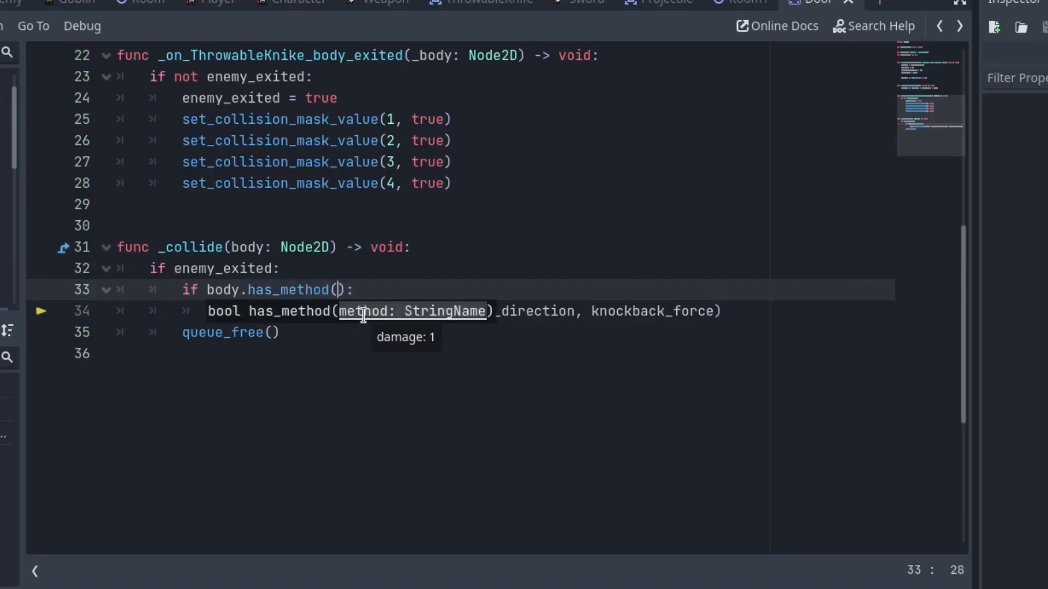
text("take")
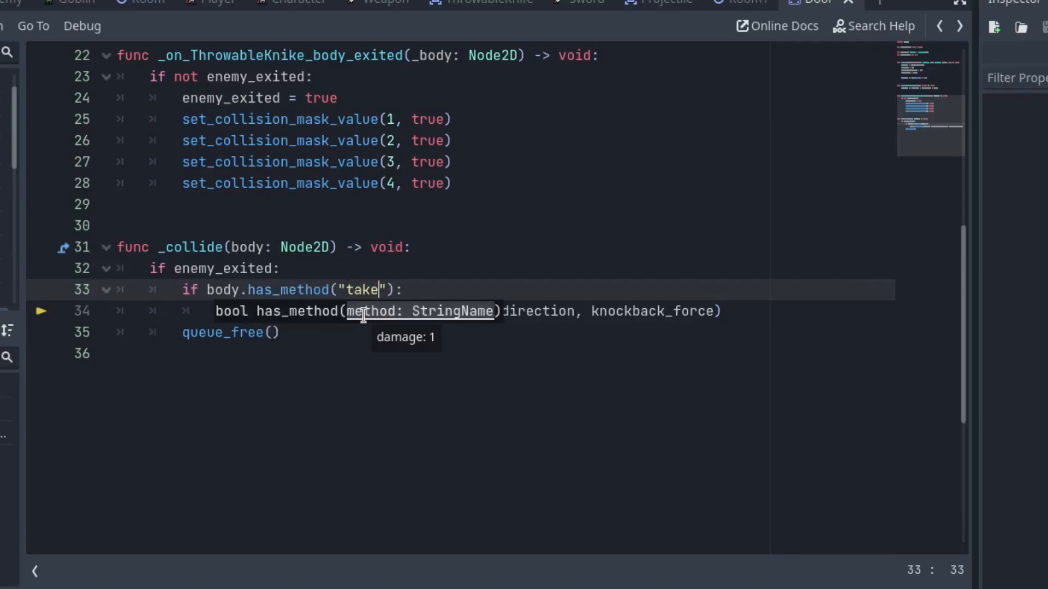
text(_damage)
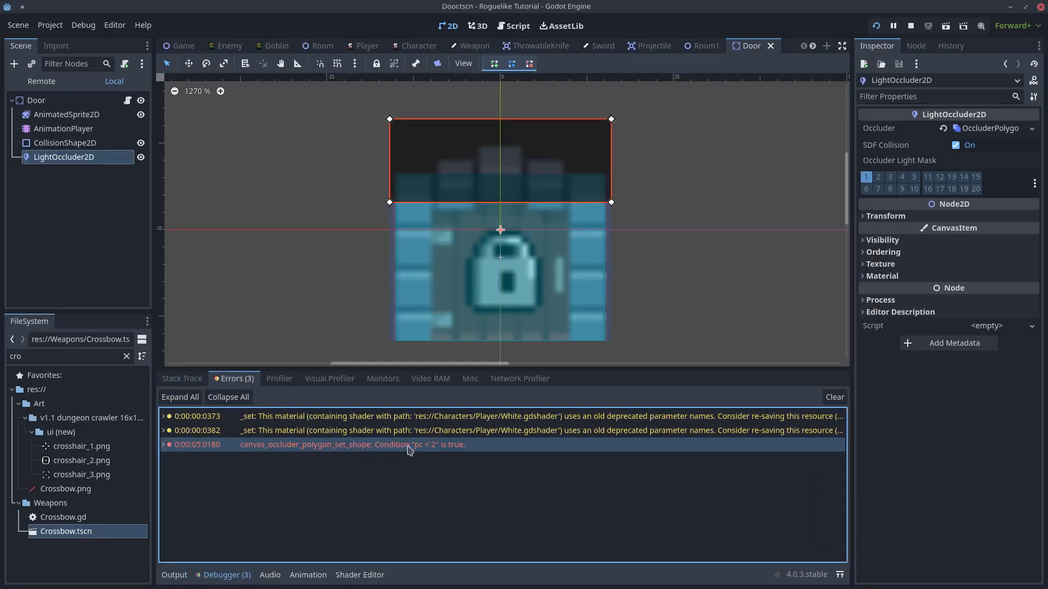
mouse_move(409, 446)
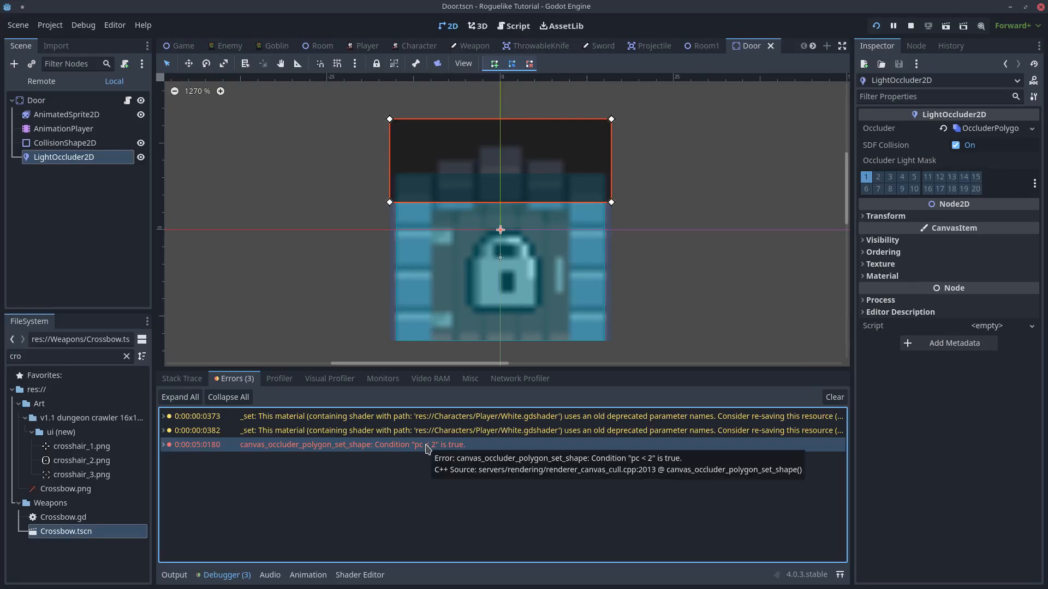
mouse_move(73, 153)
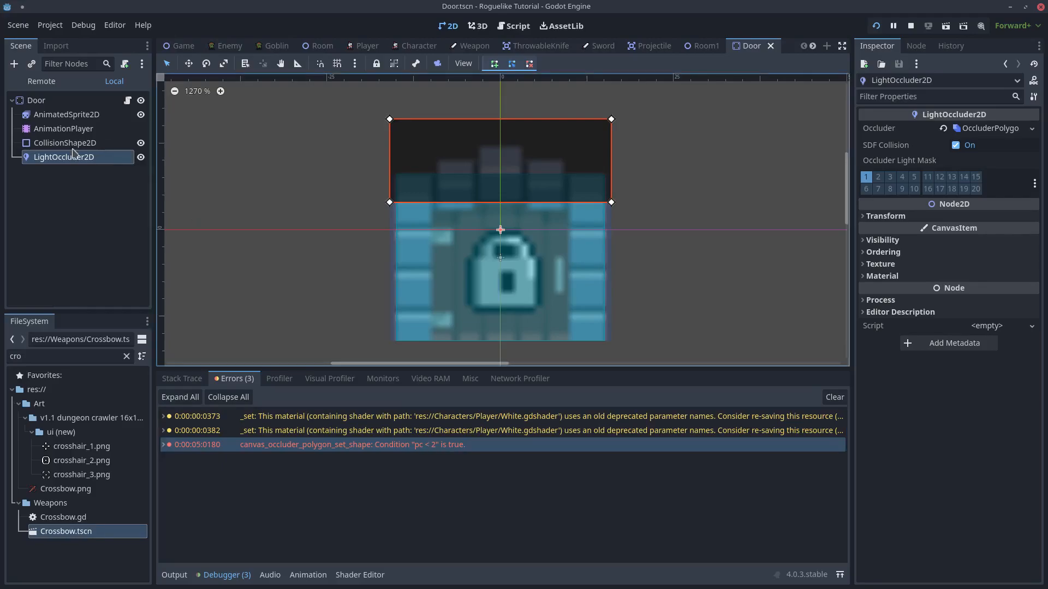
Key the LightOccluder2D's Occluder Light Mask into the door's open animation, creating the track
click(63, 129)
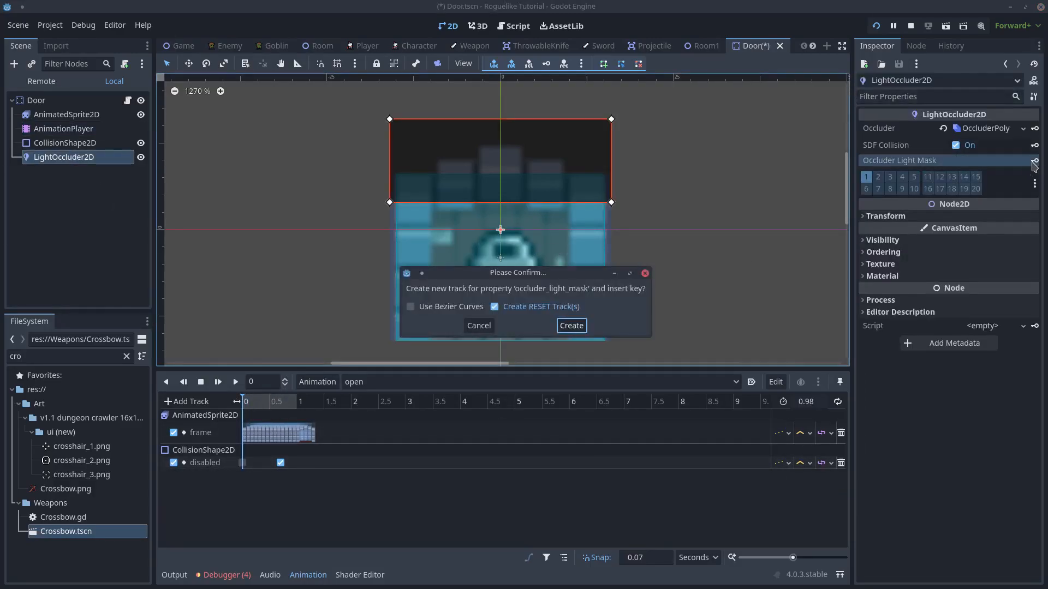
click(570, 325)
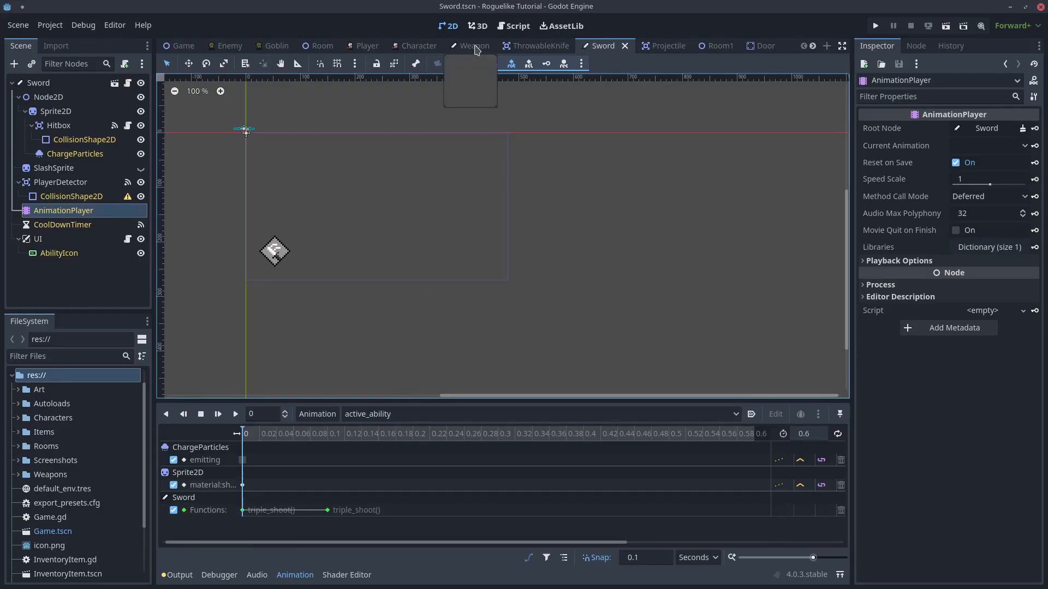
Review the Weapon and Sword AnimationPlayers and load the sword's RESET animation
click(471, 45)
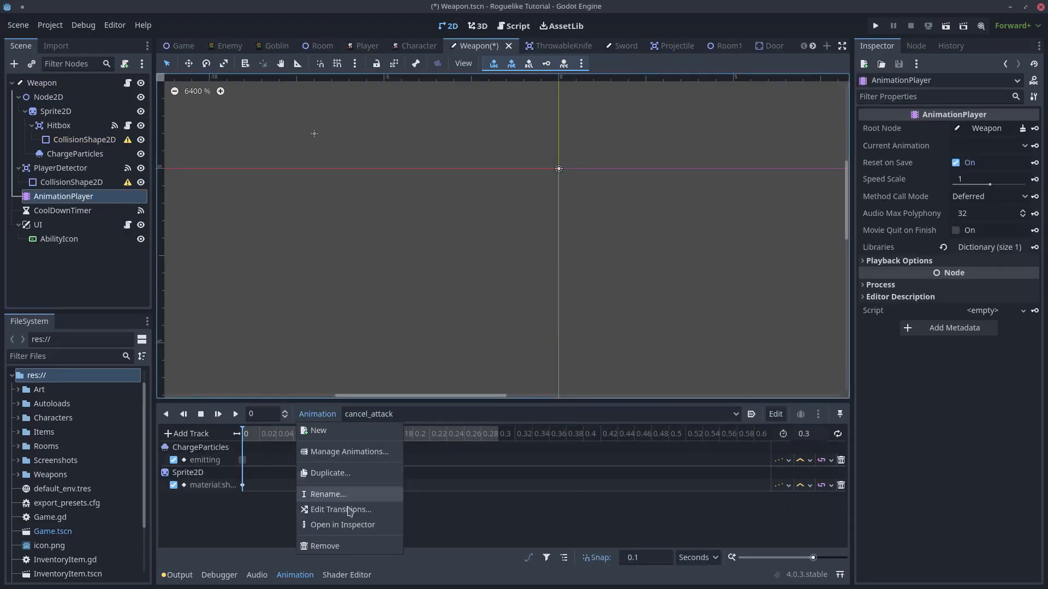
click(324, 546)
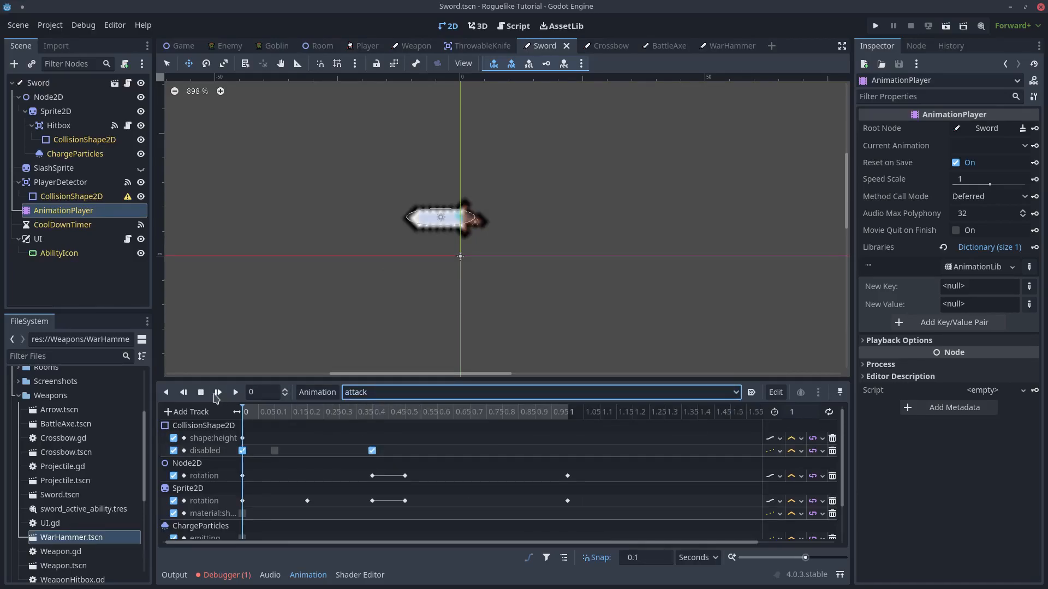
click(733, 392)
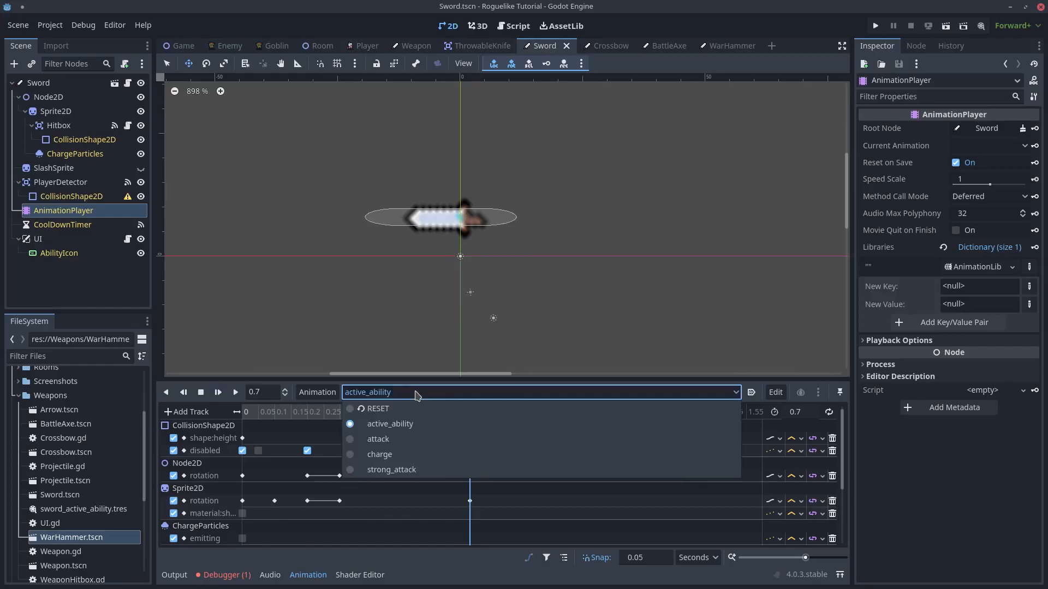
click(376, 408)
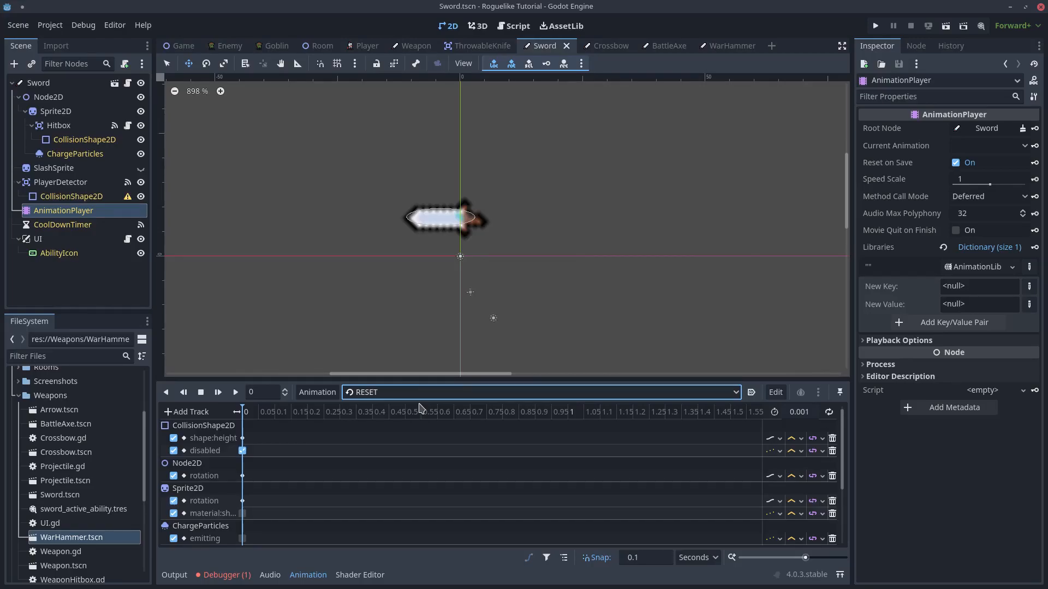
click(517, 25)
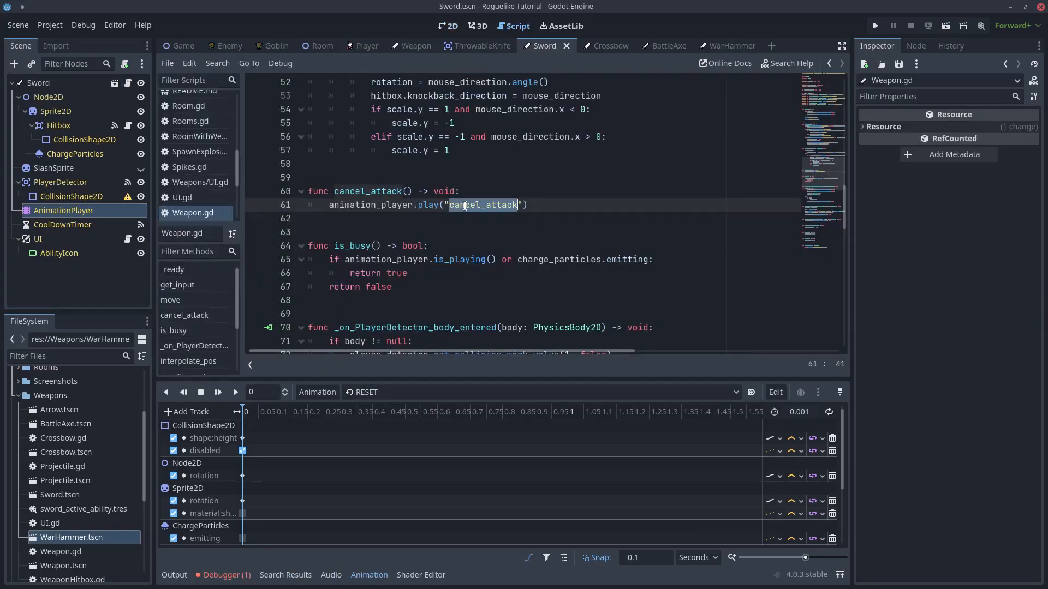
Make cancel_attack play "RESET" in Weapon.gd, run the game and check the debugger
text(RESET)
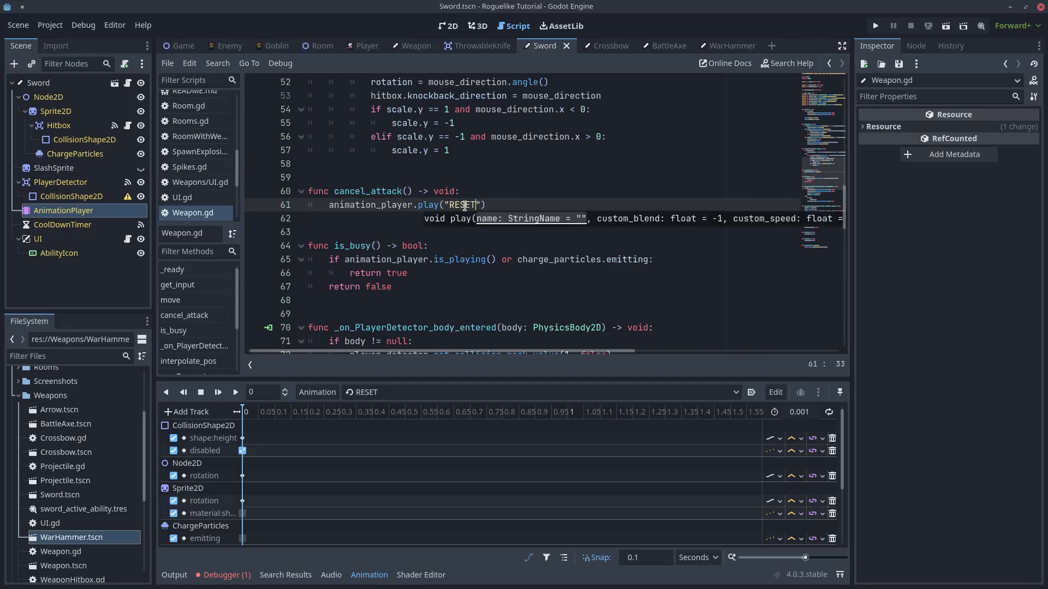
click(874, 26)
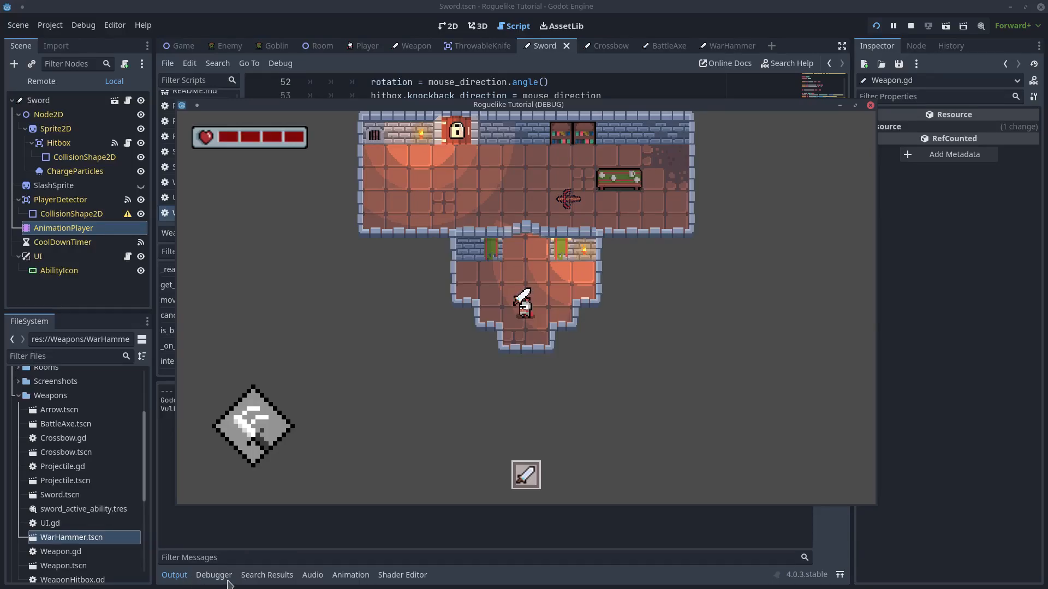
click(415, 46)
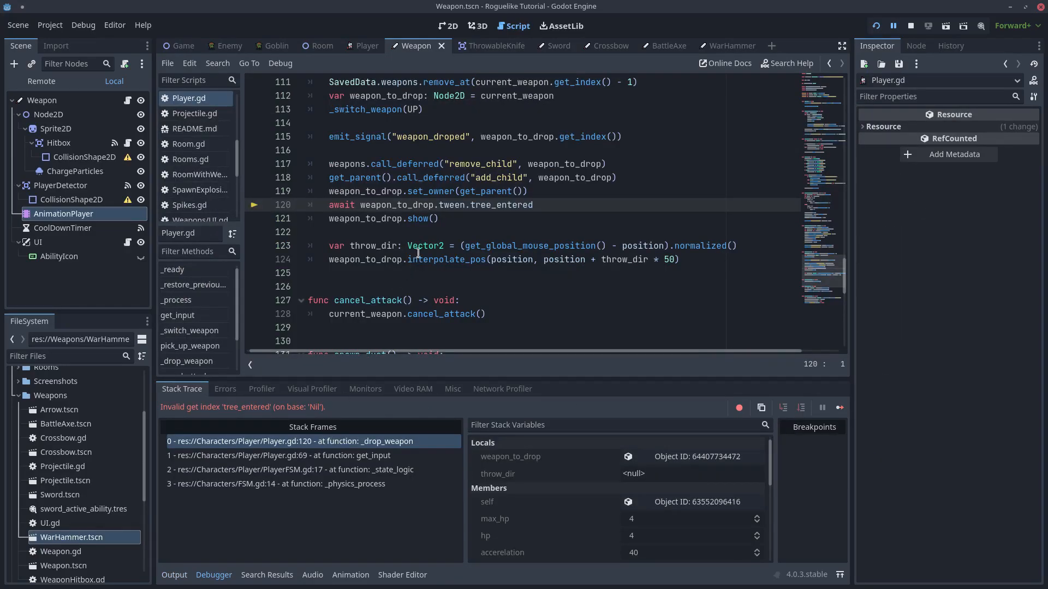
Remove '.tween' from the weapon-drop await on Player.gd line 120 and save
click(451, 205)
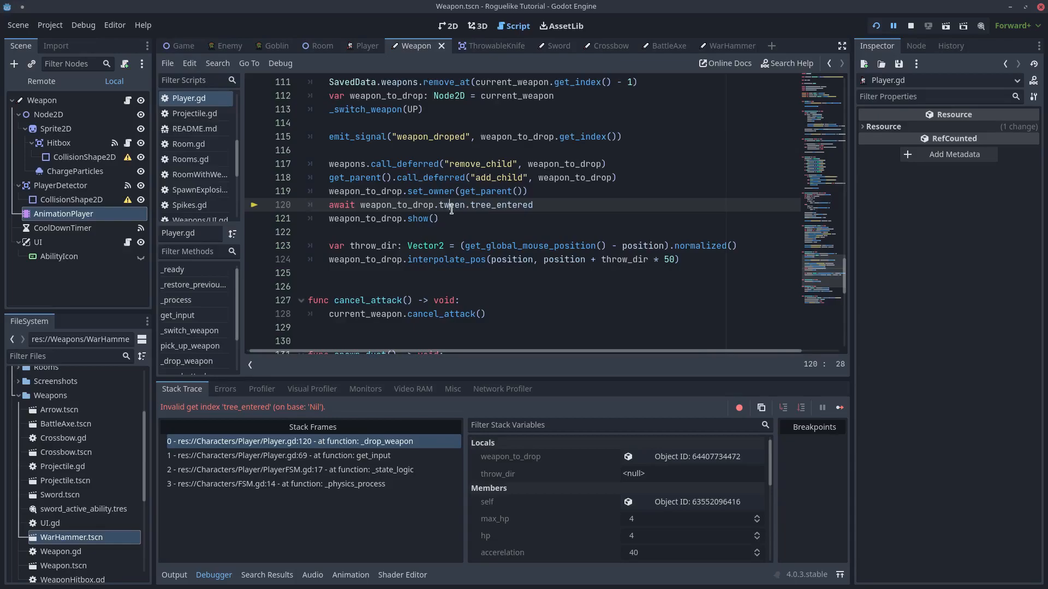
key(ctrl+s)
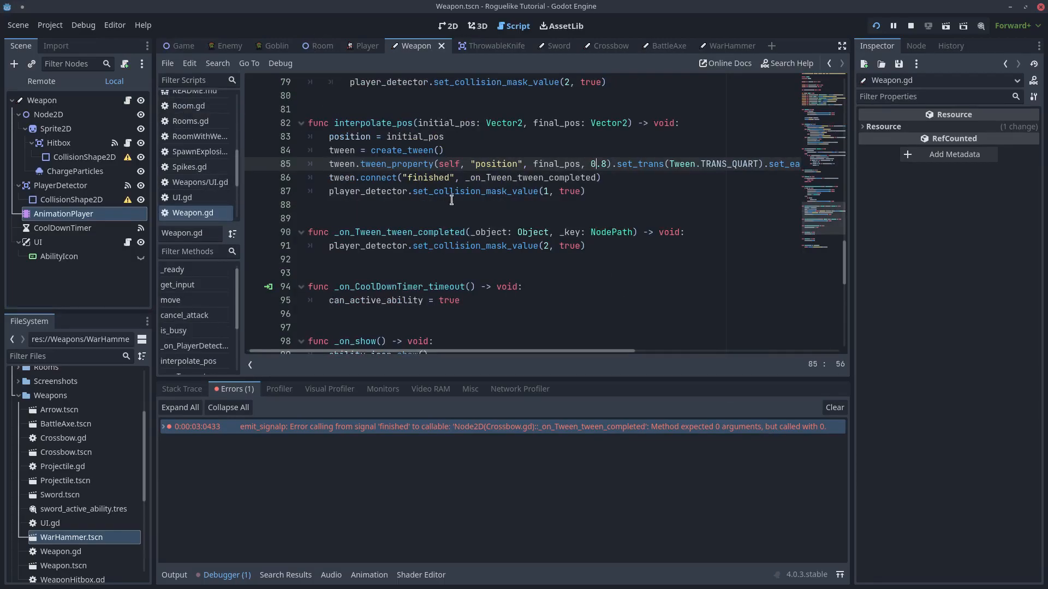
Select the _object and _key parameters of _on_Tween_tween_completed for removal
scroll(down, 3)
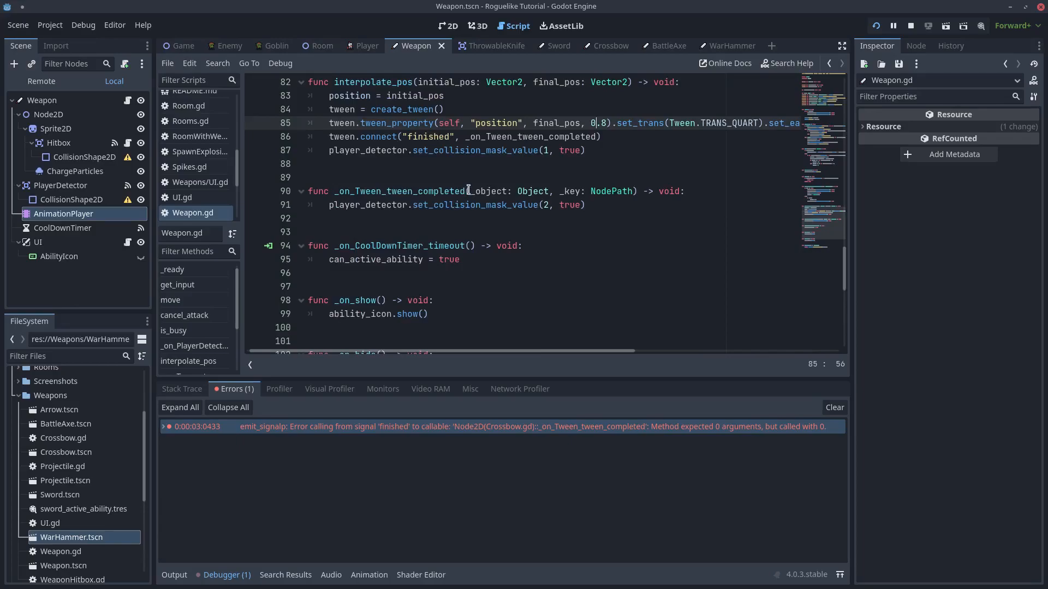
drag(473, 191, 633, 191)
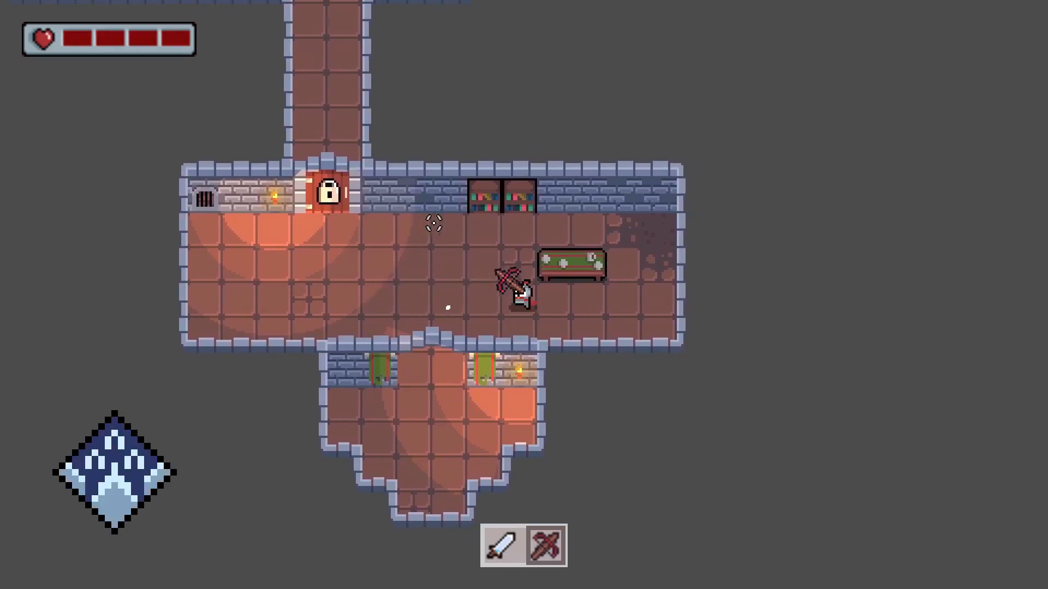
Walk the crossbow-wielding player north through the door into the corridor above
key(w)
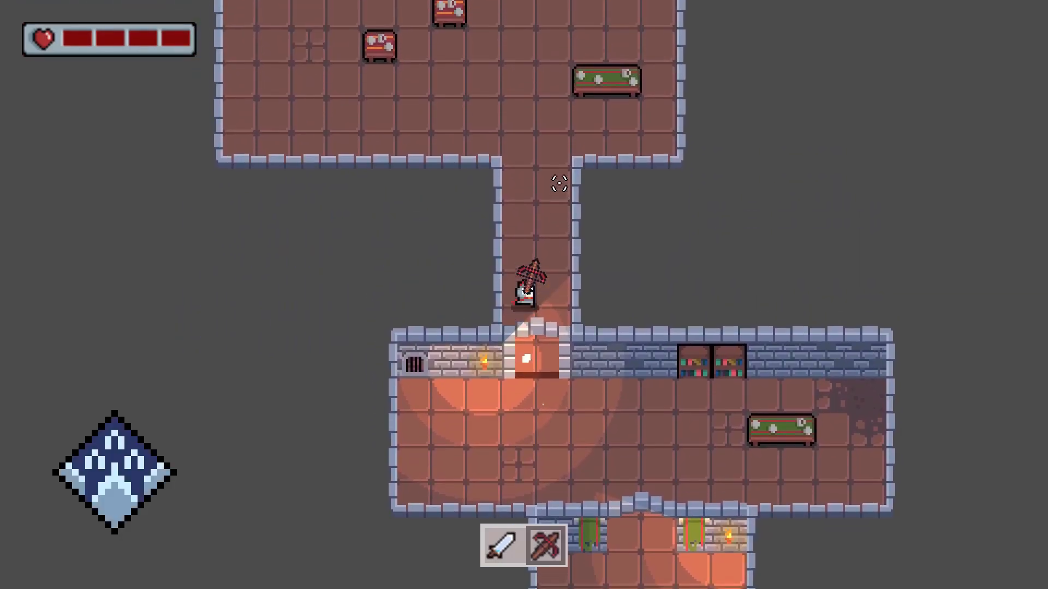